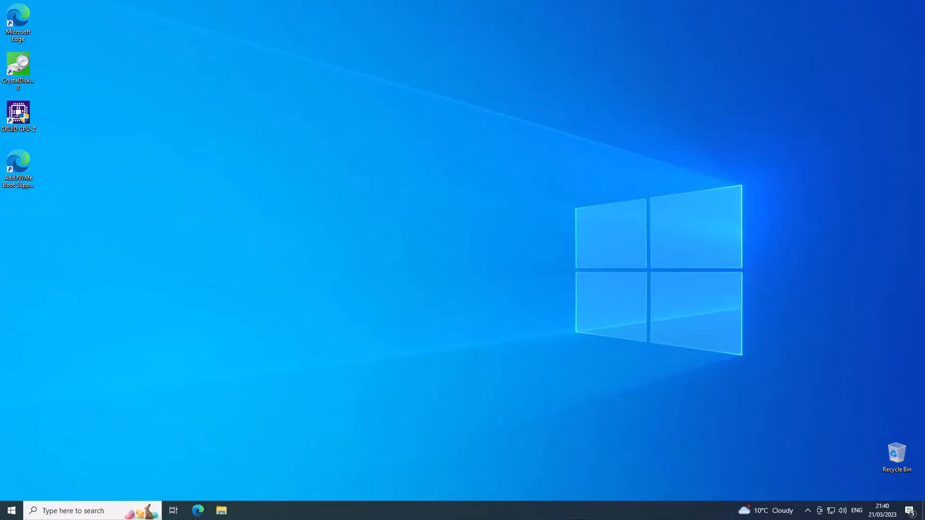
pyautogui.moveTo(203, 67)
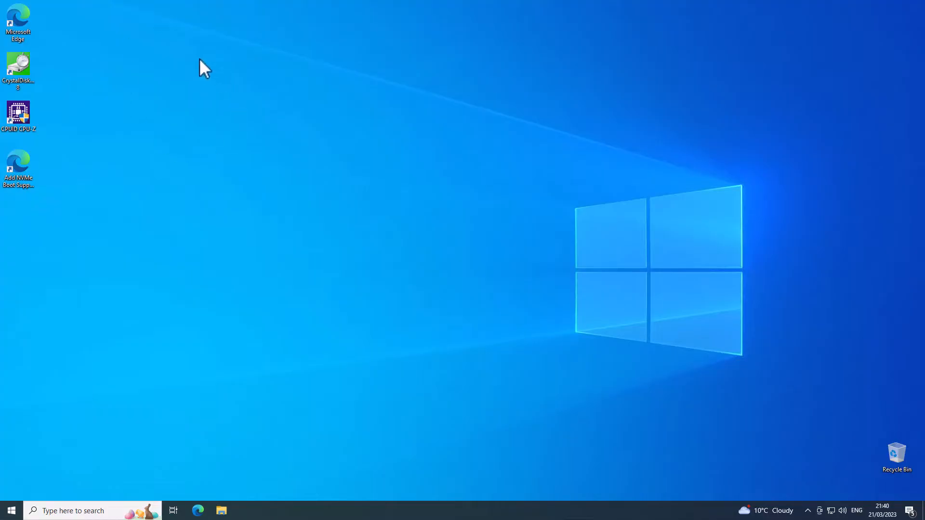
pyautogui.moveTo(175, 12)
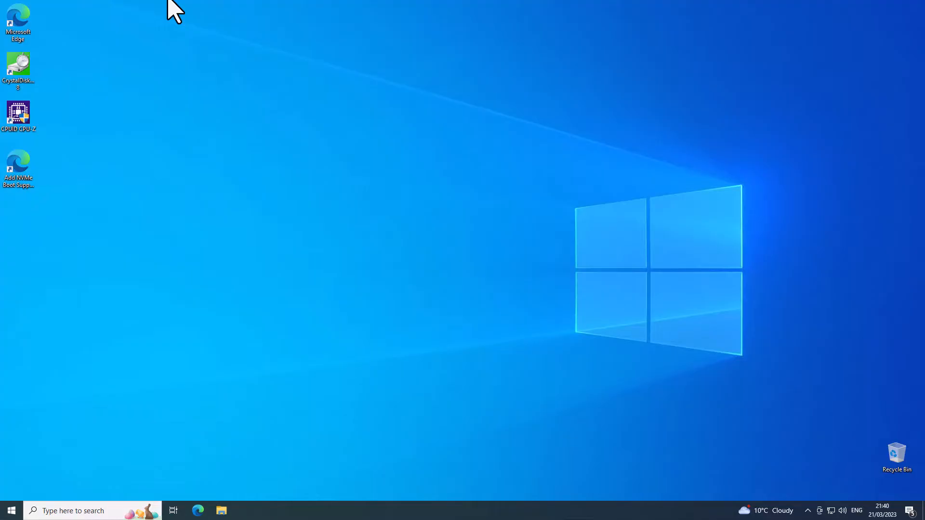
pyautogui.moveTo(22, 166)
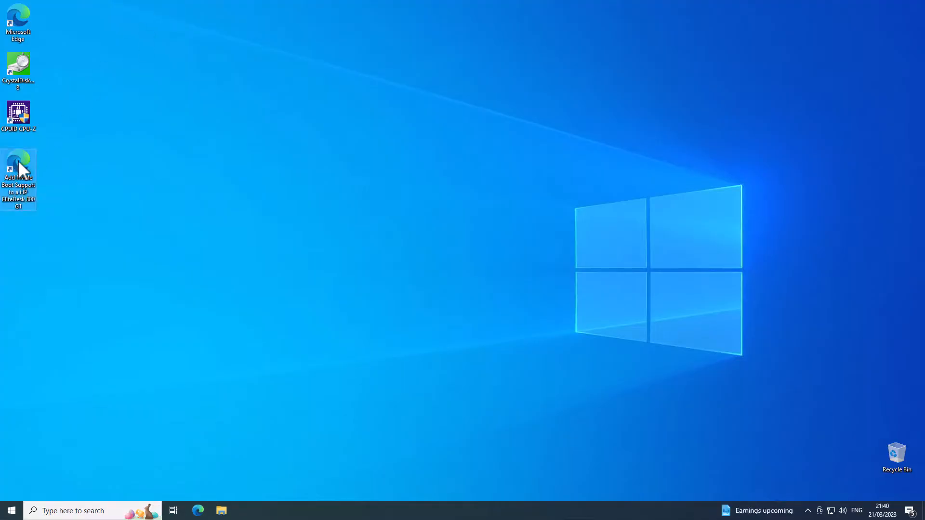
# Open the saved HP EliteDesk 800 G1 NVMe guide and scroll to 'Install the Required Drivers and Software'.
pyautogui.doubleClick(18, 171)
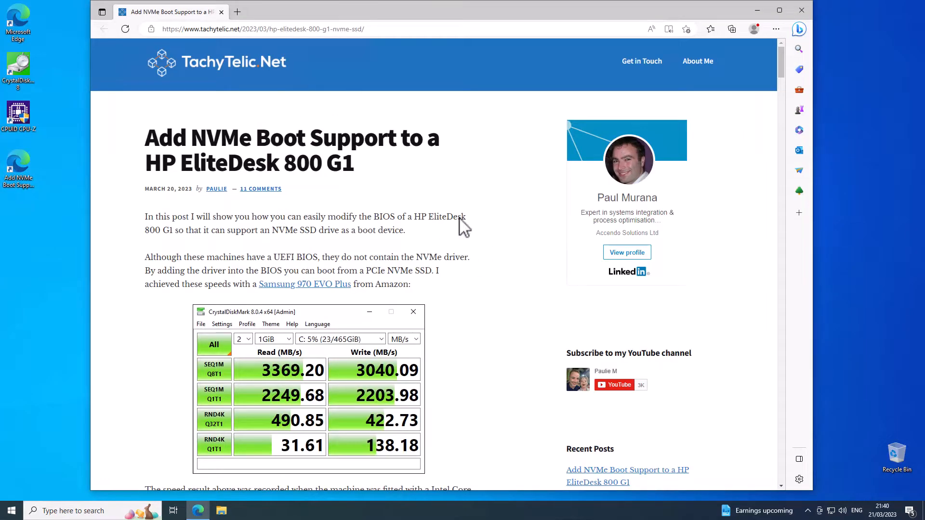
pyautogui.moveTo(786, 64)
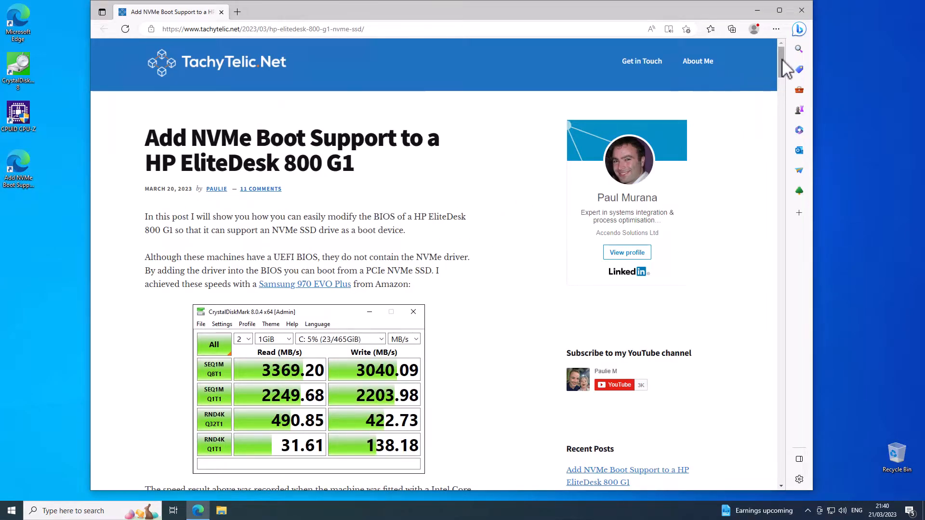
pyautogui.scroll(-3)
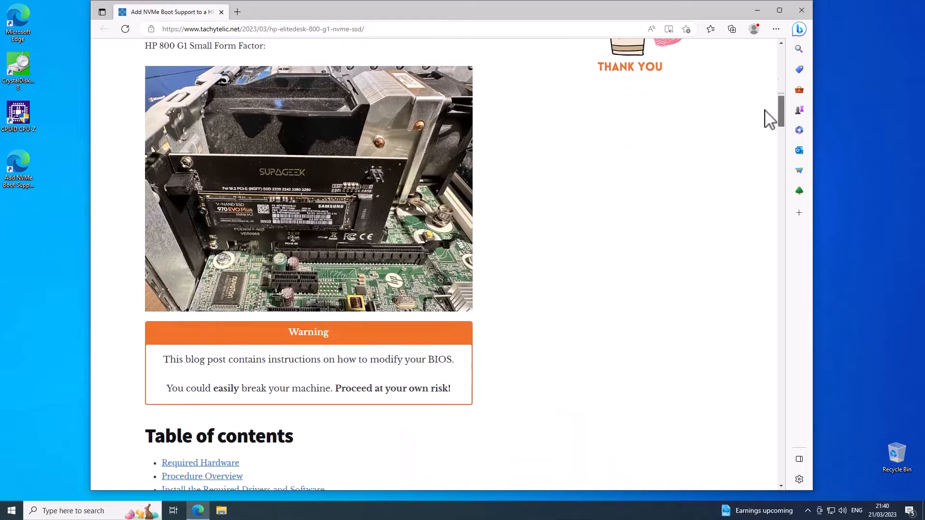
pyautogui.scroll(-3)
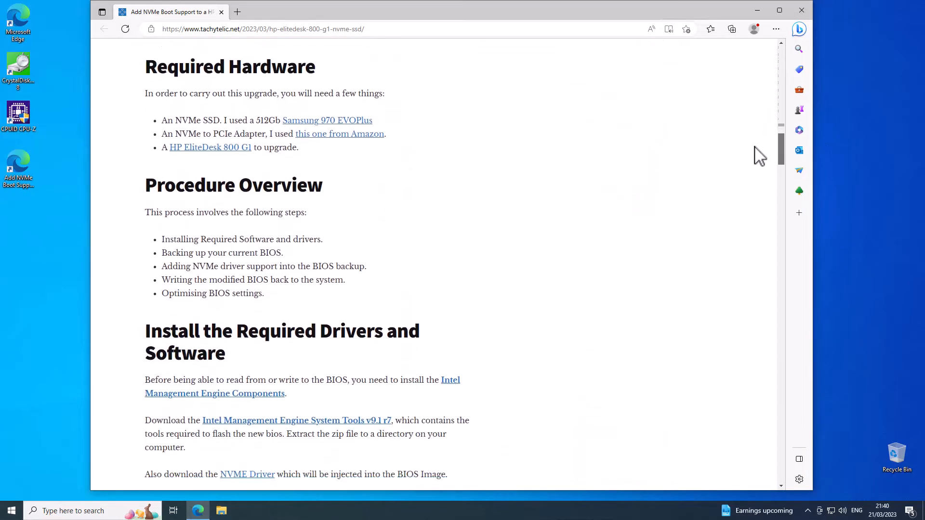
pyautogui.scroll(-3)
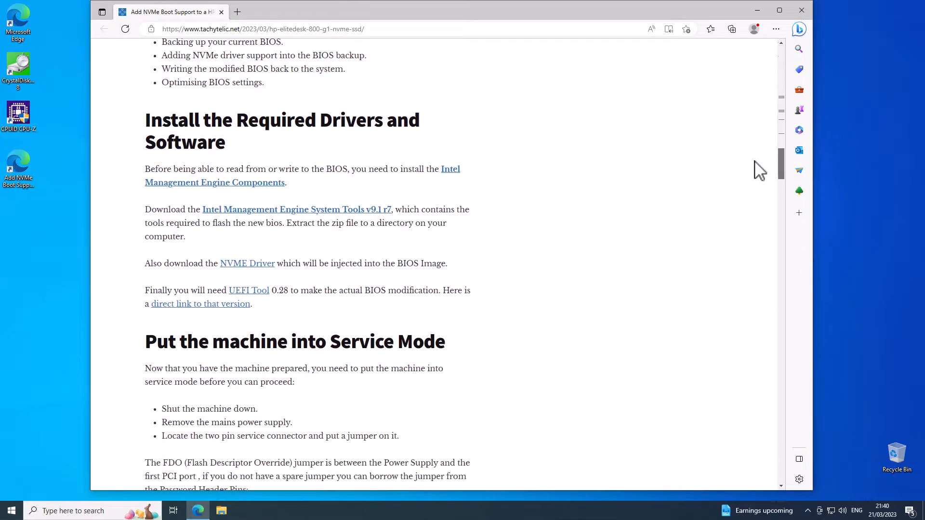
pyautogui.moveTo(689, 154)
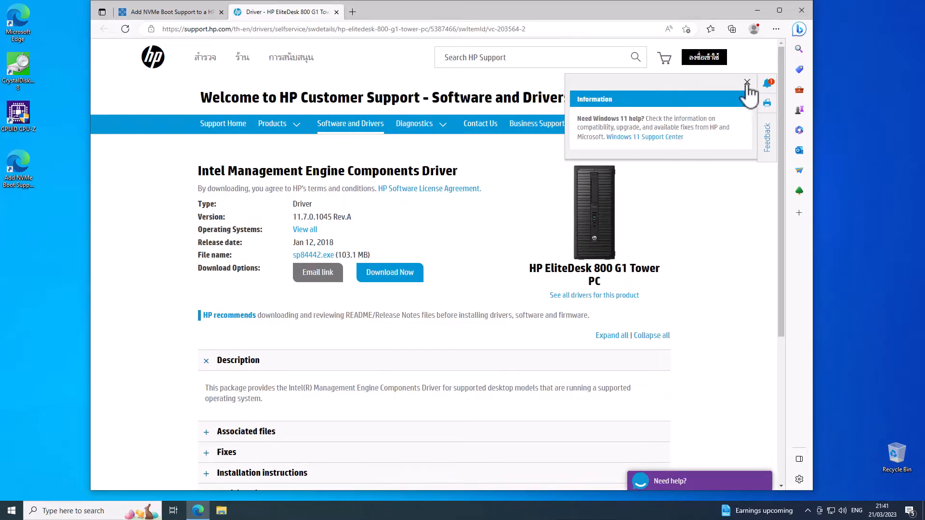
# Dismiss the Windows 11 information notice on HP's Intel Management Engine driver page.
pyautogui.click(389, 272)
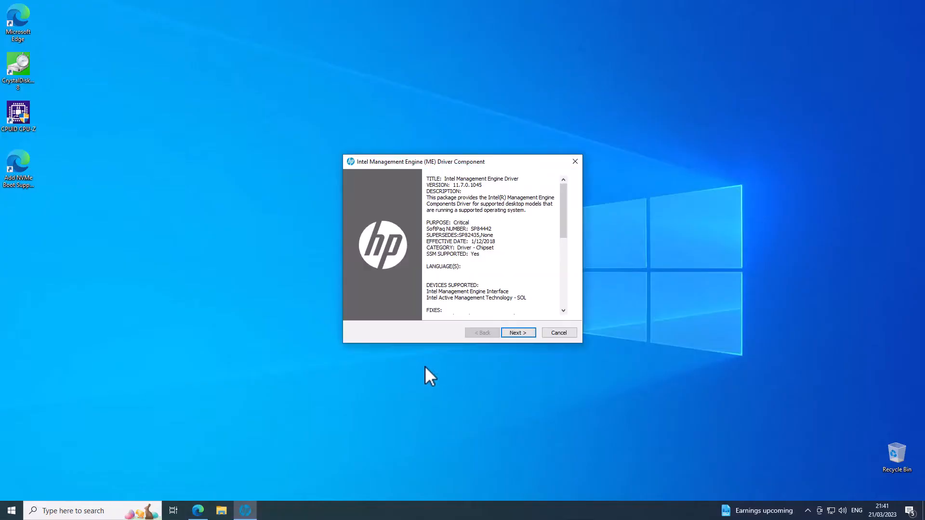
# Accept the HP and Intel licenses, install Intel Management Engine Components 11.7.0.1050 and finish the wizard.
pyautogui.click(517, 333)
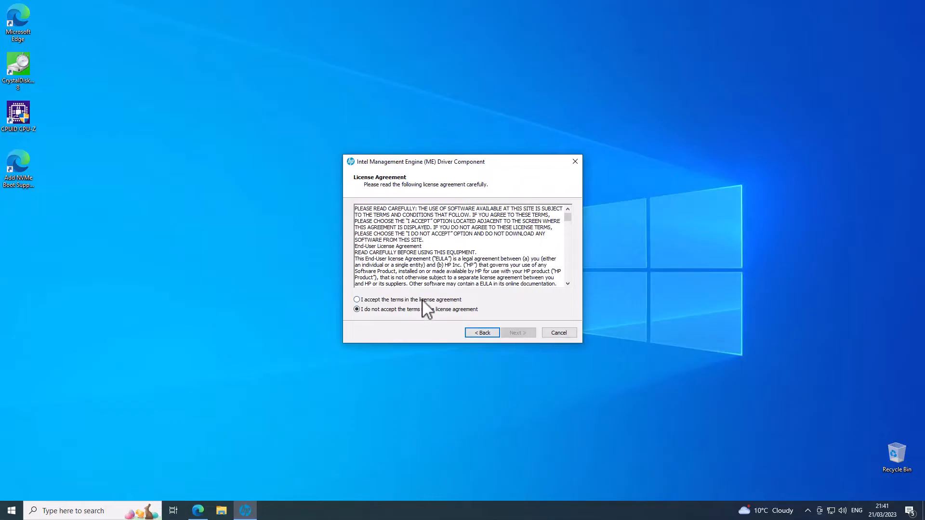
pyautogui.click(558, 333)
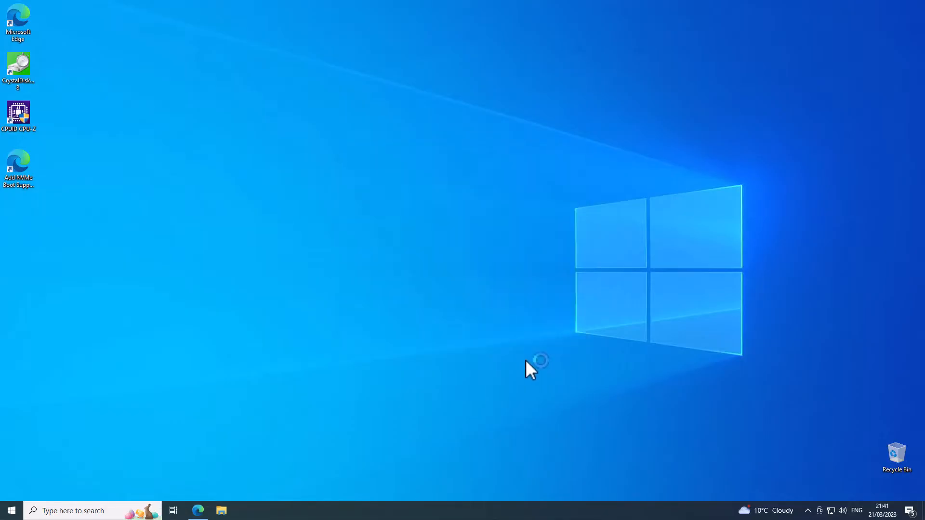
pyautogui.click(244, 510)
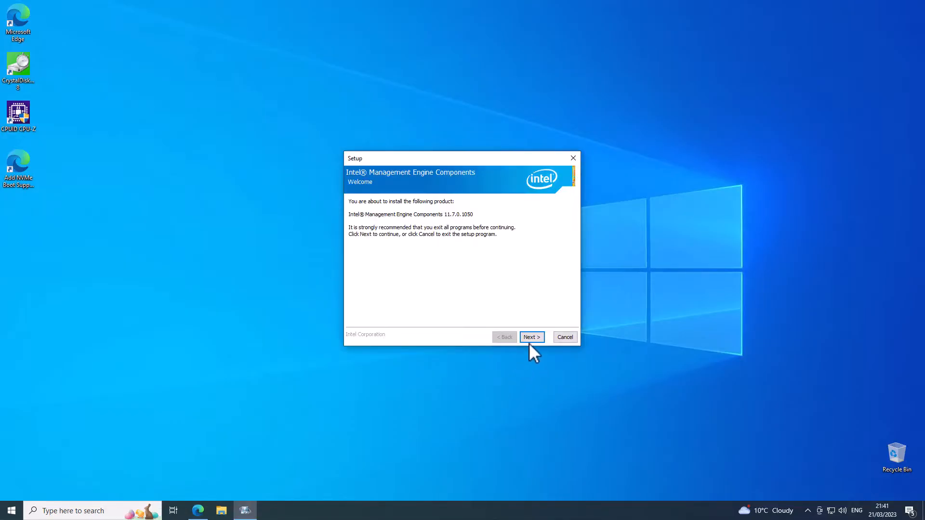
pyautogui.click(530, 337)
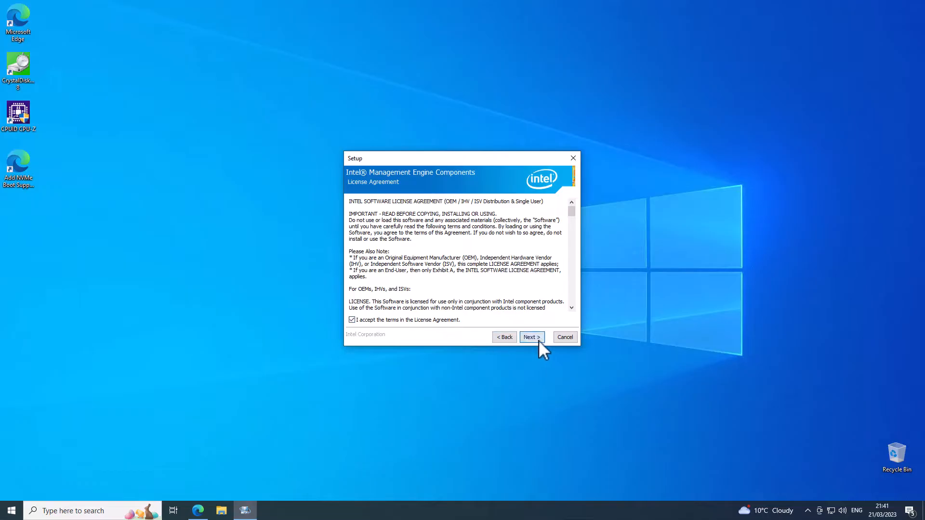
pyautogui.click(530, 337)
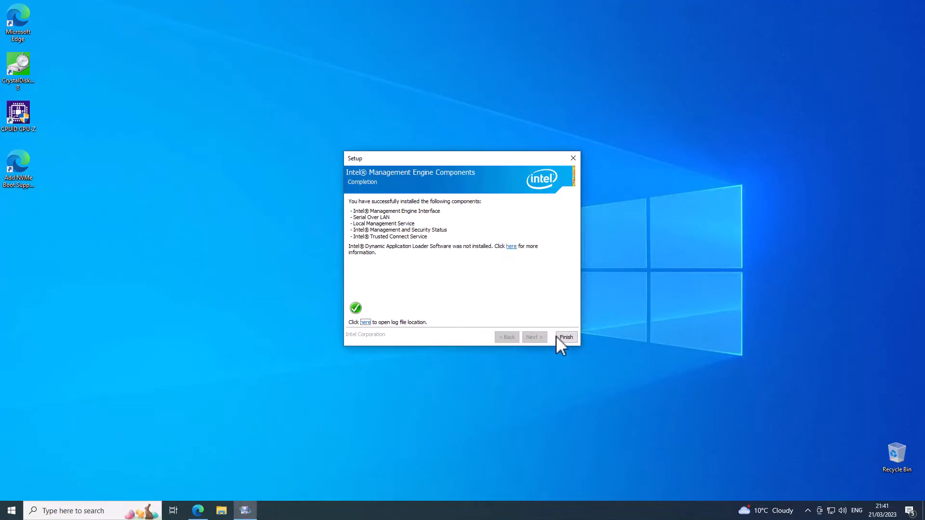
pyautogui.click(565, 337)
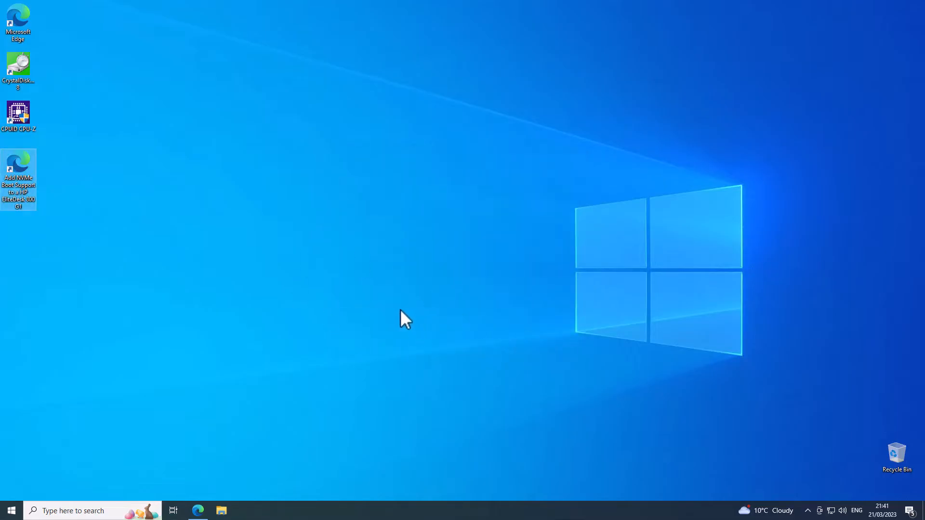
pyautogui.moveTo(251, 288)
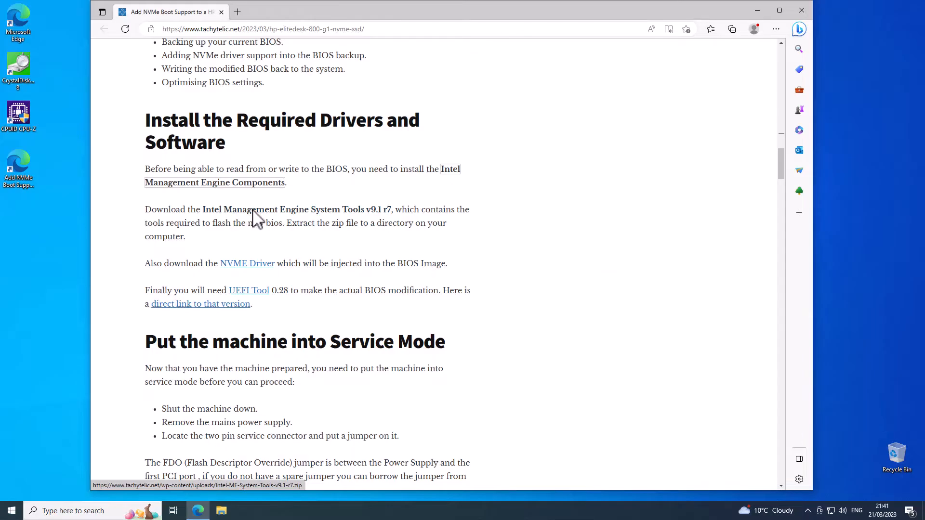
# Download the Intel Management Engine System Tools v9.1 r7 zip from the guide.
pyautogui.click(731, 28)
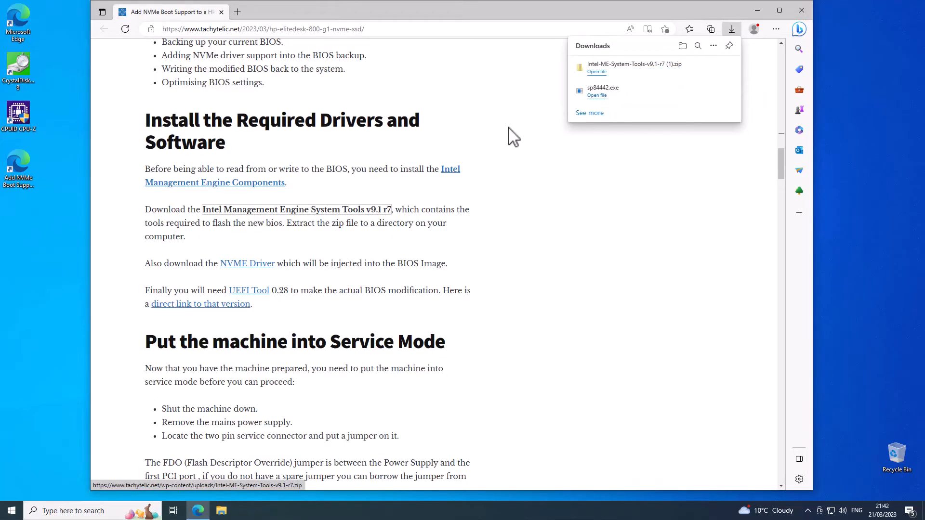
pyautogui.moveTo(595, 91)
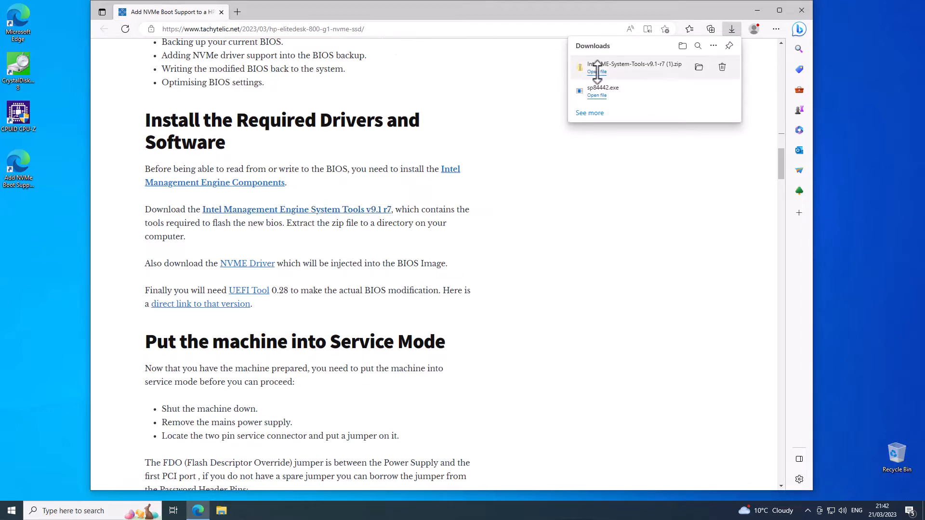
# Copy the Intel ME System Tools v9.1 r7 folder to C:, replacing existing files, and close Explorer.
pyautogui.rightClick(326, 167)
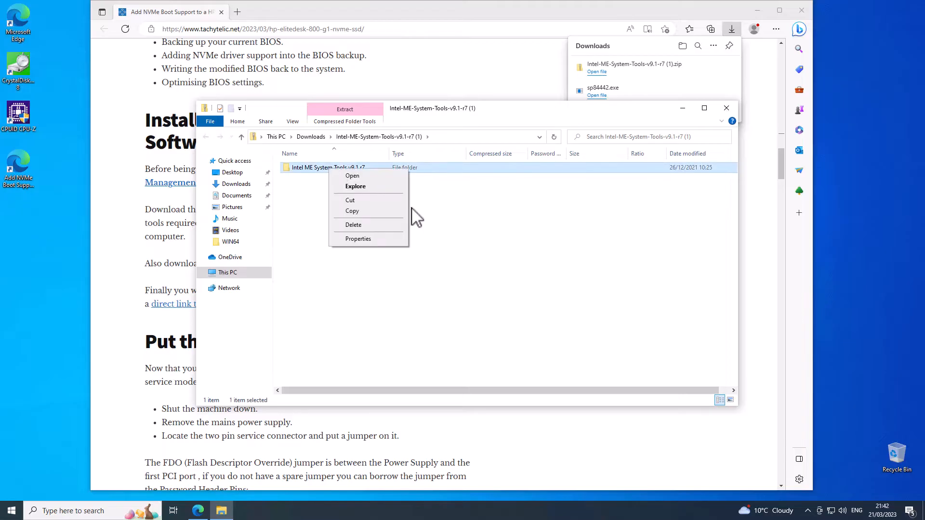
pyautogui.click(262, 259)
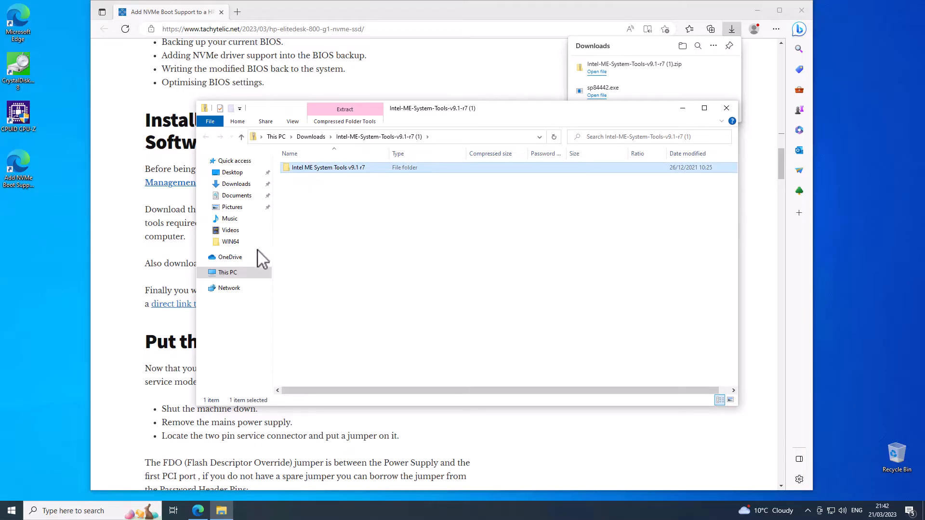
pyautogui.click(228, 272)
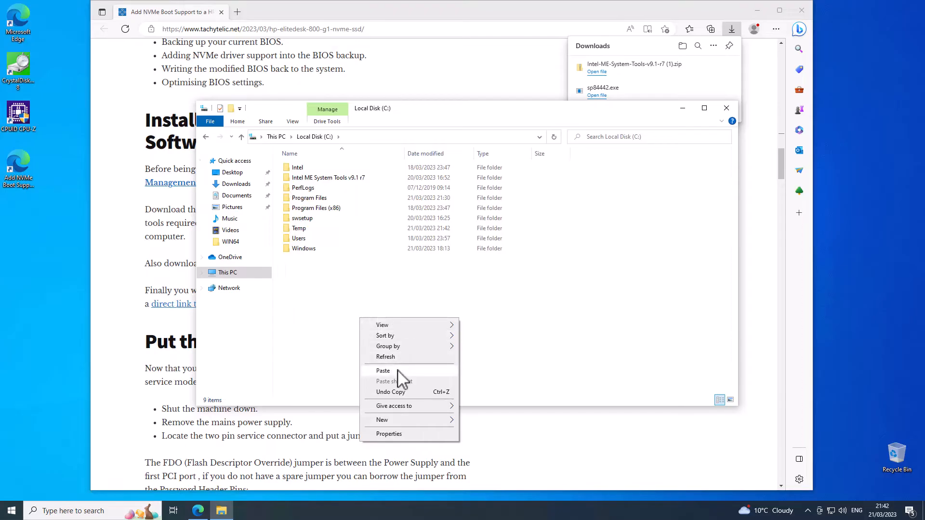
pyautogui.click(382, 370)
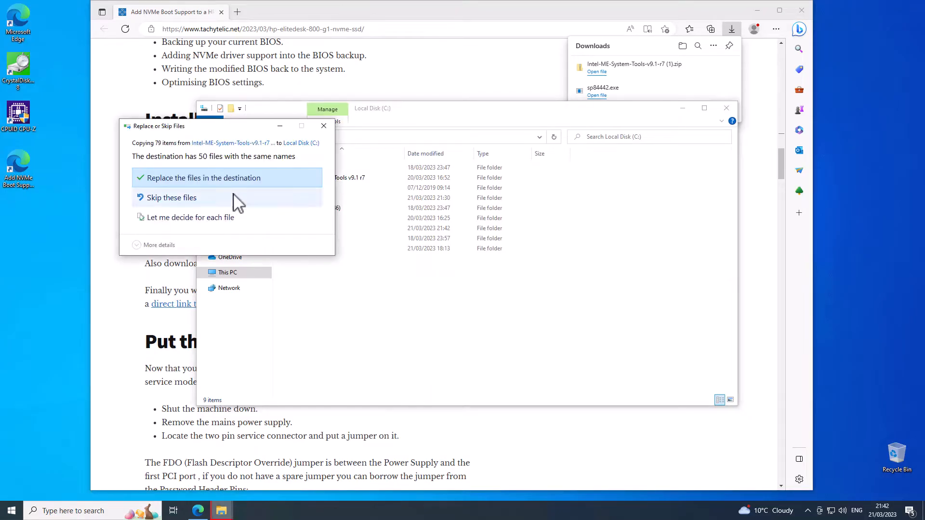
pyautogui.click(203, 177)
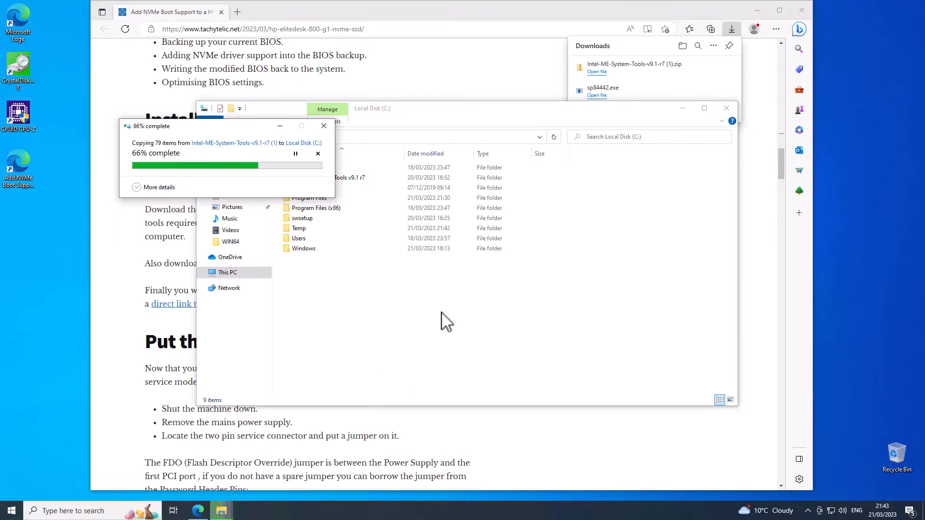
pyautogui.click(329, 177)
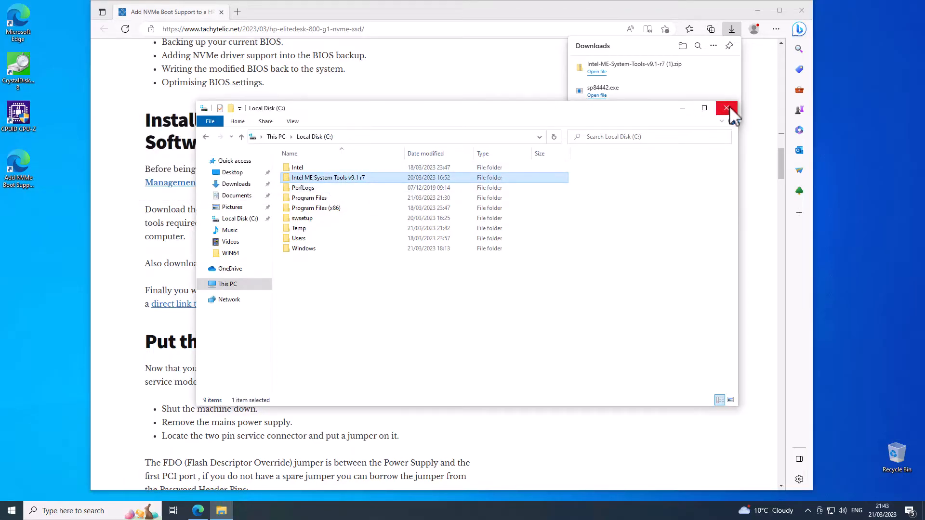
pyautogui.click(727, 108)
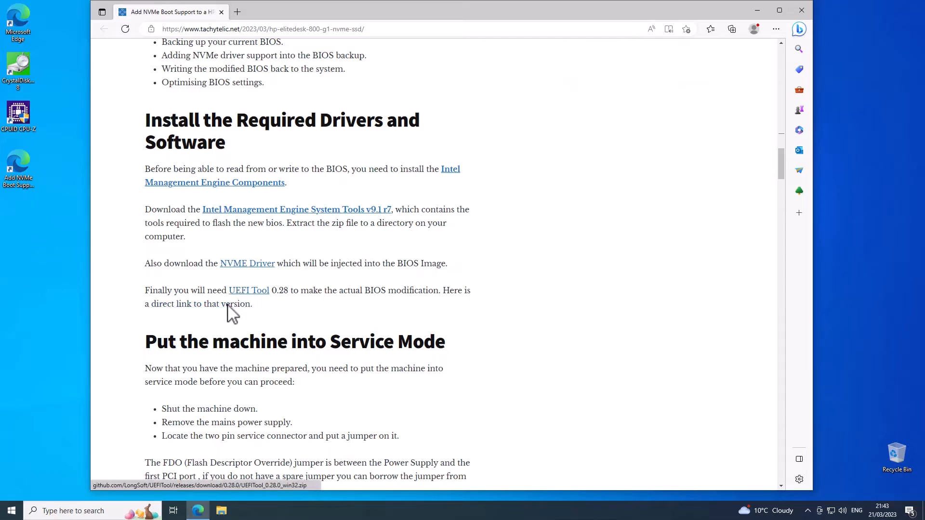
pyautogui.moveTo(249, 290)
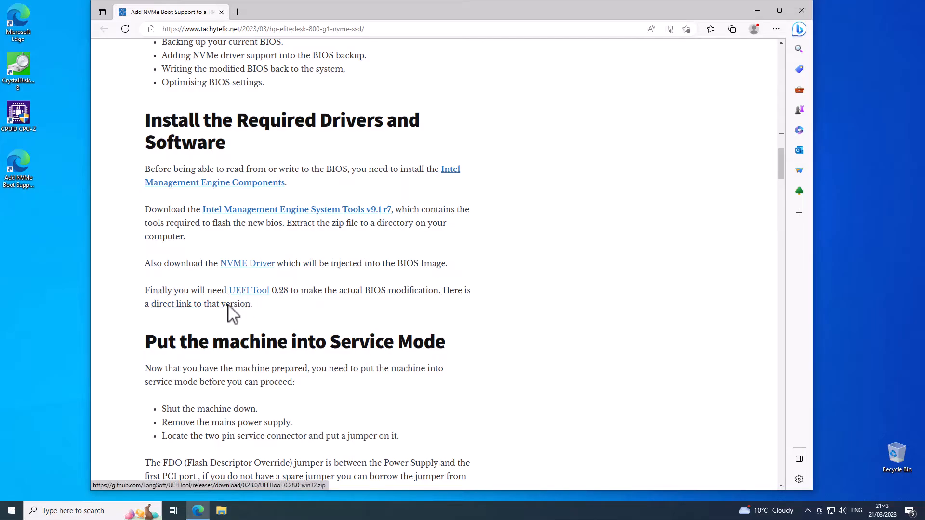
# Scroll the article past the drivers section to the Service Mode jumper photo and BIOS upgrade heading.
pyautogui.scroll(-3)
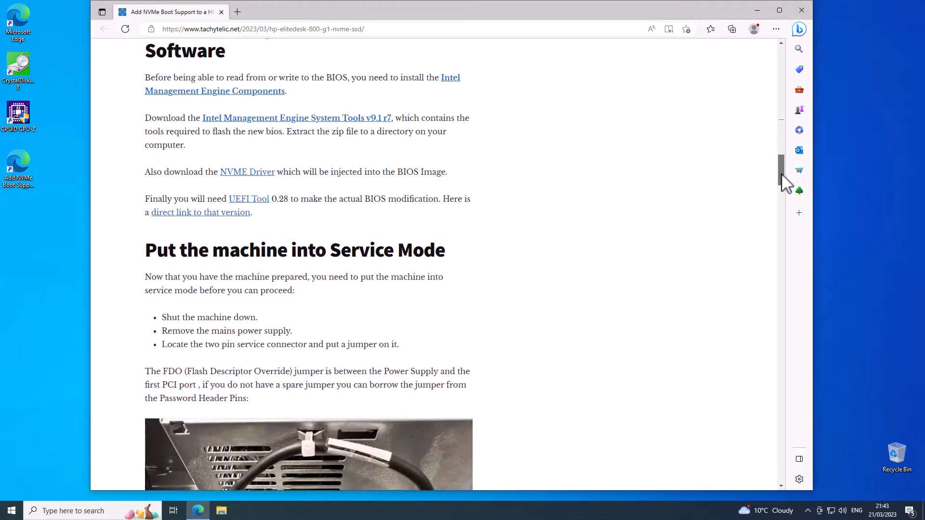
pyautogui.scroll(-3)
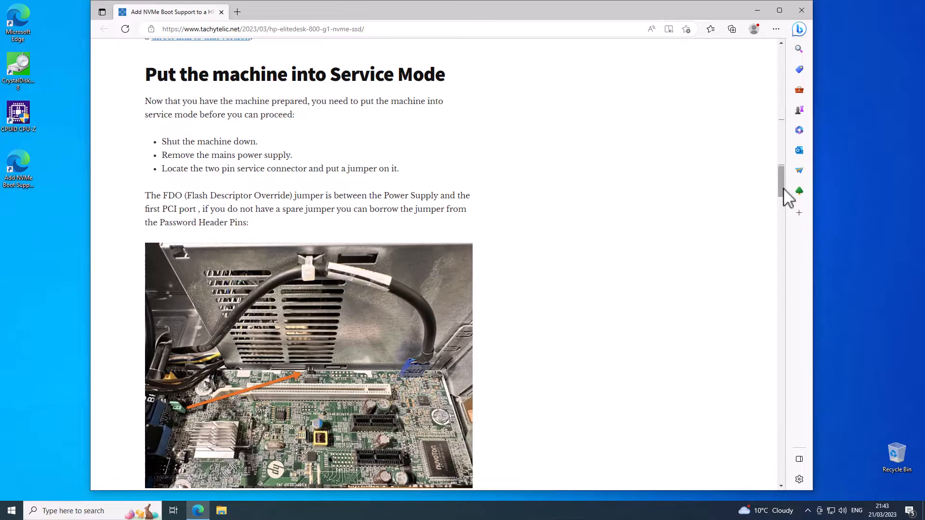
pyautogui.scroll(3)
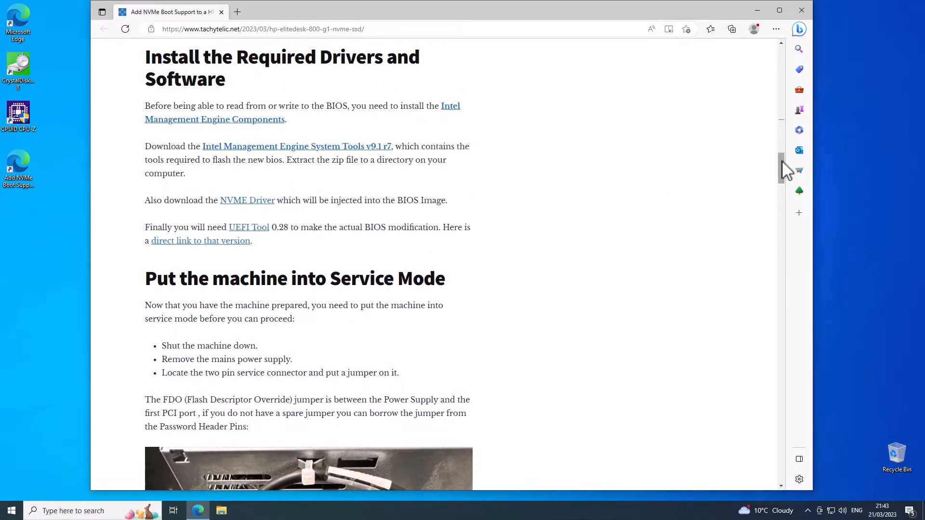
pyautogui.scroll(-3)
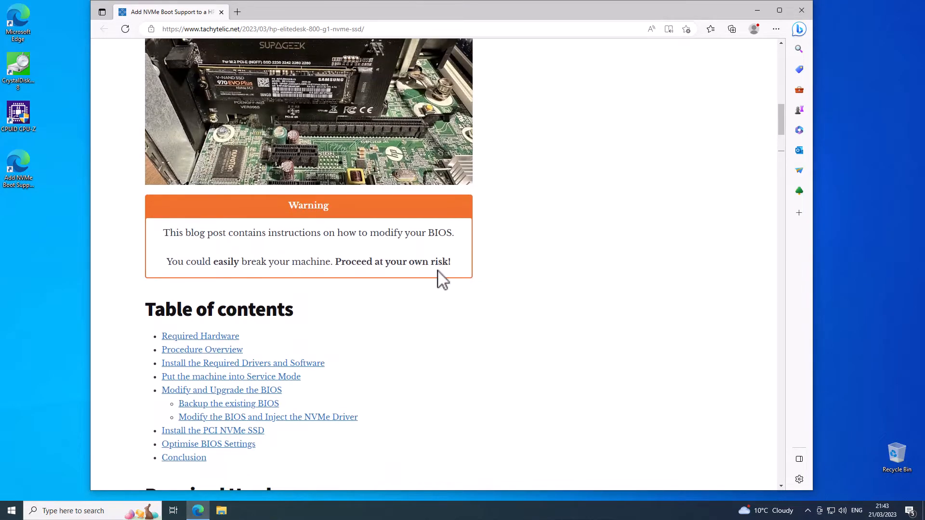
pyautogui.scroll(-3)
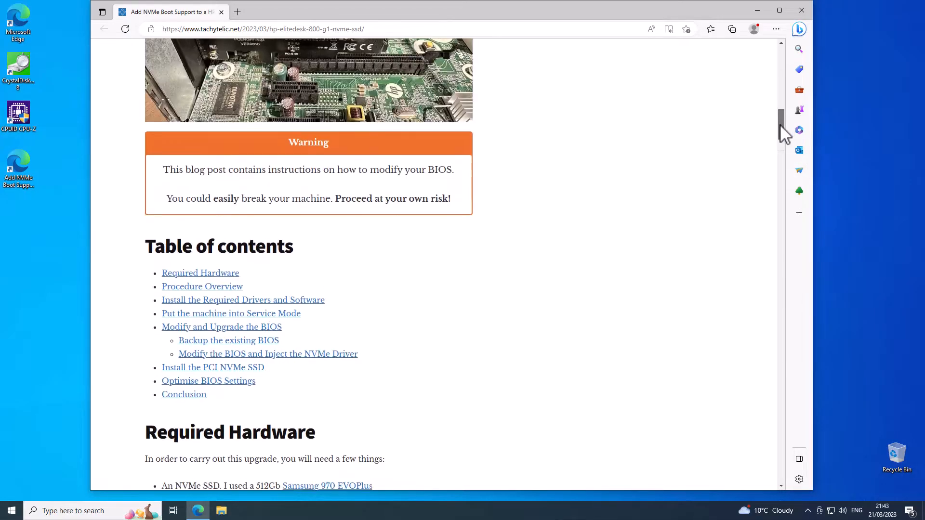
pyautogui.scroll(-3)
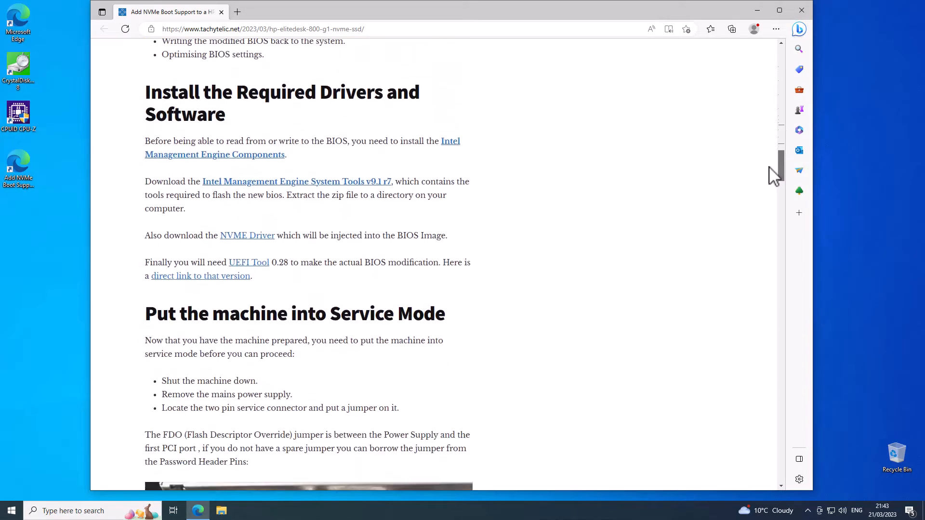
pyautogui.scroll(-3)
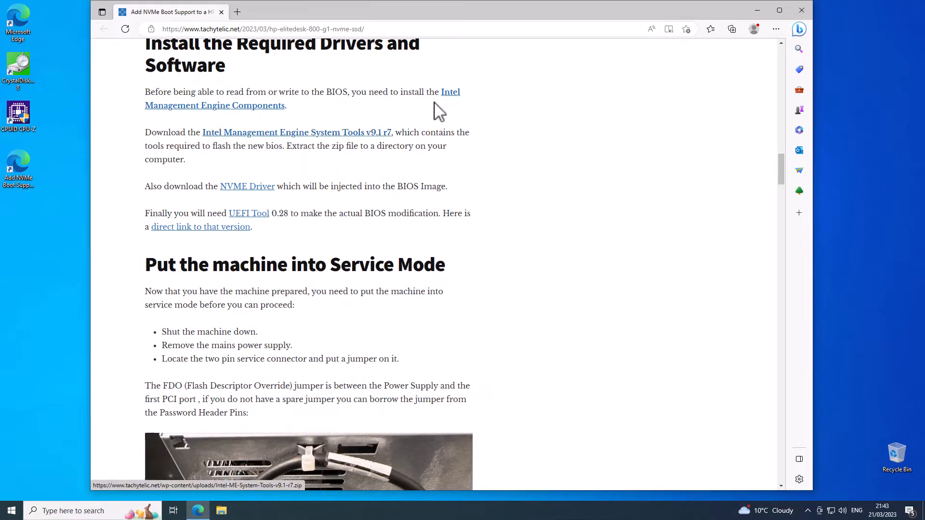
pyautogui.moveTo(525, 219)
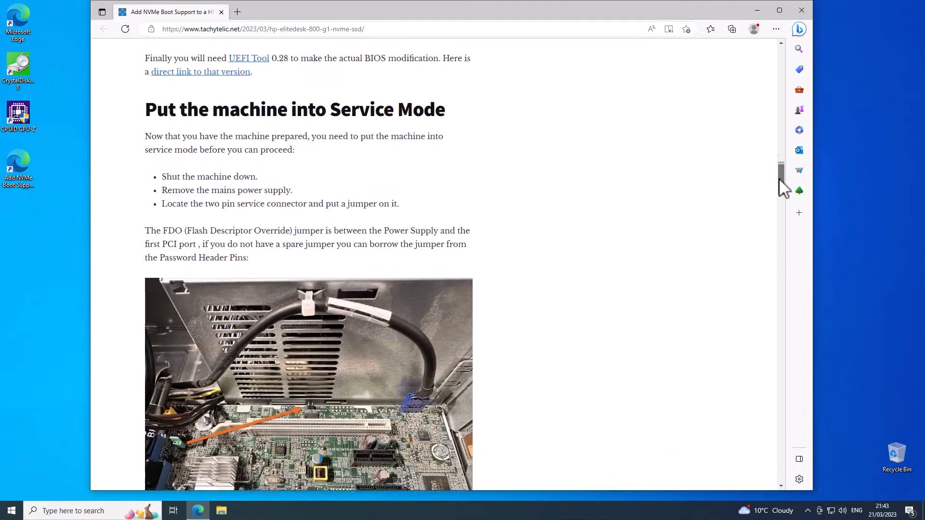
pyautogui.scroll(-3)
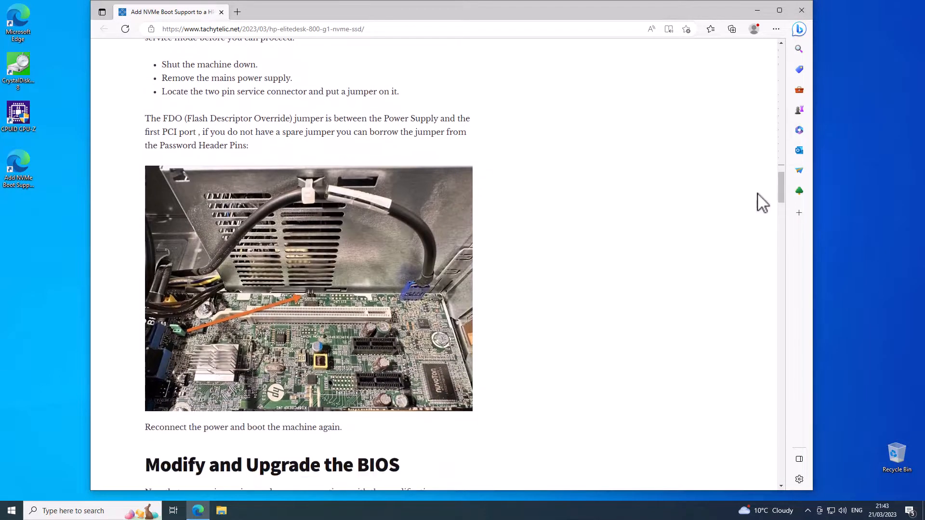
# Open the FDO jumper photo at full size in a new tab.
pyautogui.click(308, 288)
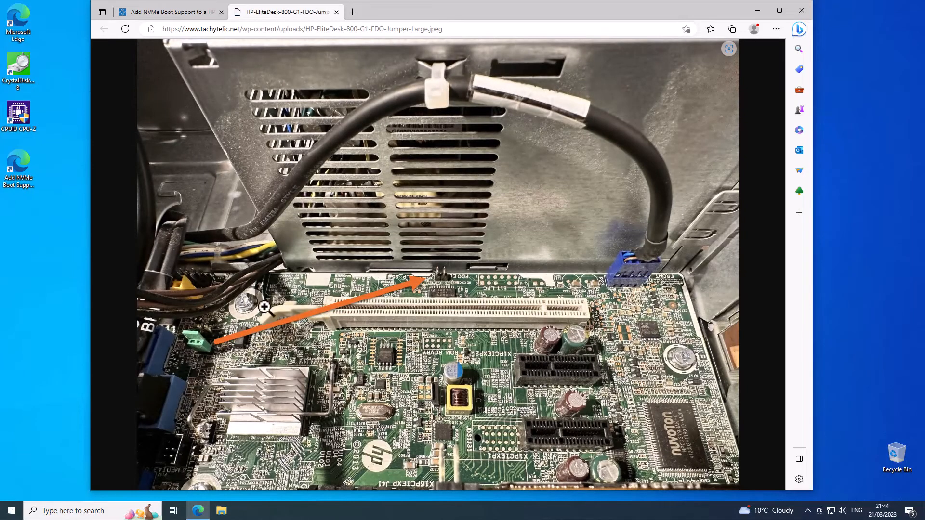
pyautogui.moveTo(211, 351)
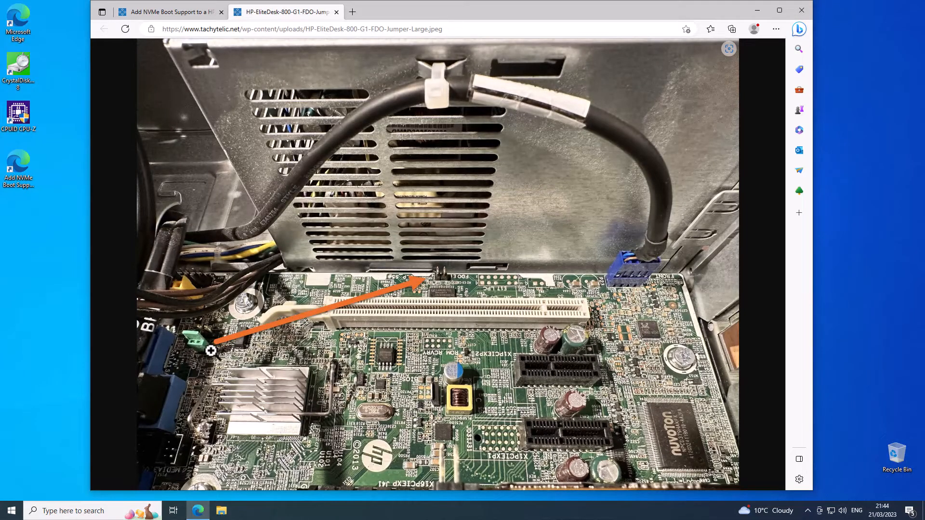
pyautogui.moveTo(441, 277)
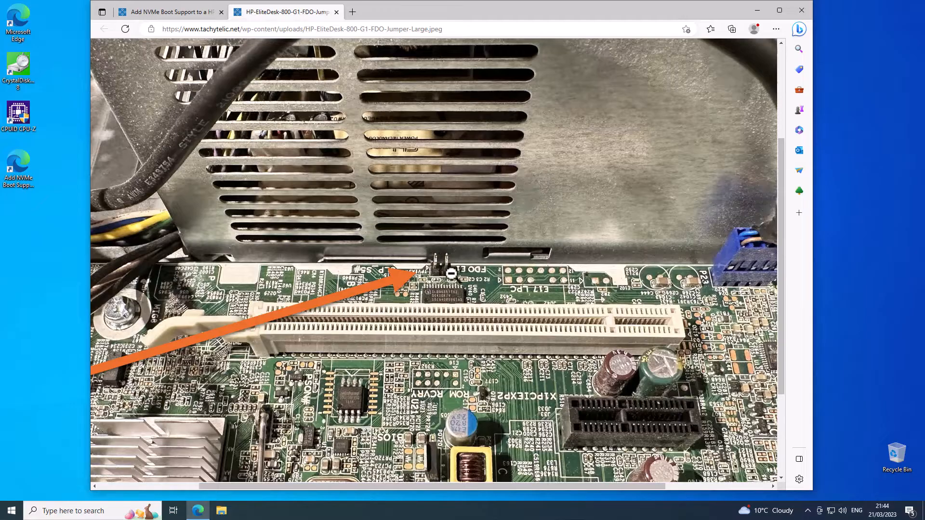
pyautogui.moveTo(525, 172)
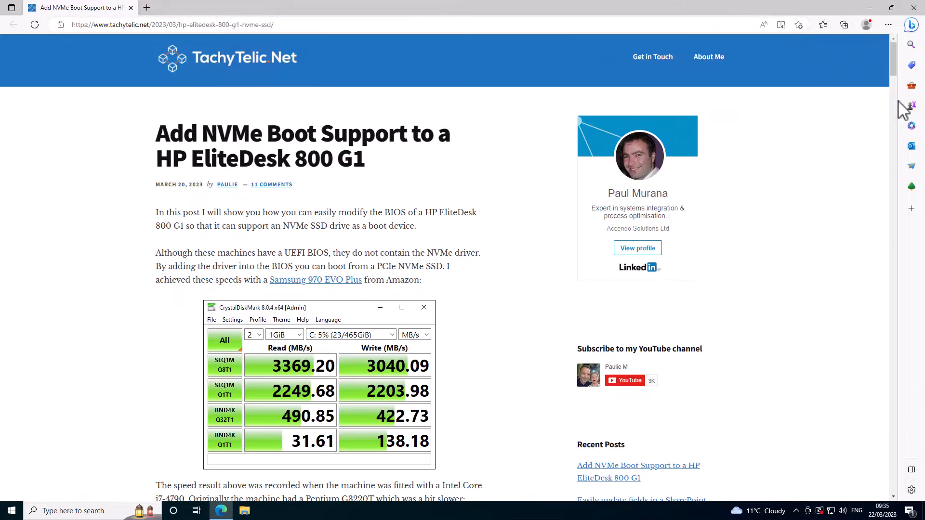
# Scroll to 'Backup the existing BIOS' and search Windows for cmd.
pyautogui.scroll(-3)
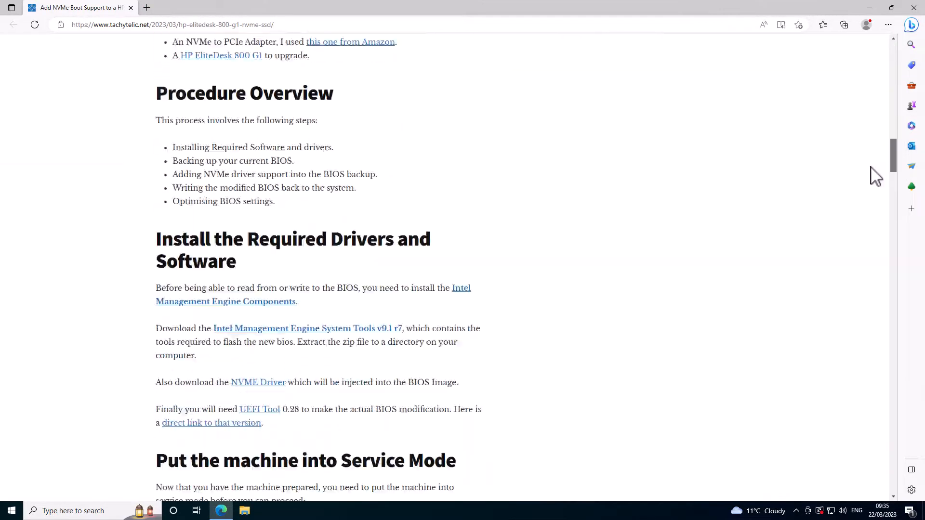
pyautogui.scroll(-3)
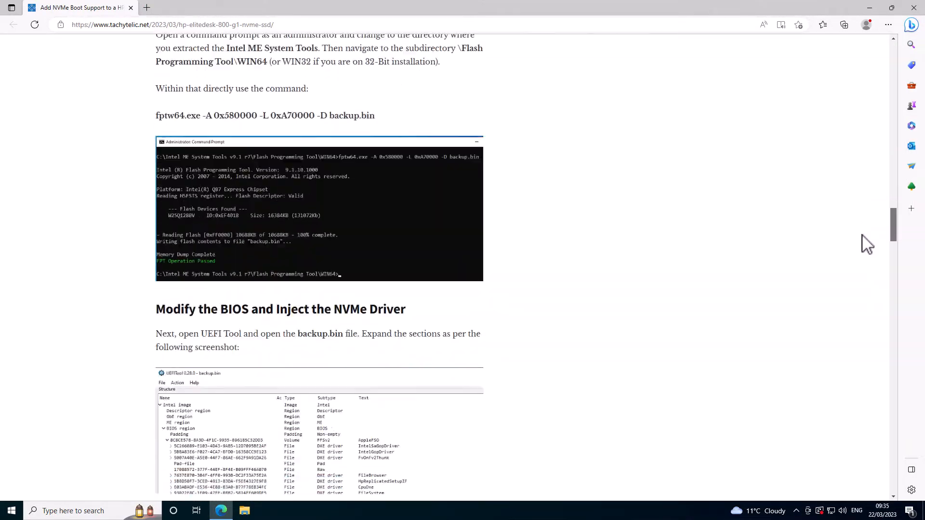
pyautogui.scroll(-3)
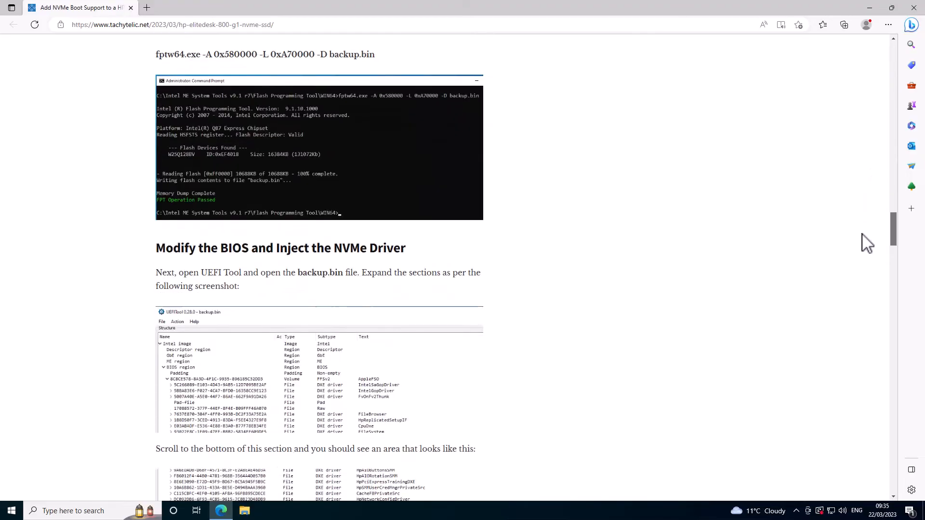
pyautogui.scroll(3)
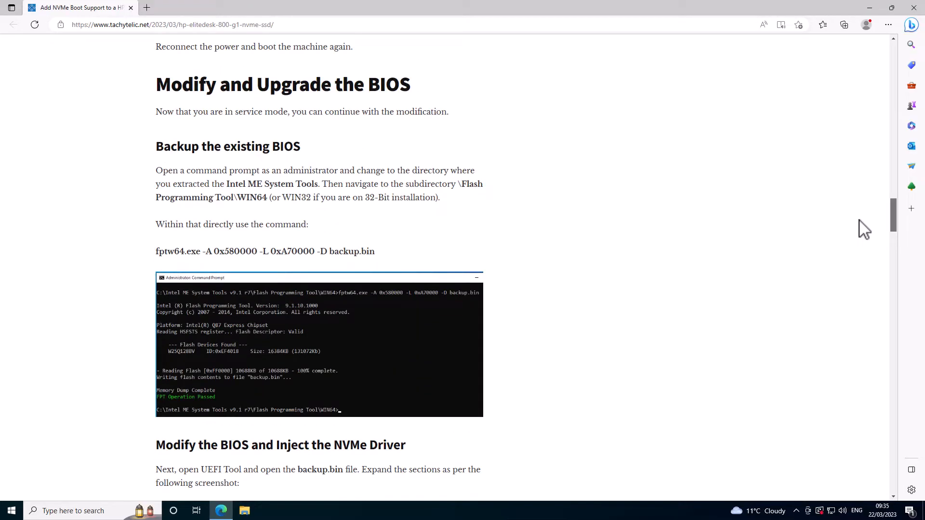
pyautogui.moveTo(38, 411)
pyautogui.write('cm')
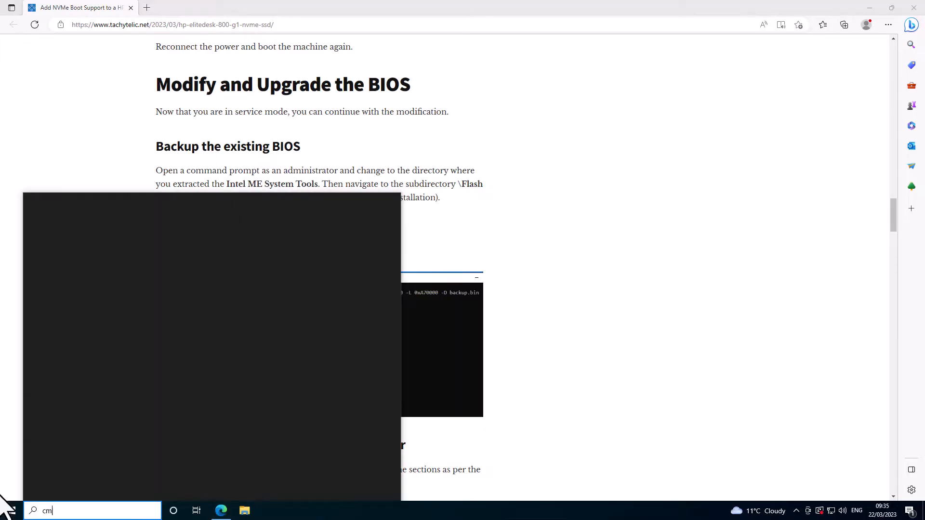
pyautogui.write('d')
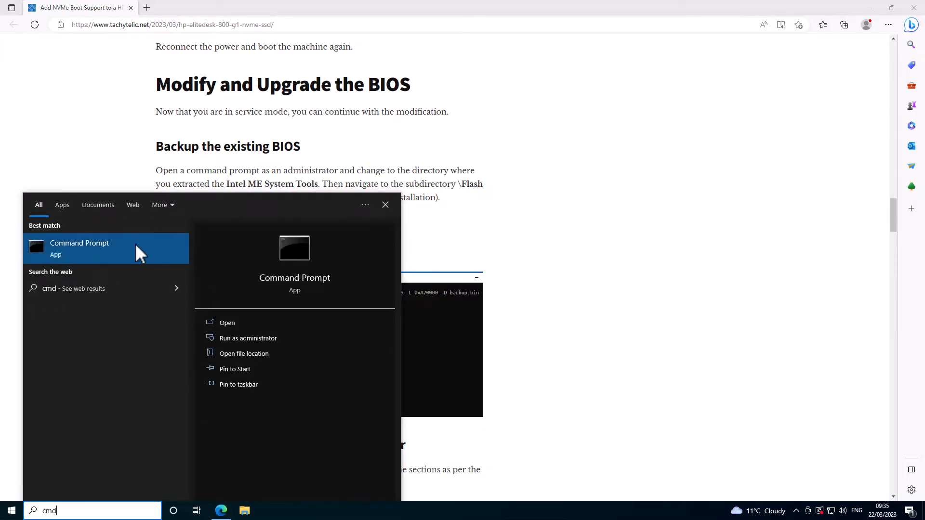
# Run Command Prompt as administrator and set a larger console font in Properties.
pyautogui.click(248, 339)
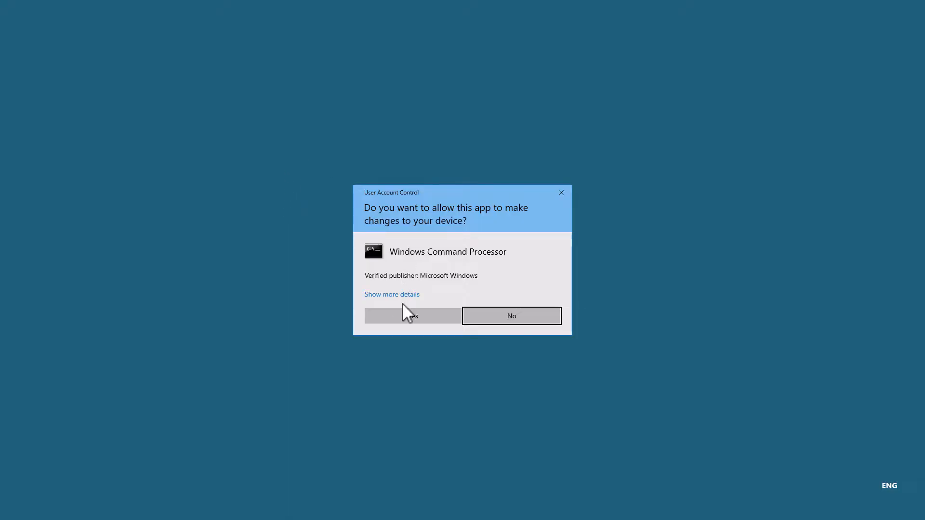
pyautogui.click(413, 316)
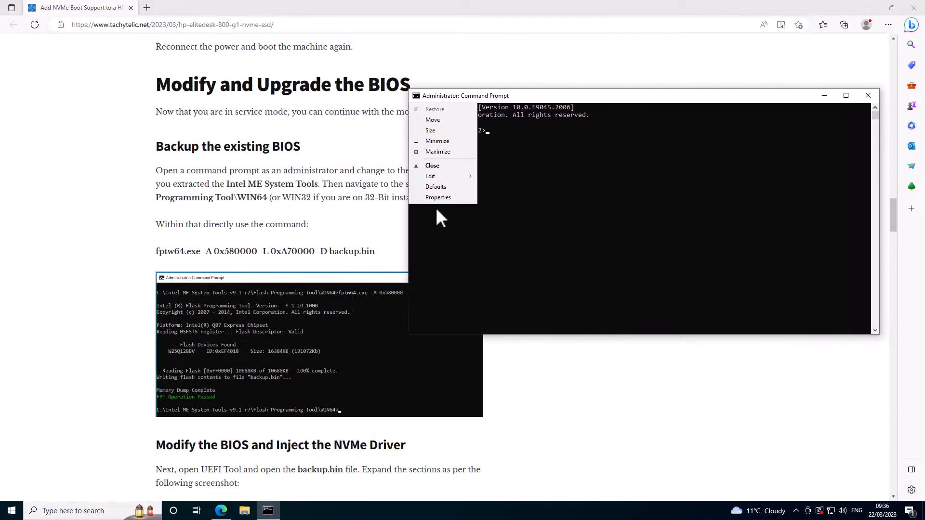
pyautogui.click(437, 197)
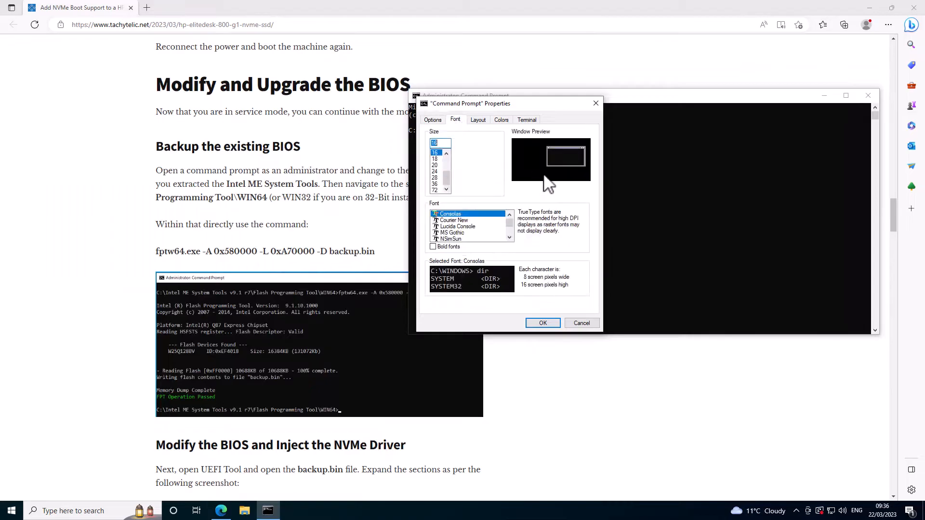
pyautogui.click(435, 171)
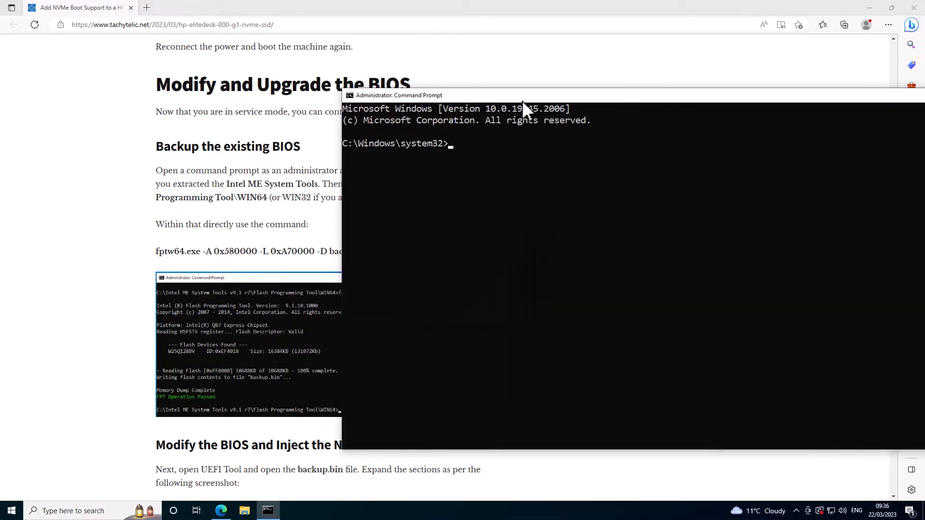
# Move the console beside the article and cd into C:\Intel ME System Tools v9.1 r7\Flash Image Tool.
pyautogui.moveTo(398, 96); pyautogui.dragTo(444, 88)
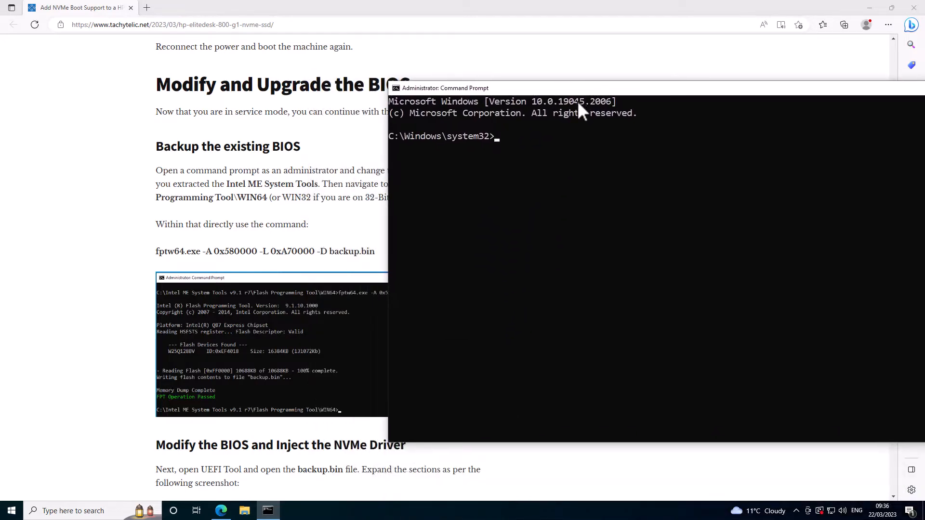
pyautogui.write('cd \\')
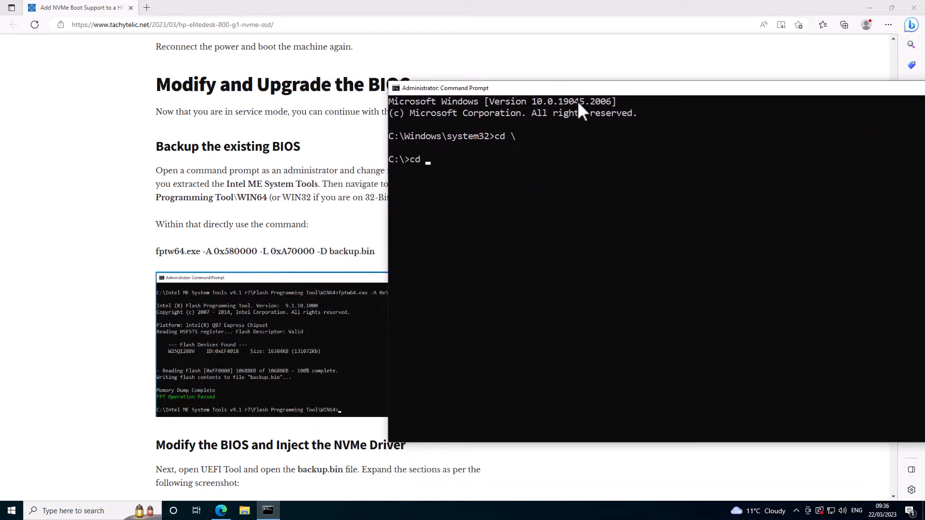
pyautogui.write('"Intel ME System Tools v9.1 r7"')
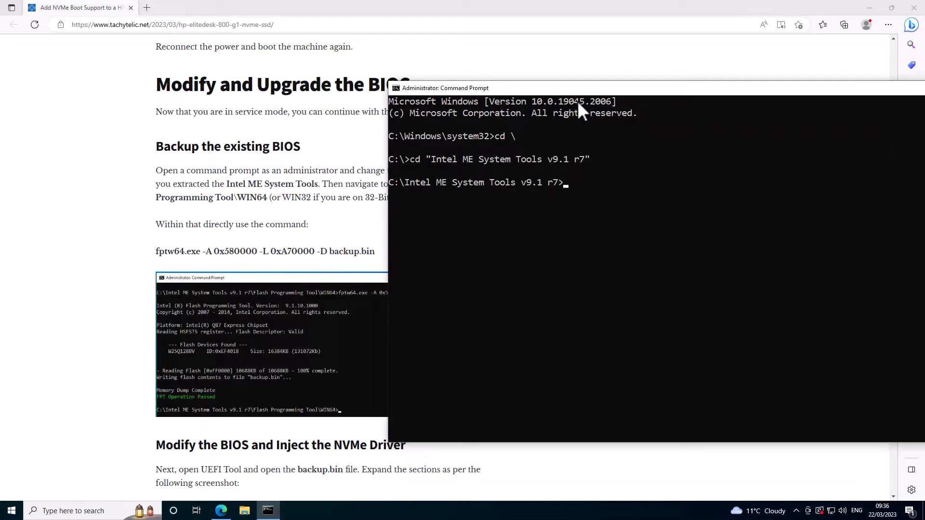
pyautogui.write('cd')
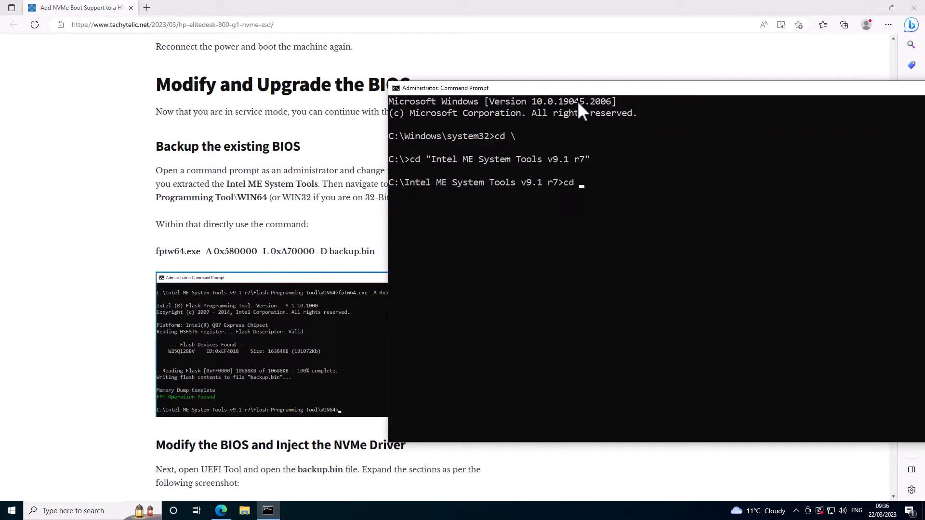
pyautogui.write('"Flash Image Tool"')
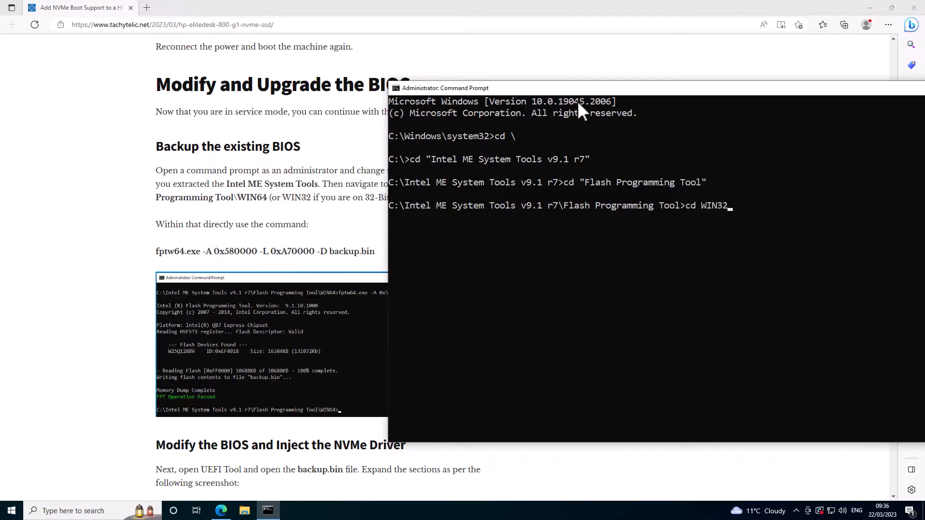
pyautogui.press('Enter')
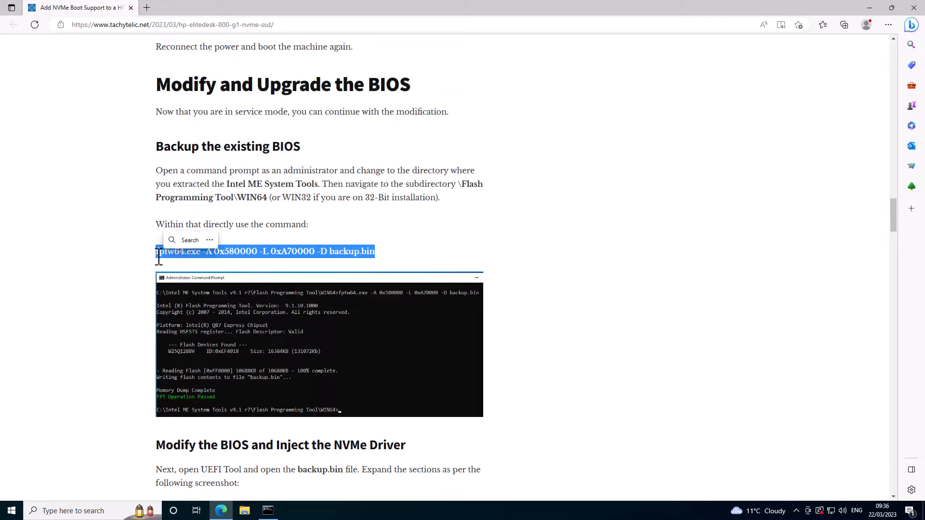
# Run the fptw64 backup in Command Prompt, dumping the BIOS to backup.bin, then return to the guide.
pyautogui.click(267, 510)
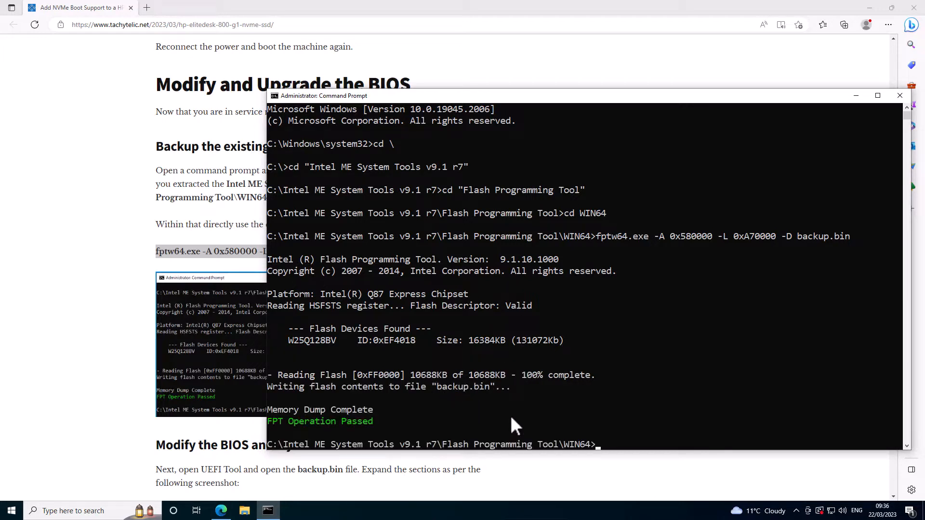
pyautogui.click(856, 95)
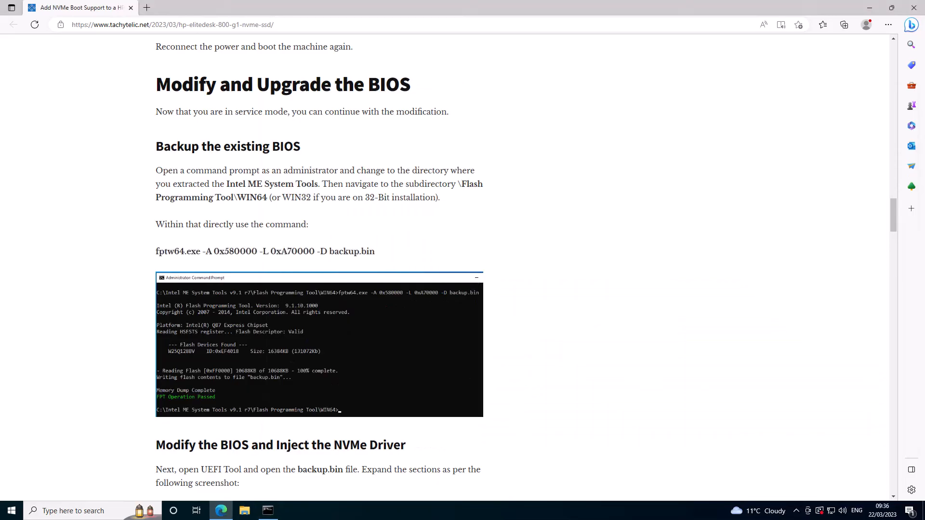
# Load backup.bin from Flash Programming Tool\WIN64 into UEFITool via File > Open image file.
pyautogui.scroll(-3)
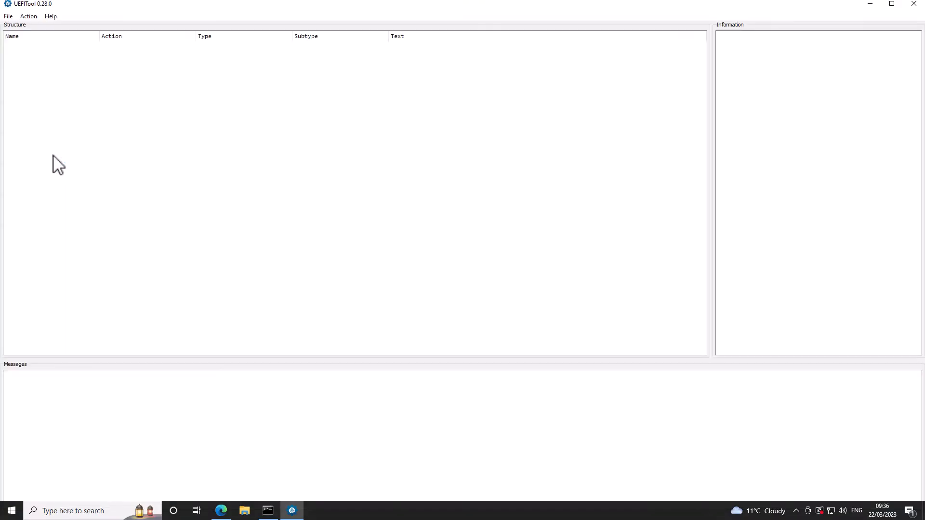
pyautogui.moveTo(12, 23)
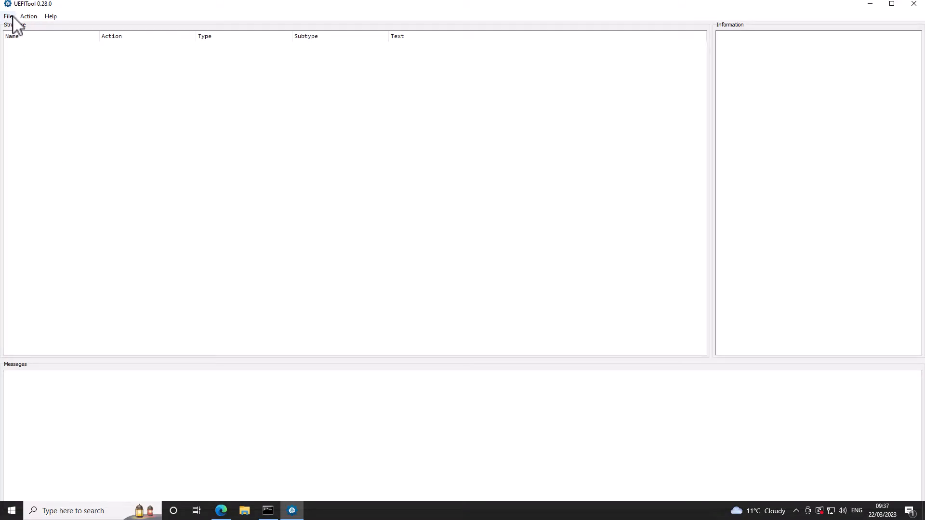
pyautogui.click(9, 17)
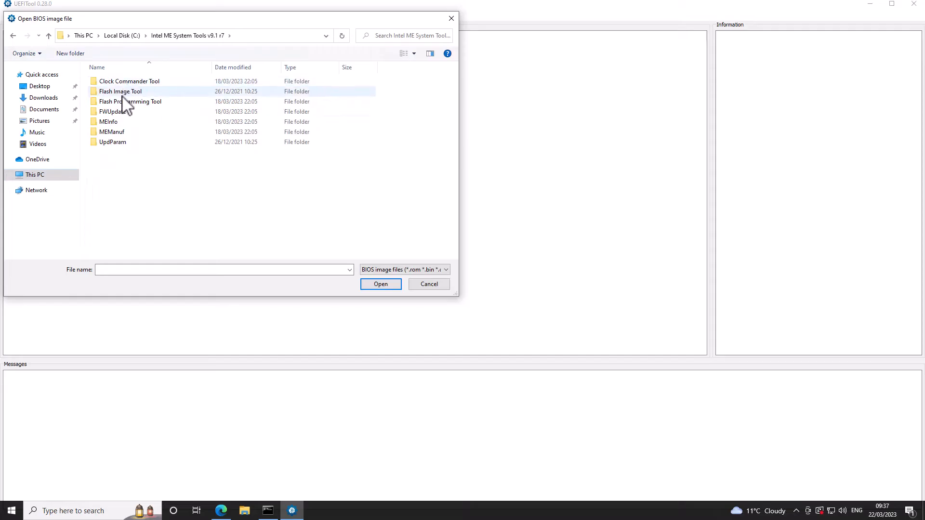
pyautogui.doubleClick(129, 101)
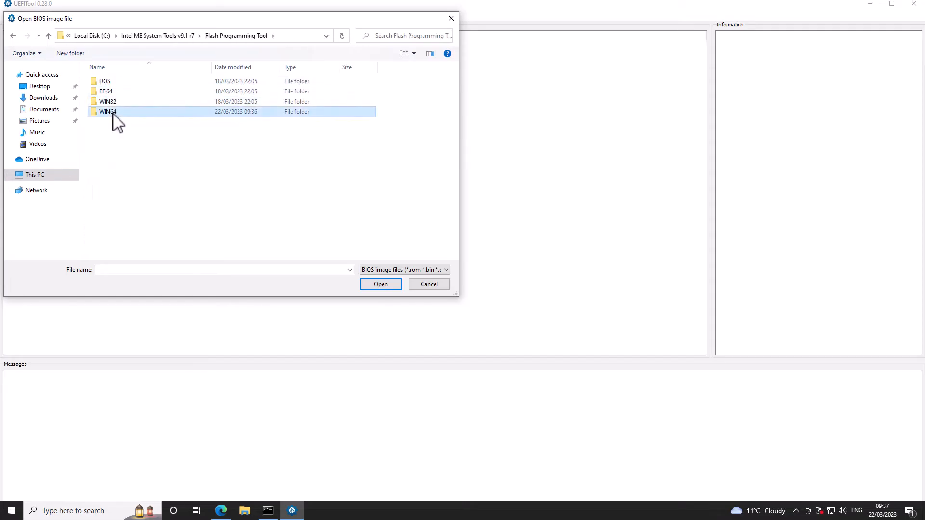
pyautogui.doubleClick(107, 111)
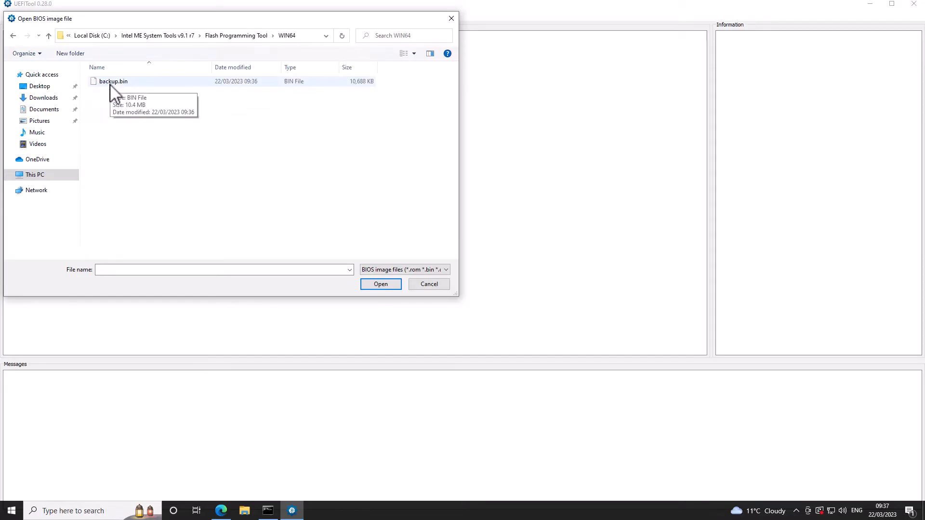
pyautogui.doubleClick(113, 81)
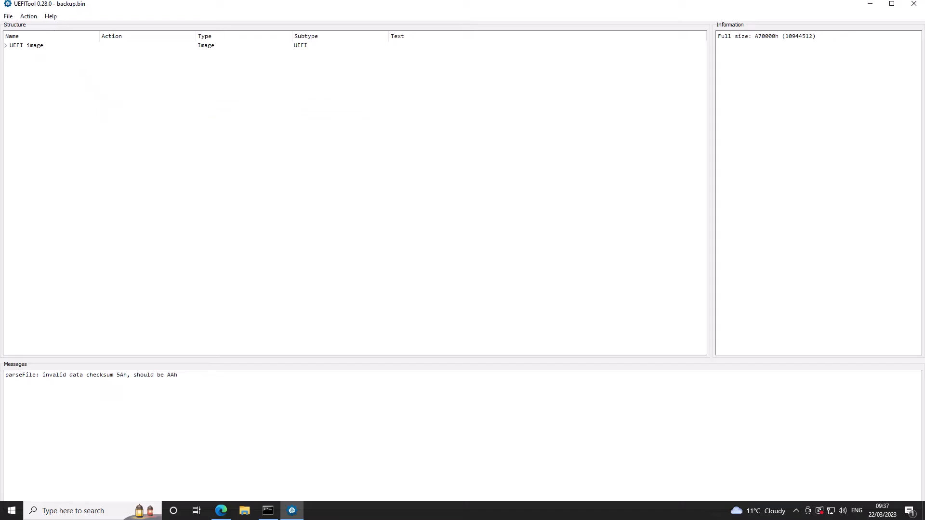
# Expand the UEFI image and its first volume to list the DXE driver files.
pyautogui.click(6, 45)
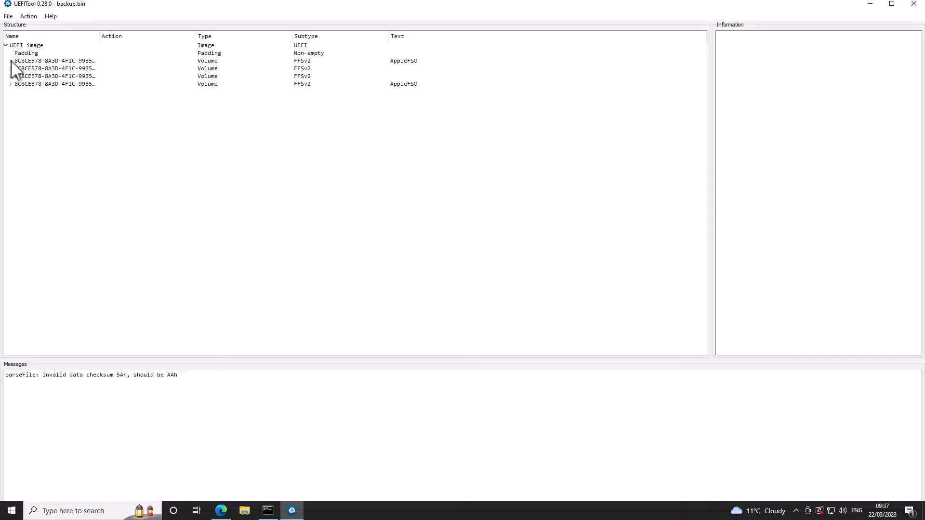
pyautogui.click(9, 59)
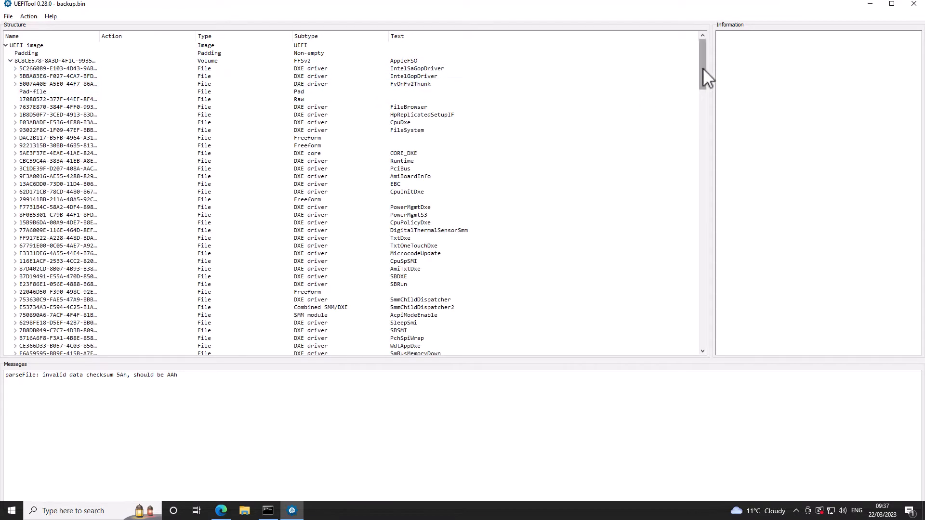
pyautogui.scroll(-3)
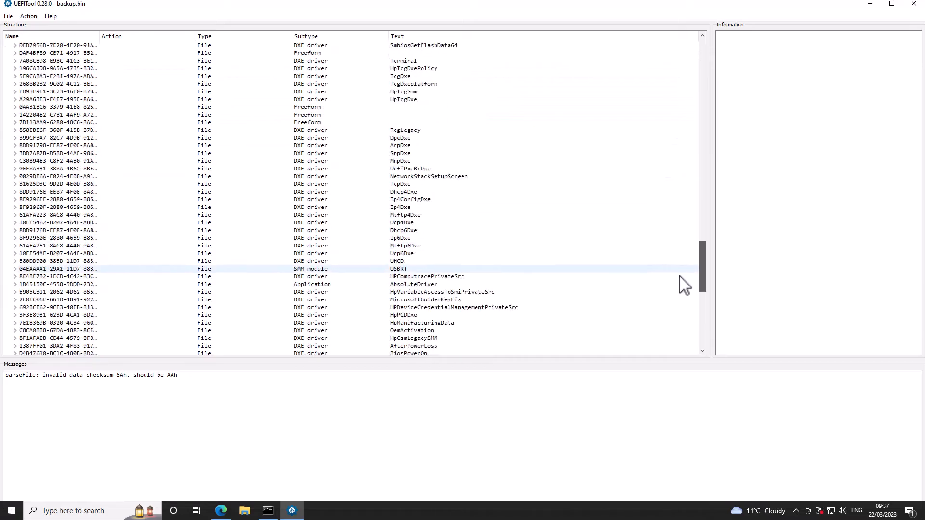
pyautogui.scroll(-3)
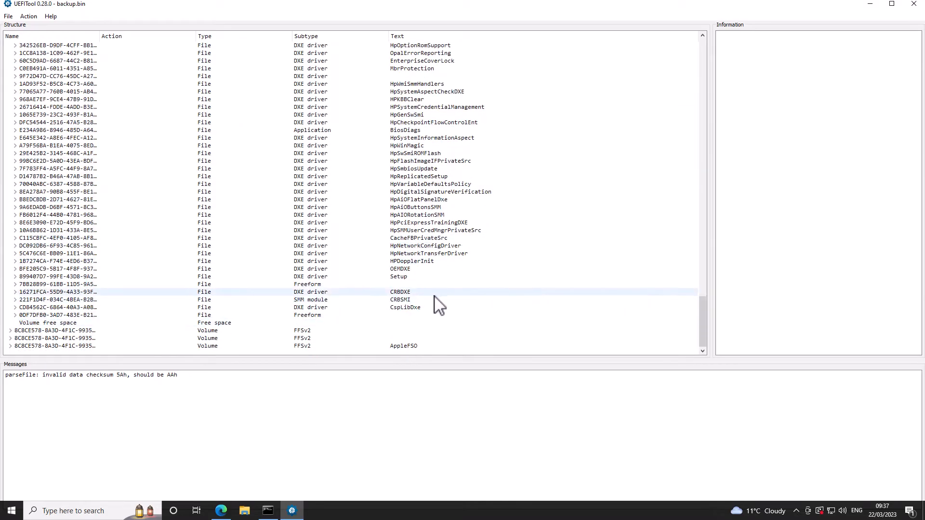
# Insert a file after CspLibDxe, browsing Downloads for NvmExpressDxe_Small.ffs.
pyautogui.click(405, 307)
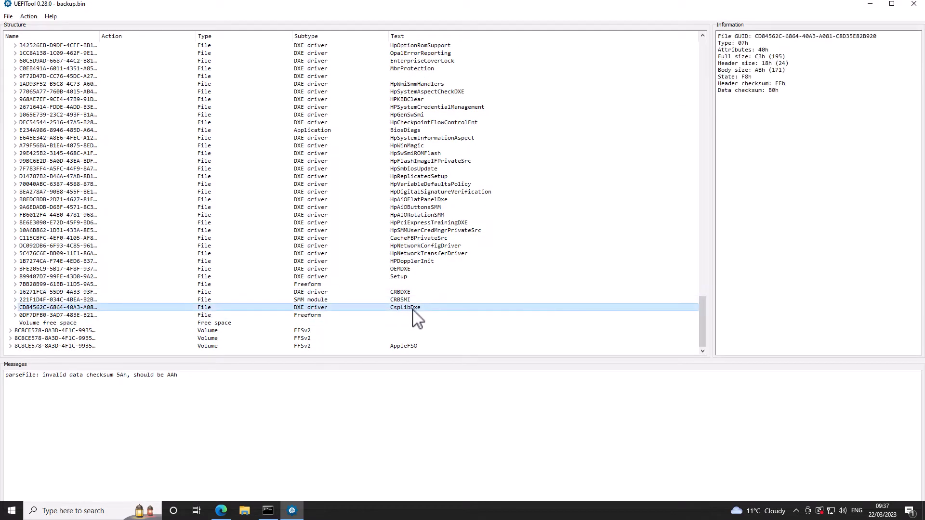
pyautogui.rightClick(413, 307)
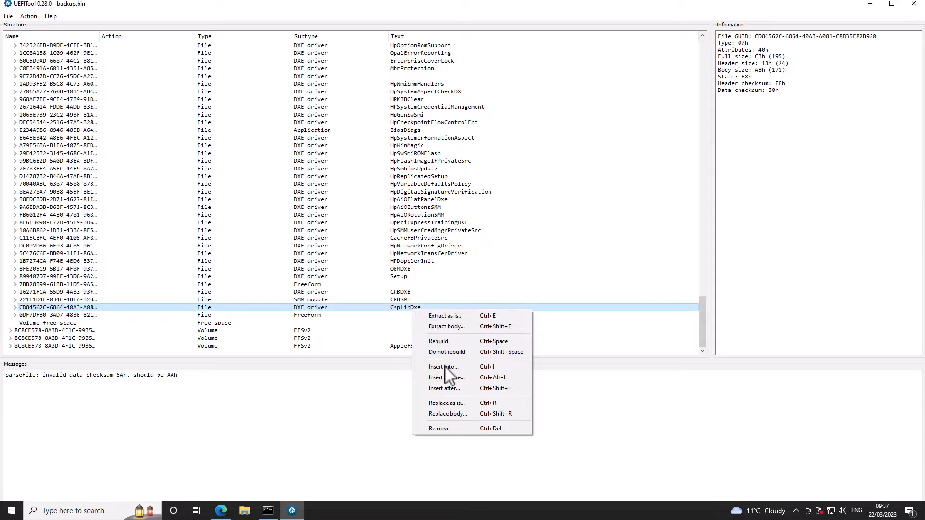
pyautogui.click(443, 367)
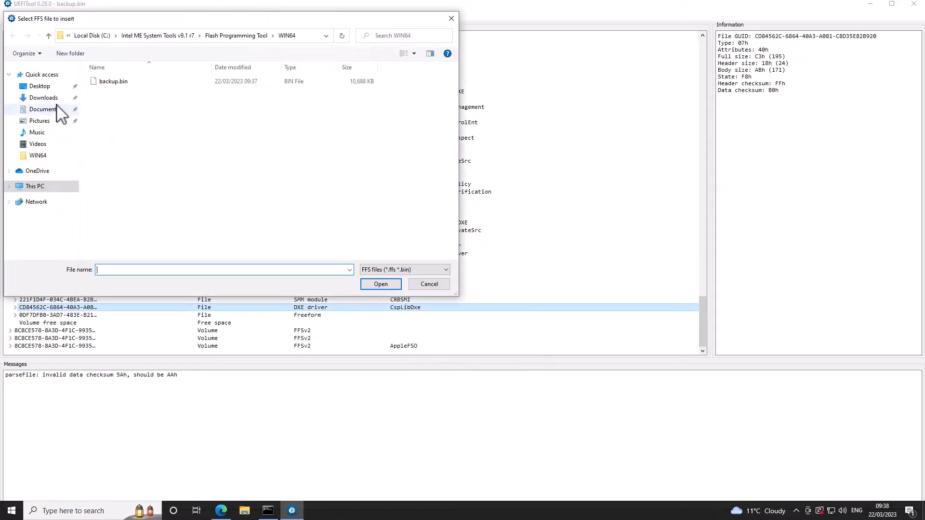
pyautogui.click(43, 97)
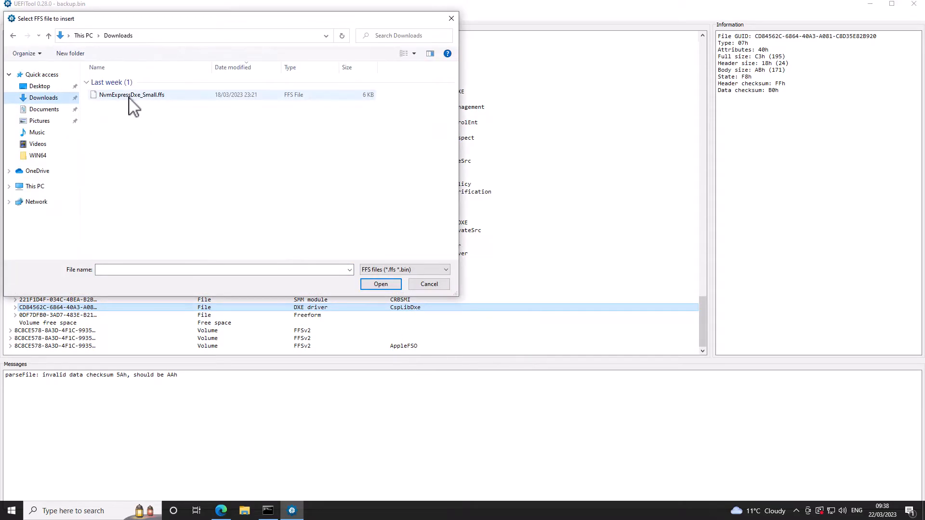
pyautogui.moveTo(131, 95)
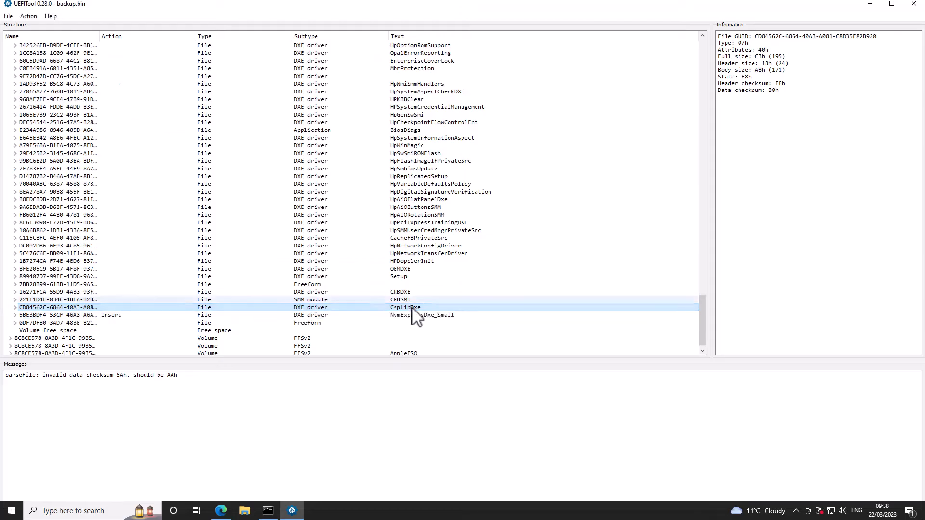
# Save the modified image as nvme.bin, reopen it to verify NvmExpressDxe_Small is present, and close UEFITool.
pyautogui.click(422, 315)
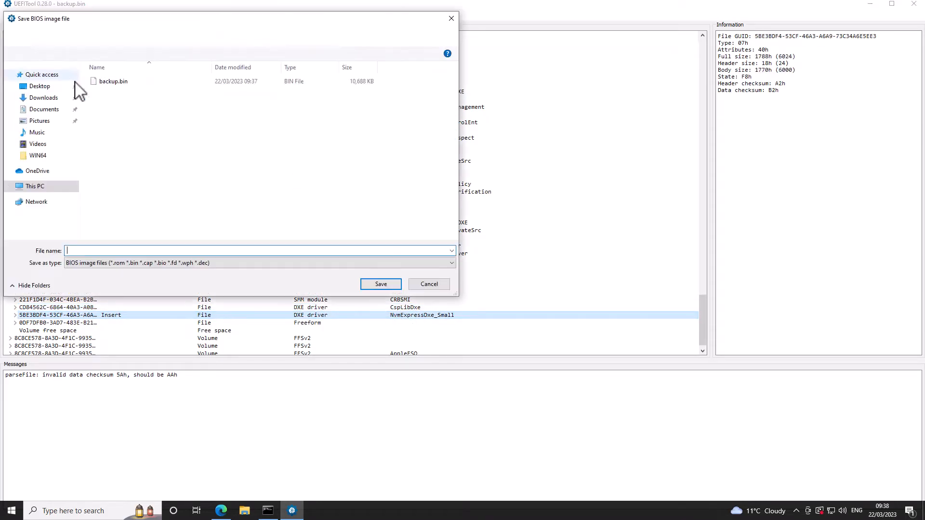
pyautogui.write('n')
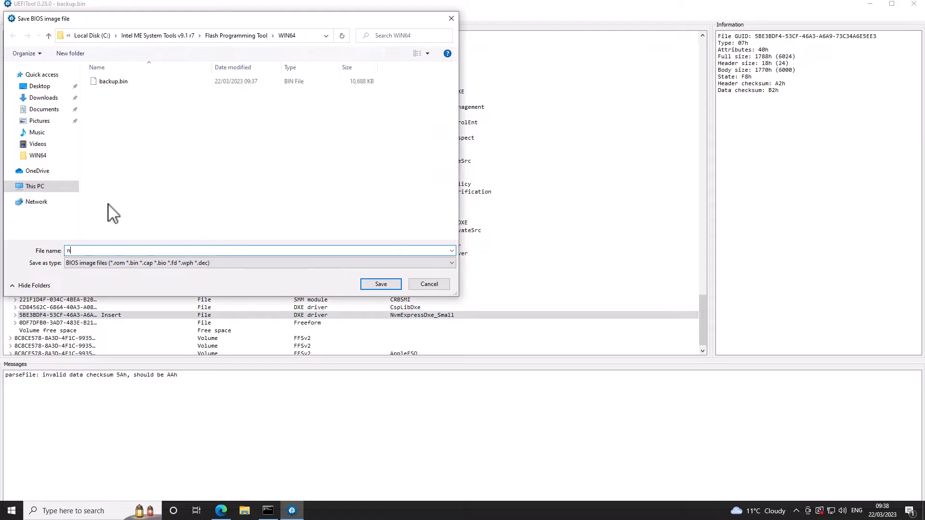
pyautogui.click(380, 283)
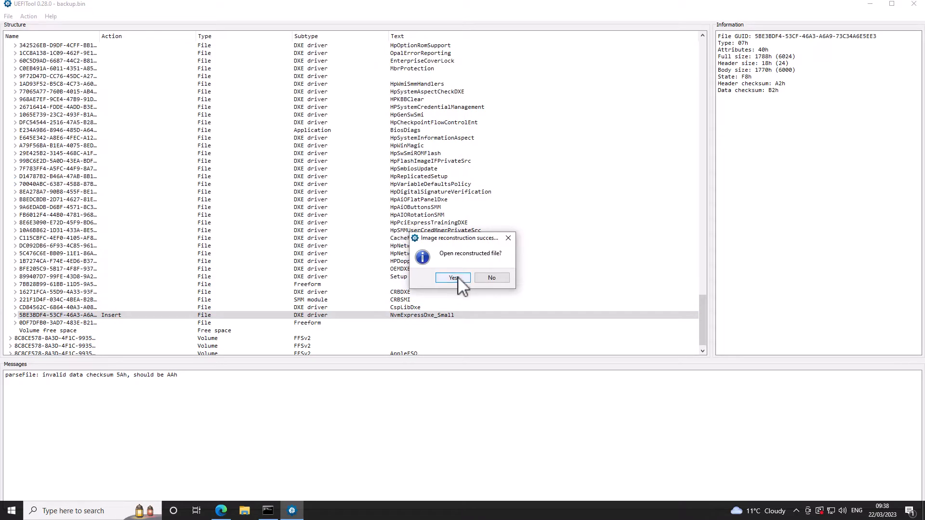
pyautogui.click(453, 277)
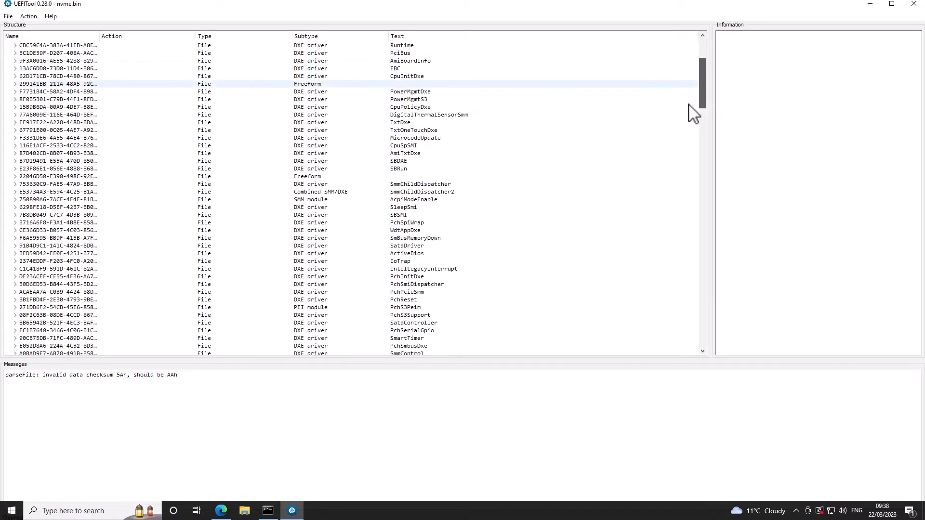
pyautogui.scroll(-3)
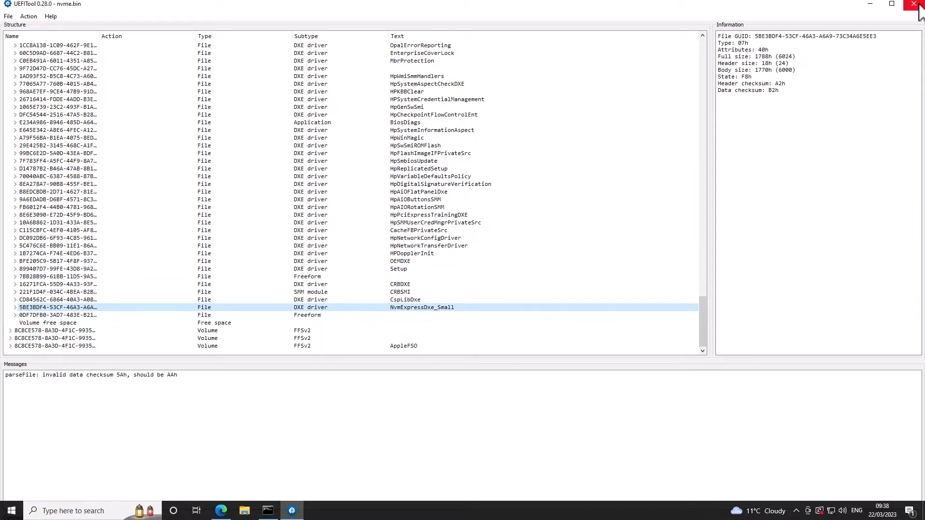
pyautogui.click(918, 4)
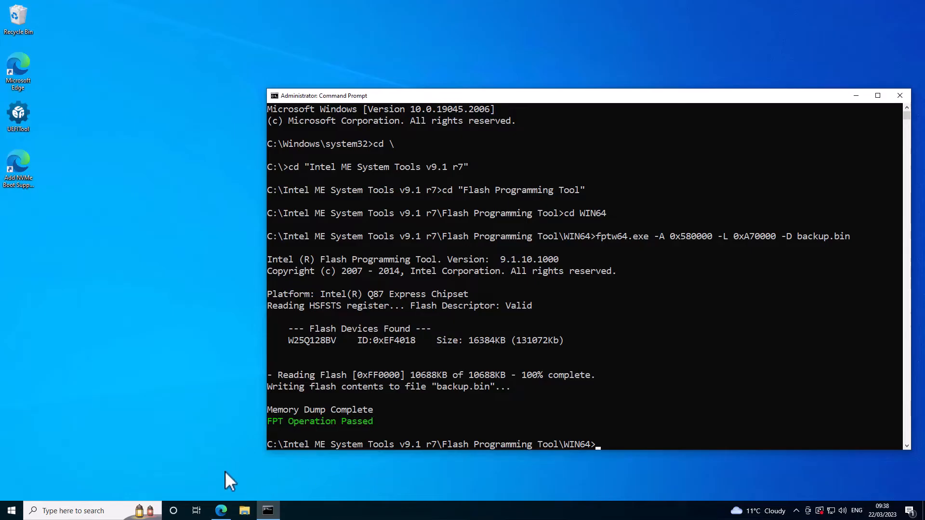
# Select the guide's fptw64 -F nvme.bin flash command in Edge for copying.
pyautogui.click(244, 511)
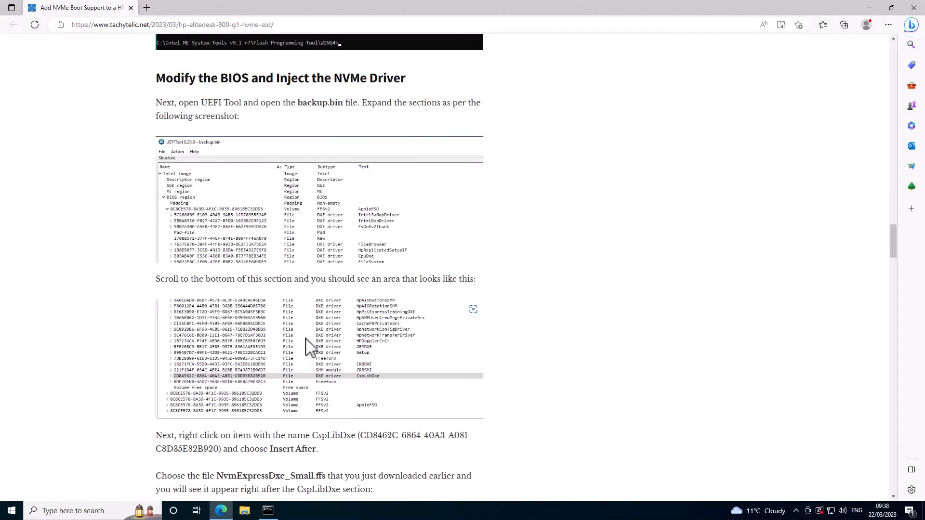
pyautogui.scroll(-3)
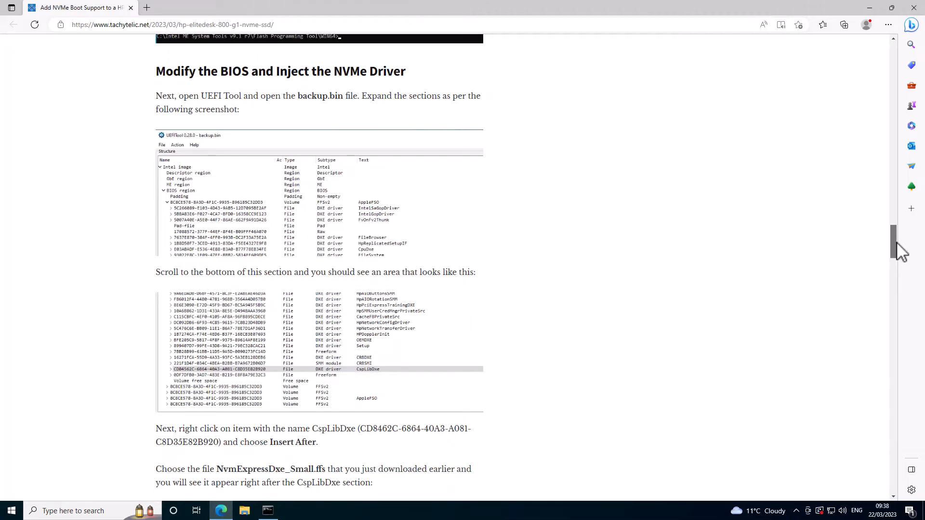
pyautogui.scroll(-3)
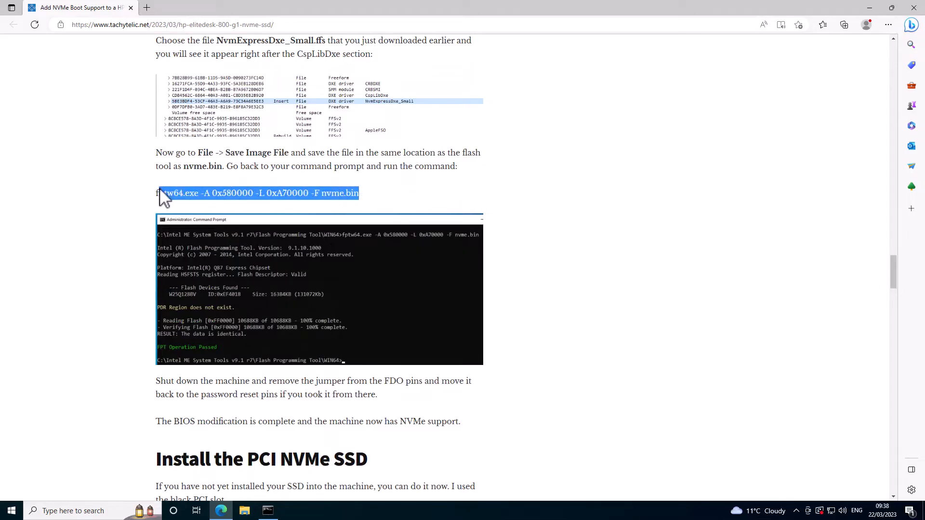
pyautogui.moveTo(155, 193); pyautogui.dragTo(358, 193)
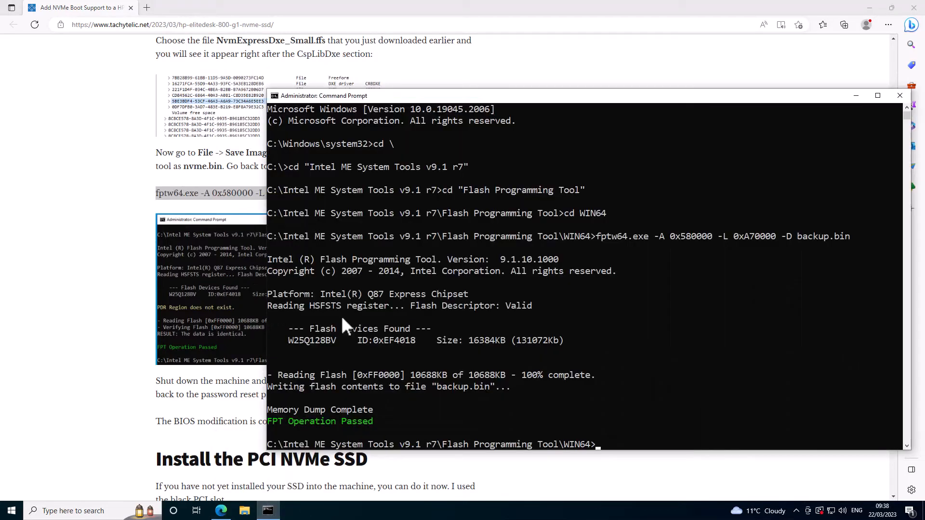
# Flash nvme.bin with fptw64.exe -A 0x580000 -L 0xA70000 -F nvme.bin, verified identical.
pyautogui.rightClick(322, 95)
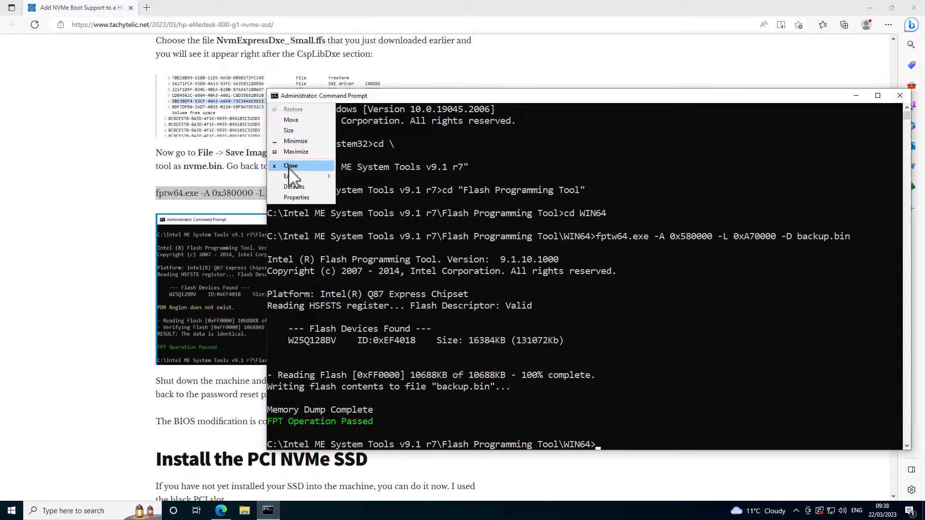
pyautogui.write('fptw64.exe -A 0x580000 -L 0xA70000 -F nvme.bin')
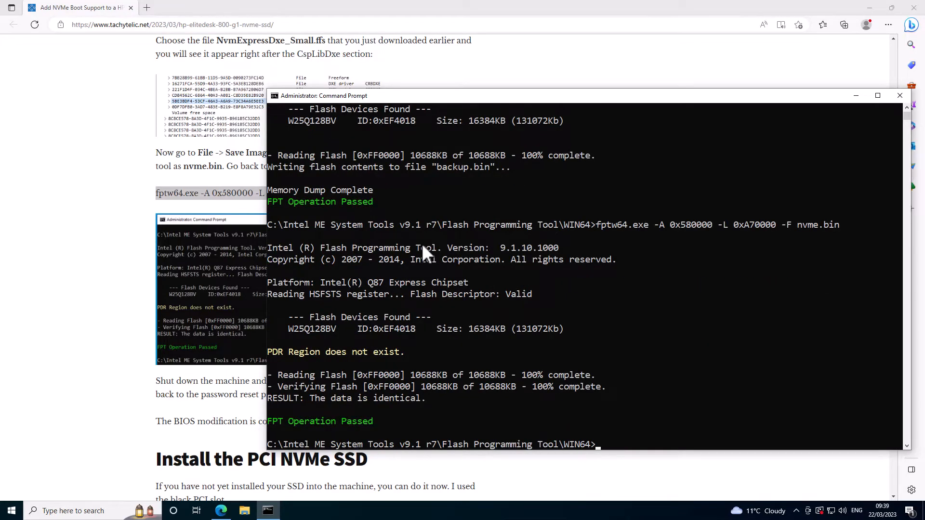
pyautogui.moveTo(857, 95)
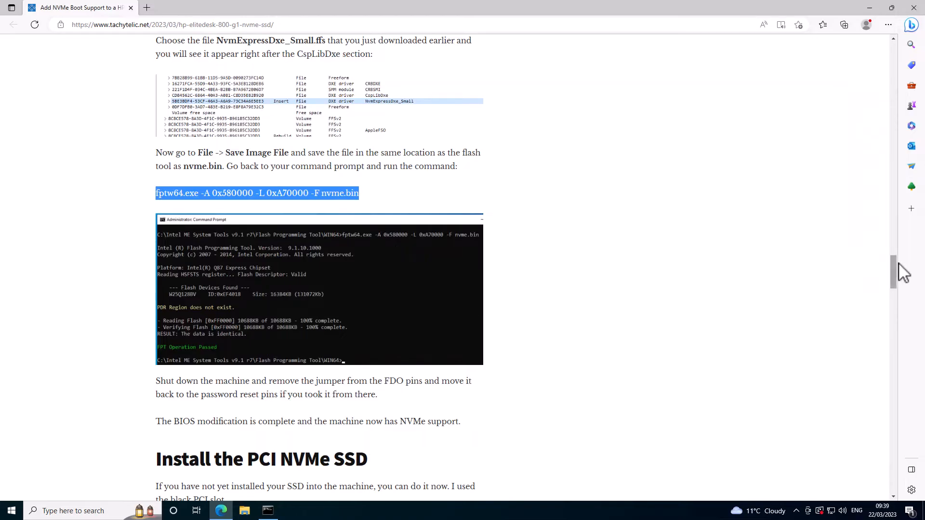
# Scroll the guide down to the Optimise BIOS Settings heading.
pyautogui.scroll(-3)
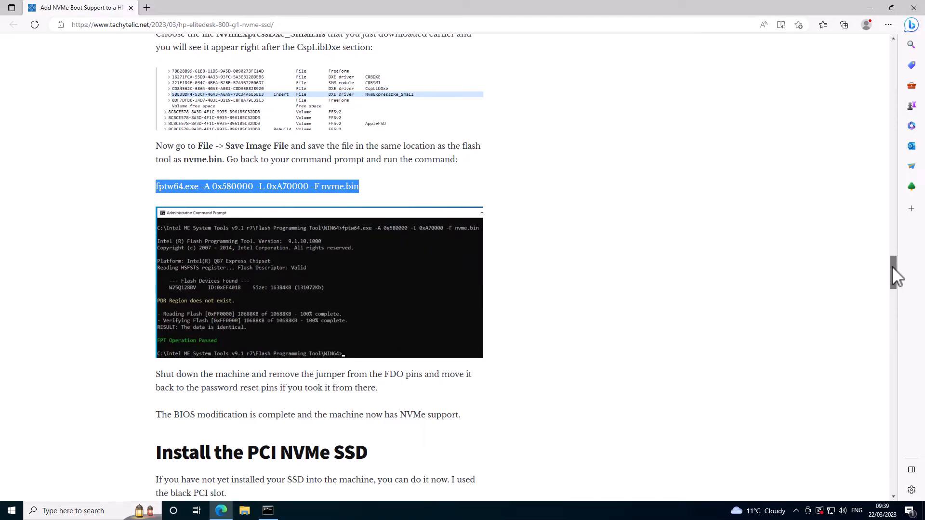
pyautogui.scroll(-3)
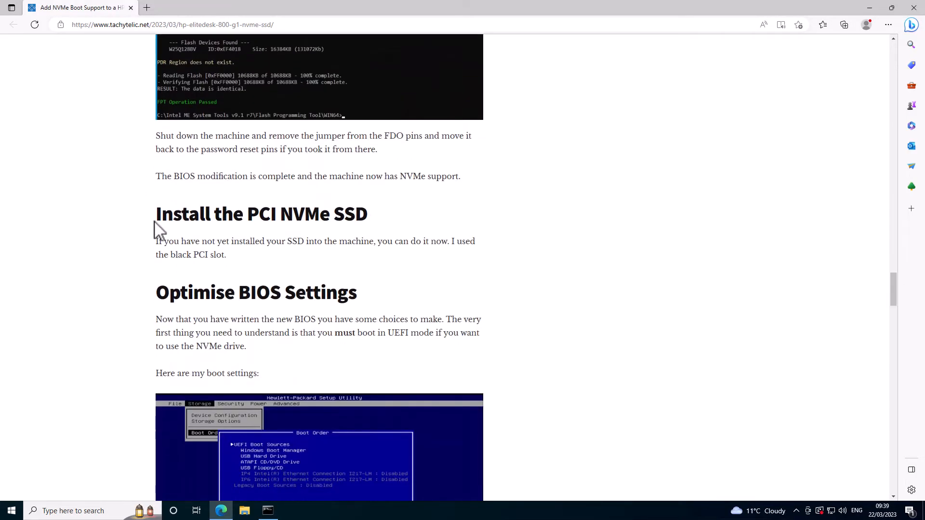
pyautogui.doubleClick(218, 255)
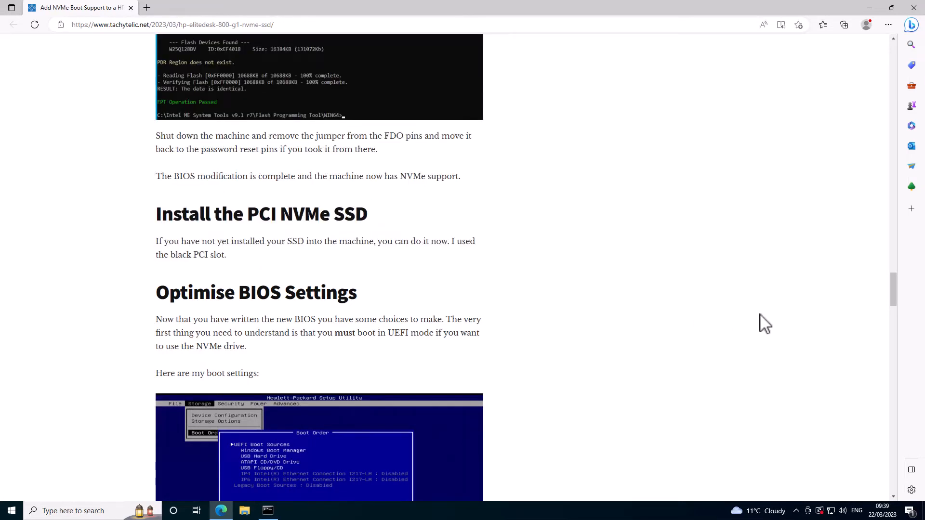
pyautogui.scroll(-3)
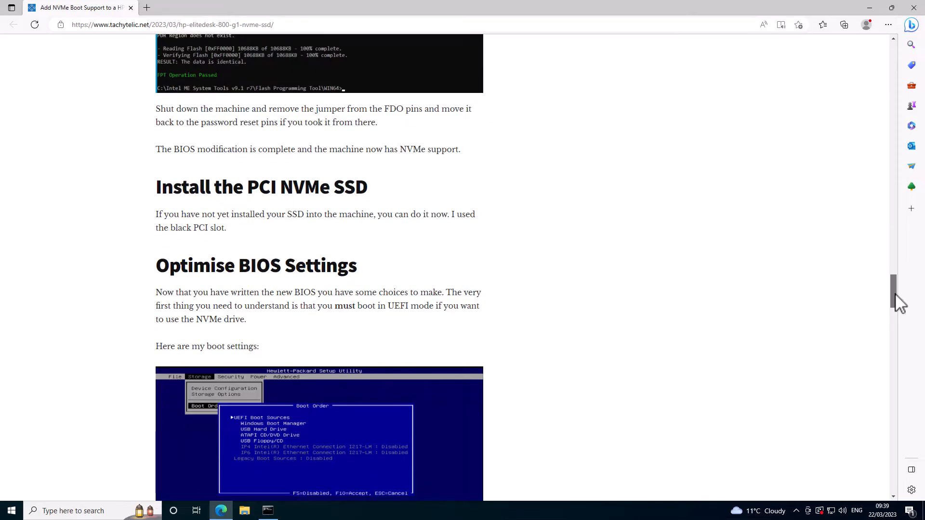
pyautogui.scroll(-3)
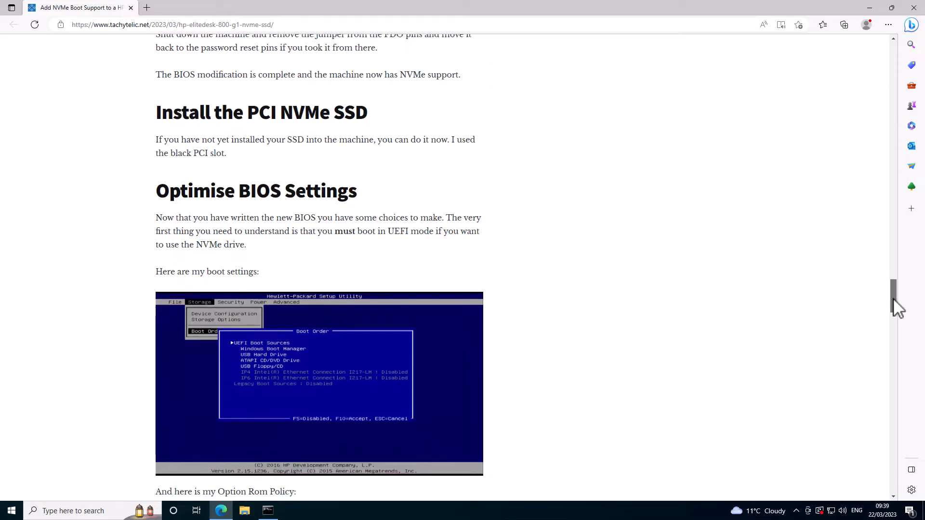
pyautogui.scroll(-3)
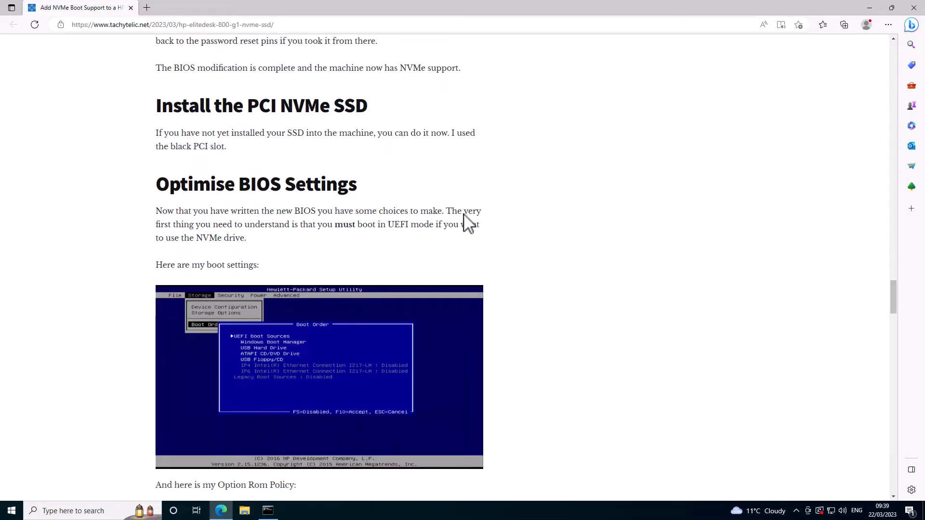
pyautogui.moveTo(313, 197)
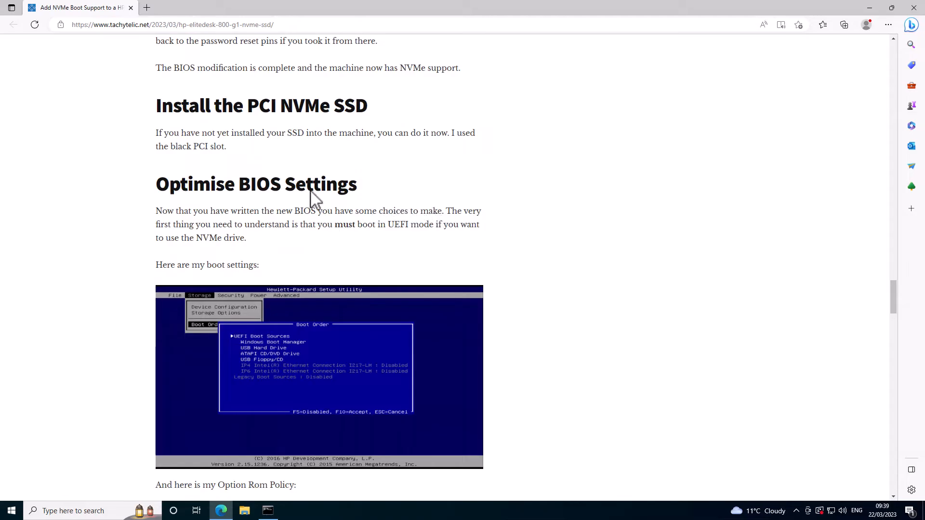
pyautogui.moveTo(166, 194)
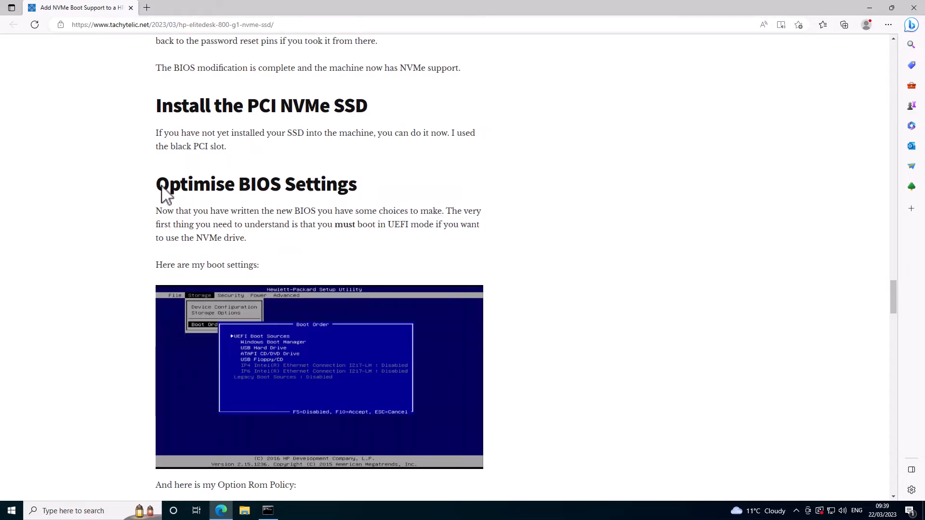
# Highlight the Optimise BIOS Settings paragraph, then scroll to the boot order and Option ROM policy screenshots.
pyautogui.moveTo(159, 184); pyautogui.dragTo(278, 238)
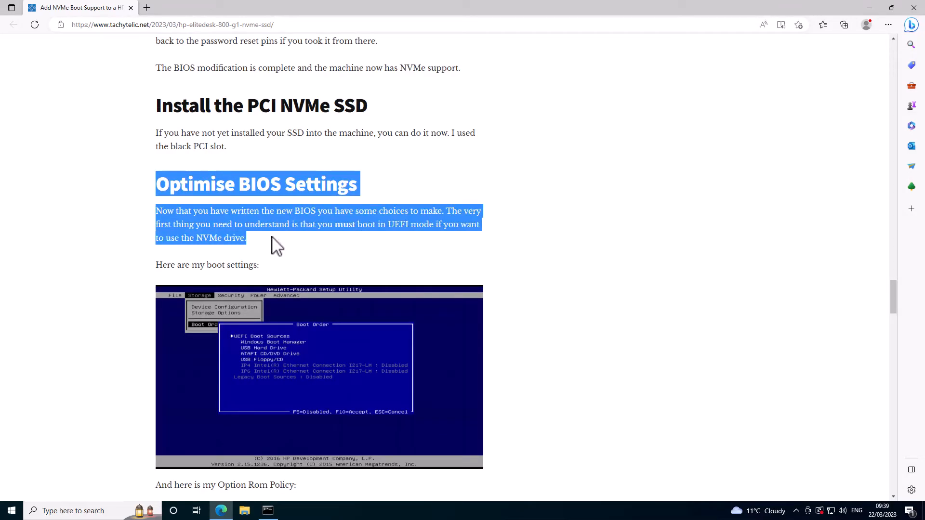
pyautogui.click(266, 247)
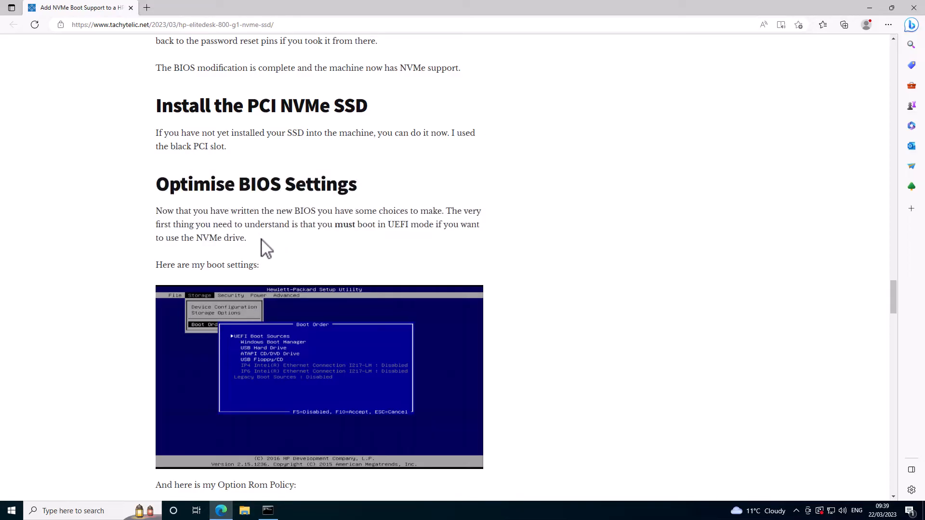
pyautogui.moveTo(254, 247)
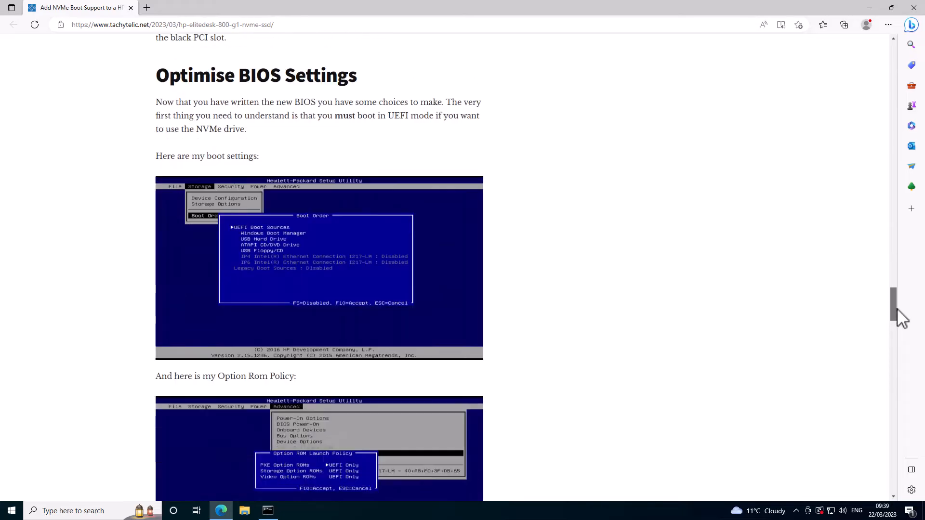
pyautogui.scroll(-3)
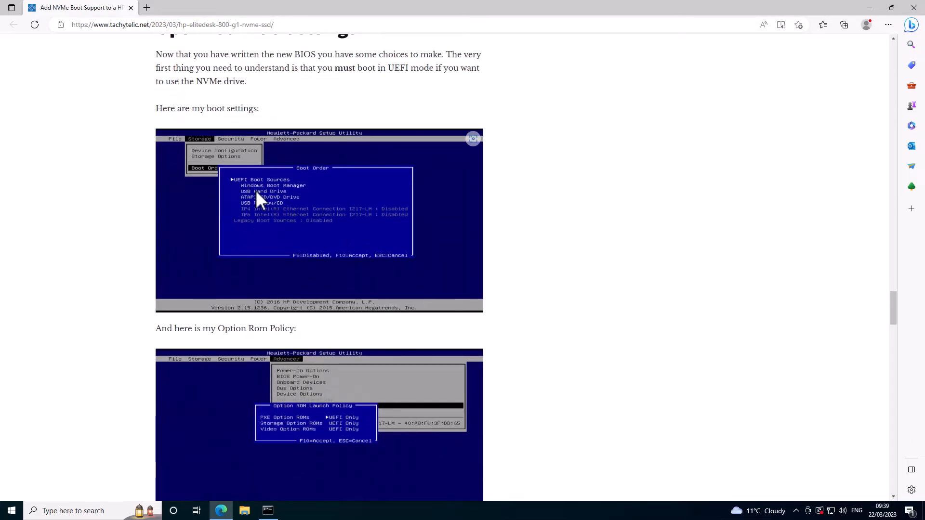
pyautogui.moveTo(711, 347)
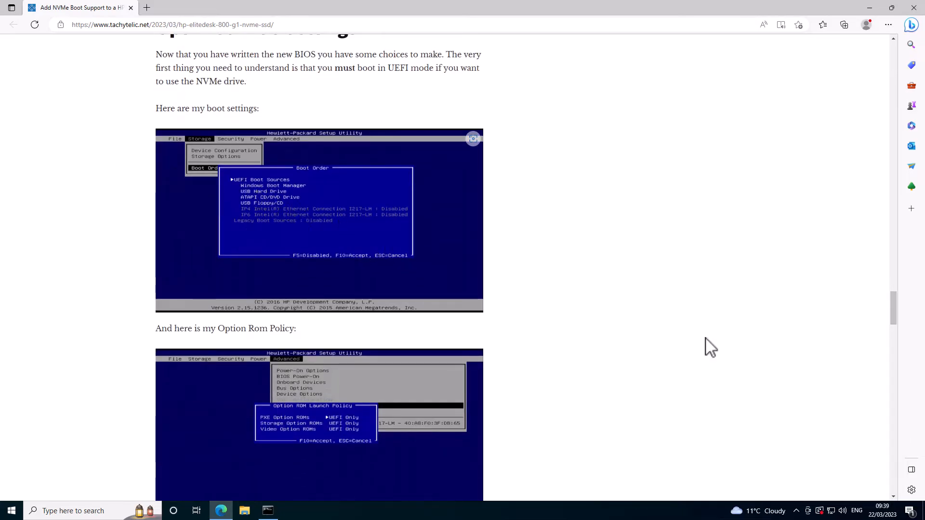
pyautogui.scroll(-3)
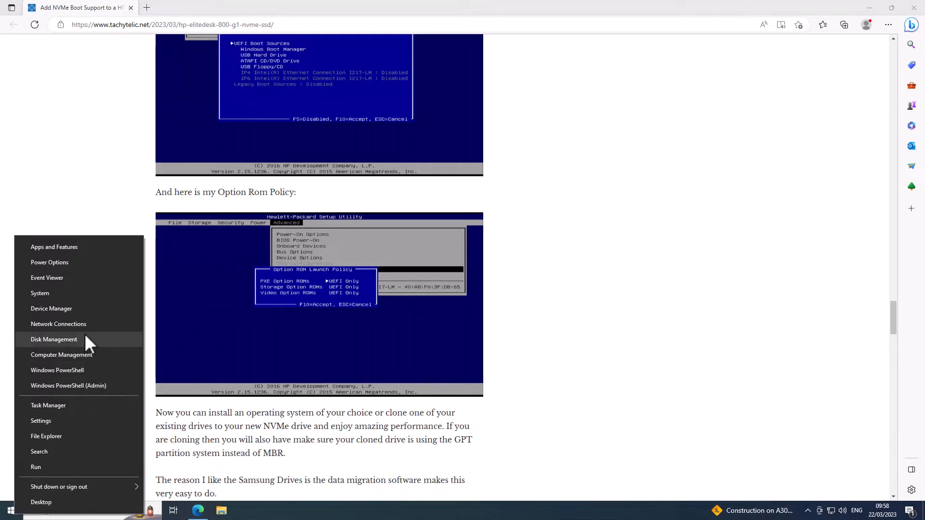
# Check Disk 0's properties in Disk Management, confirming a GUID Partition Table (GPT) style, then cancel.
pyautogui.click(54, 340)
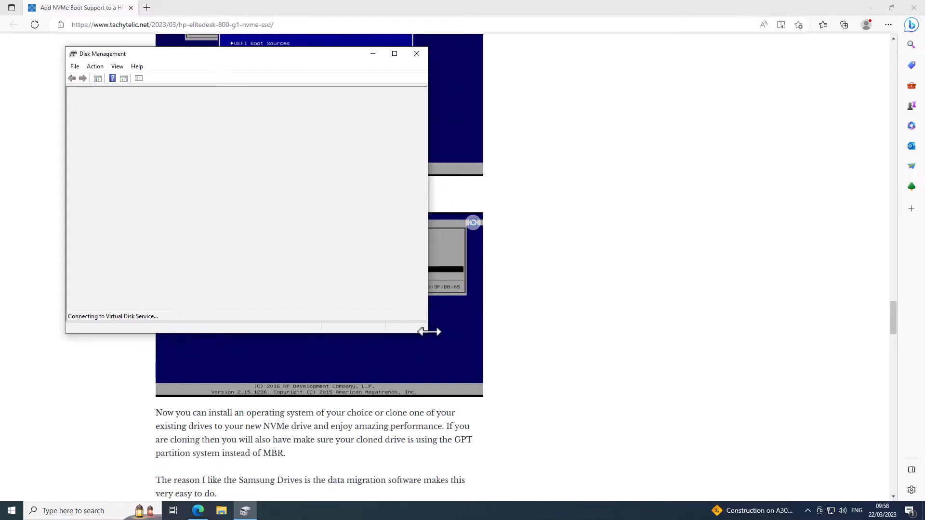
pyautogui.moveTo(427, 333); pyautogui.dragTo(690, 398)
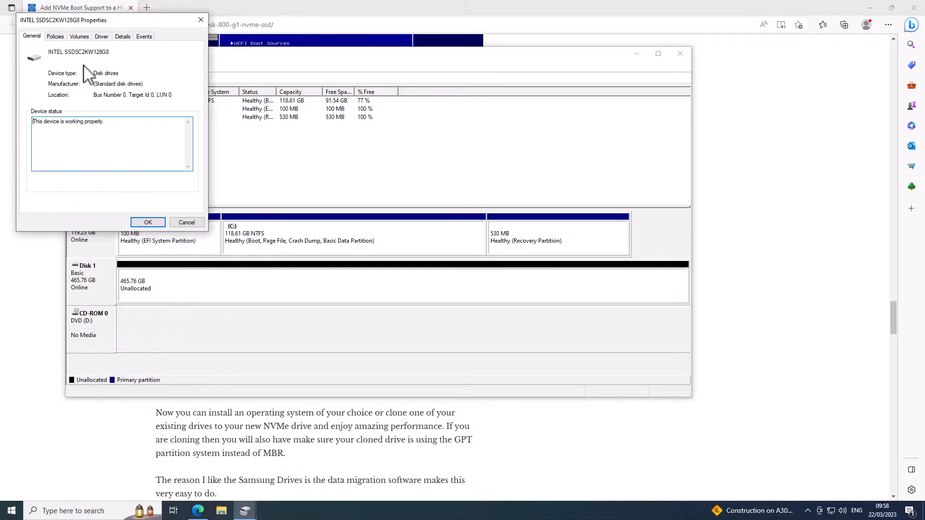
pyautogui.click(79, 36)
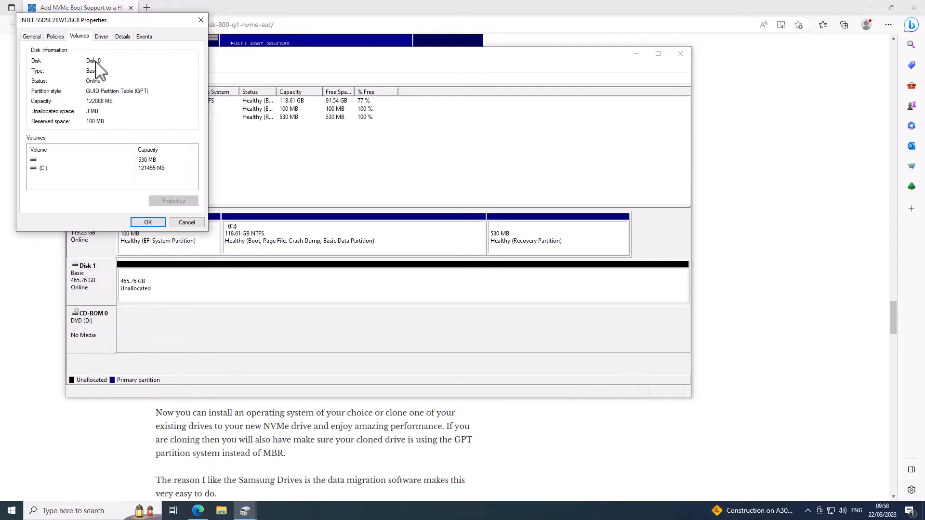
pyautogui.moveTo(142, 106)
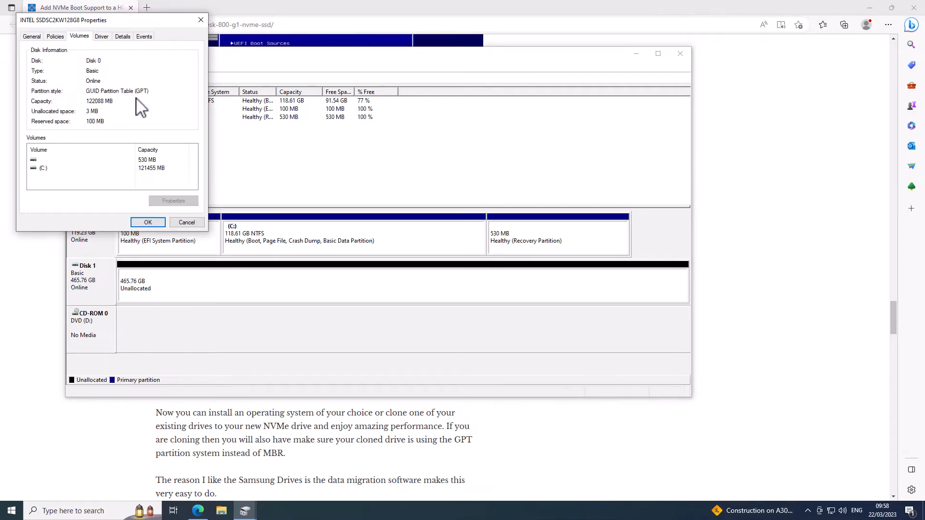
pyautogui.moveTo(156, 127)
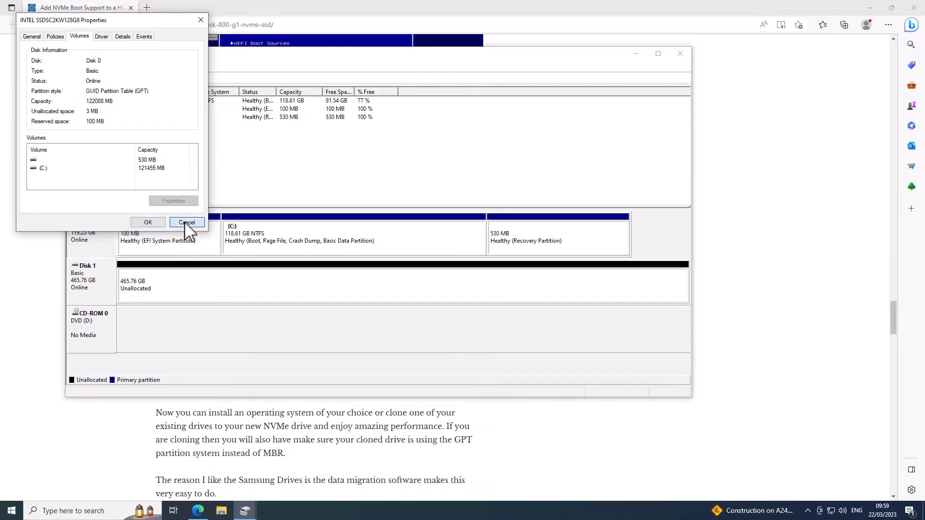
pyautogui.click(186, 223)
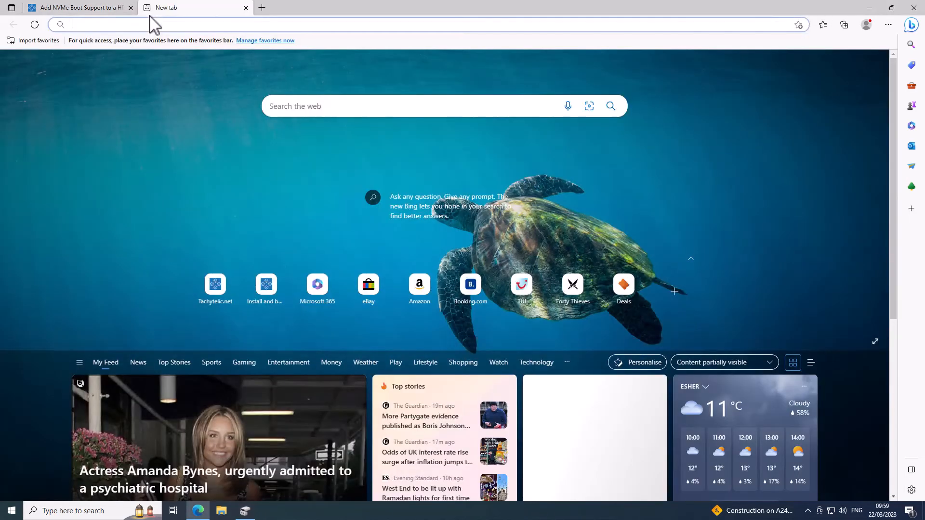
# Search for Samsung's tools page and download the Magician Software installer 7.2.1.980.
pyautogui.write('sansung data')
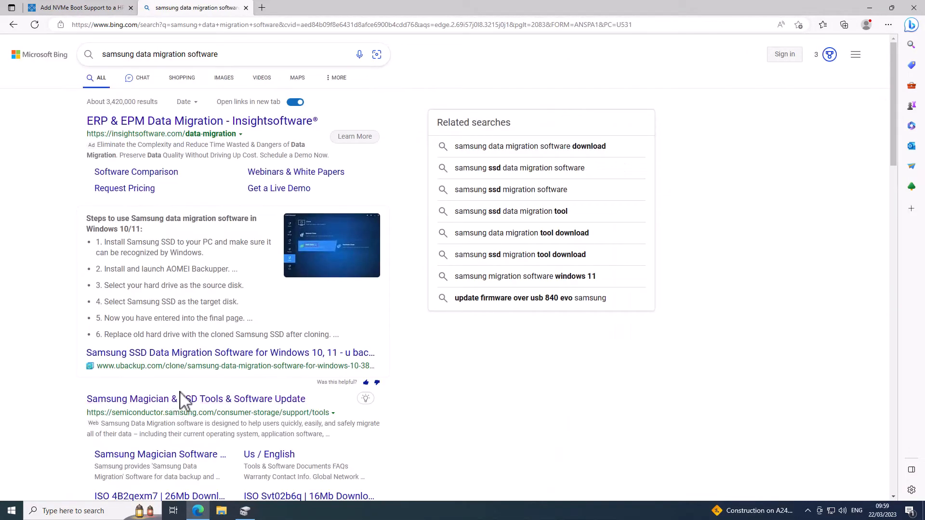
pyautogui.click(196, 399)
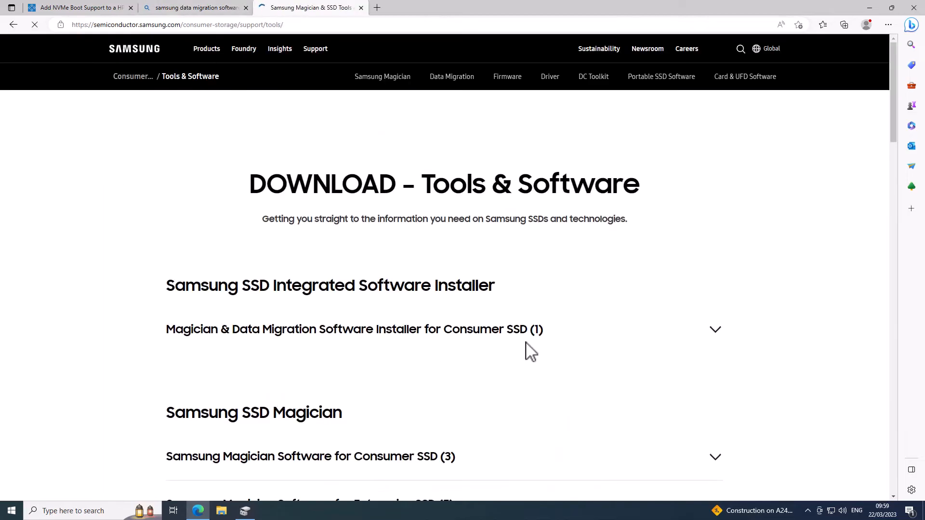
pyautogui.click(354, 329)
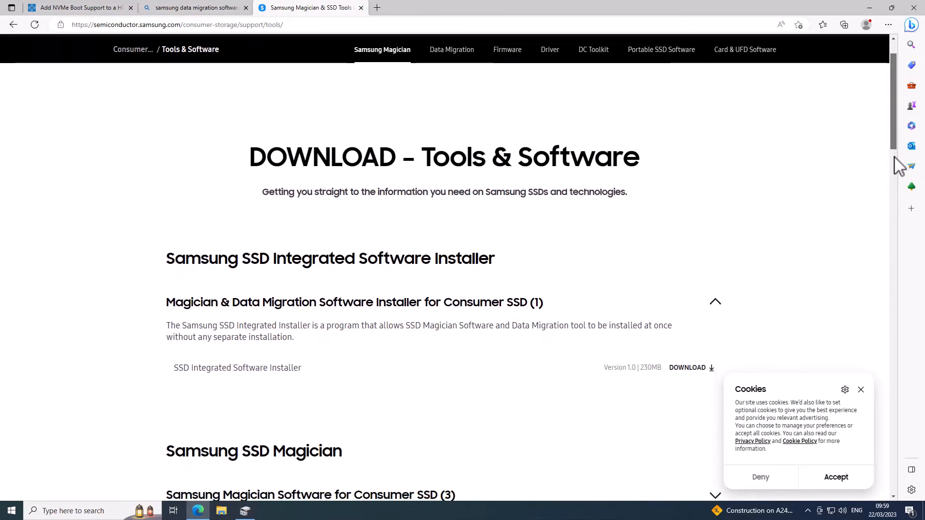
pyautogui.scroll(-3)
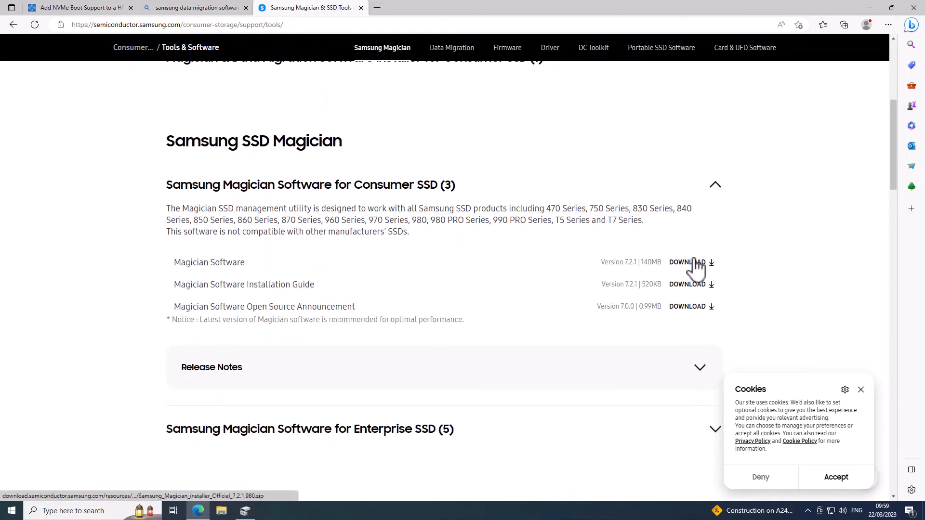
pyautogui.click(687, 262)
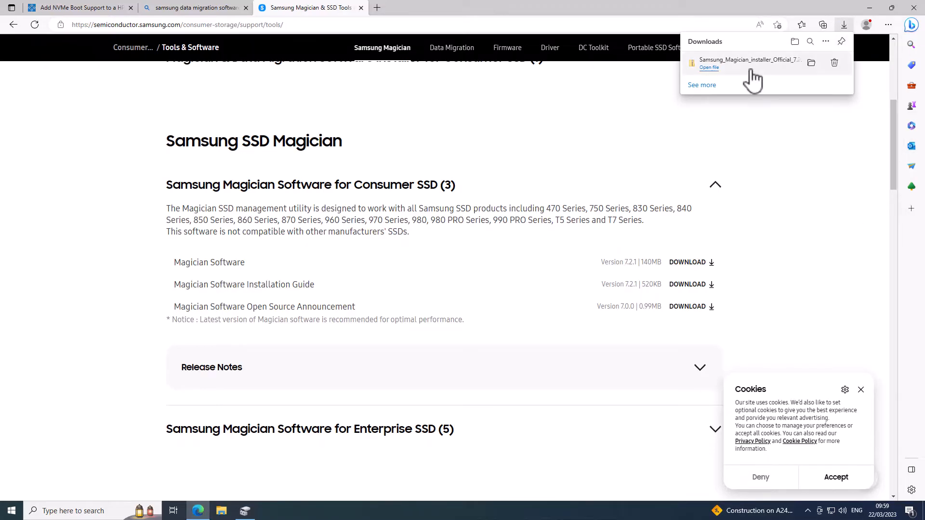
# Open the downloaded Samsung_Magician_installer zip in File Explorer and select the installer application.
pyautogui.click(708, 68)
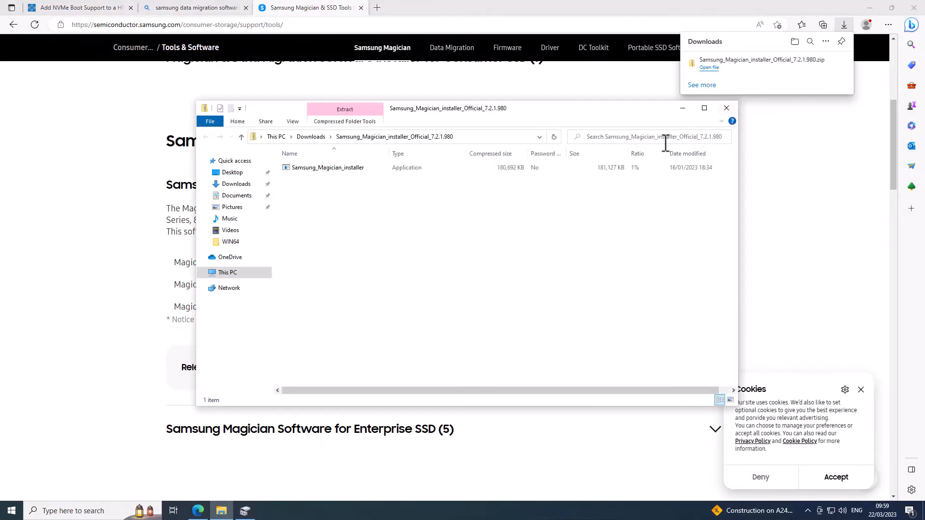
pyautogui.click(327, 166)
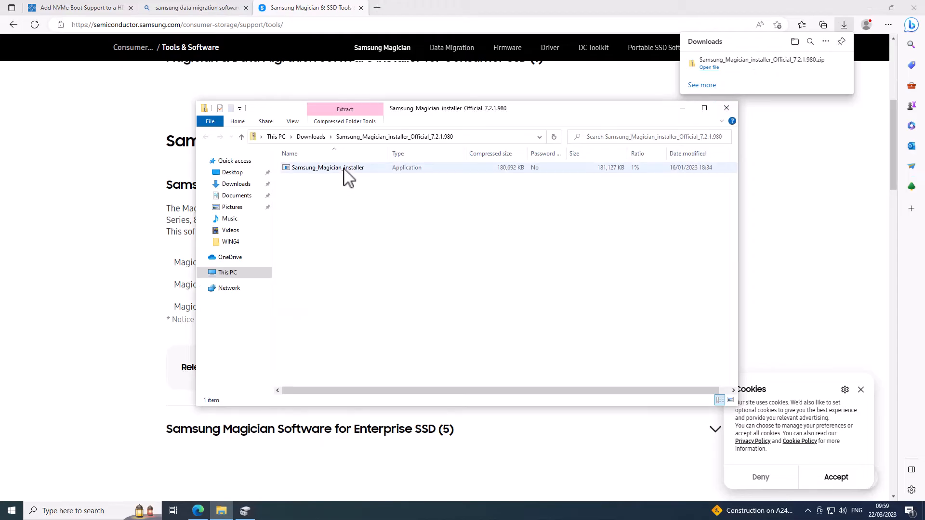
pyautogui.click(327, 166)
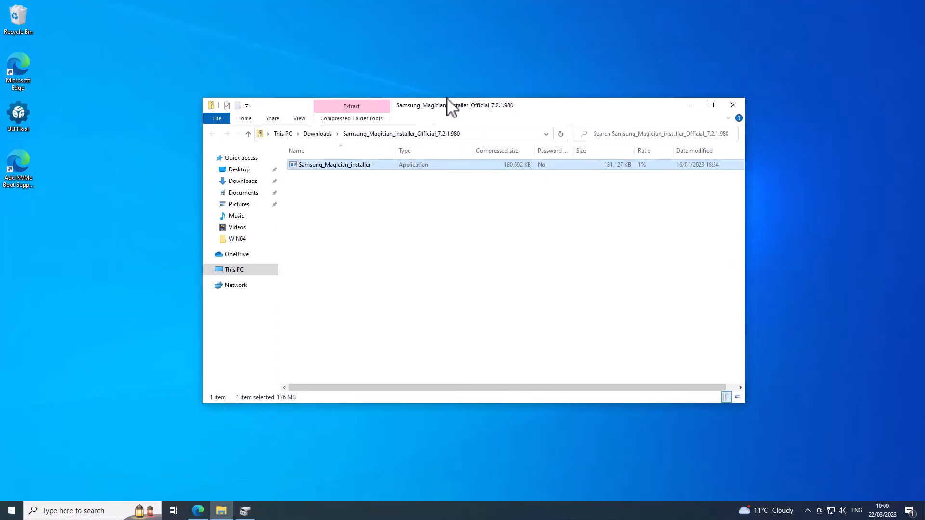
# Install Samsung Magician 7.2.1 in English with a desktop icon and launch it when setup finishes.
pyautogui.doubleClick(336, 164)
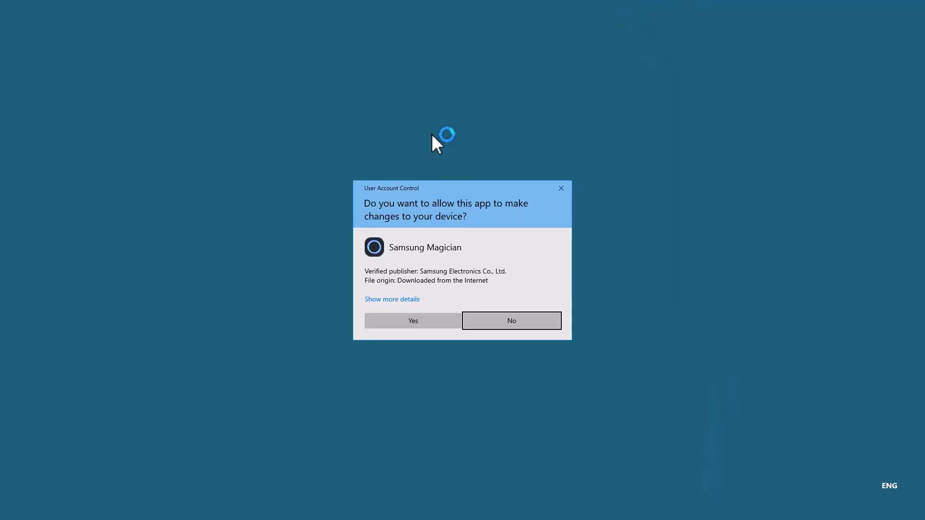
pyautogui.click(412, 320)
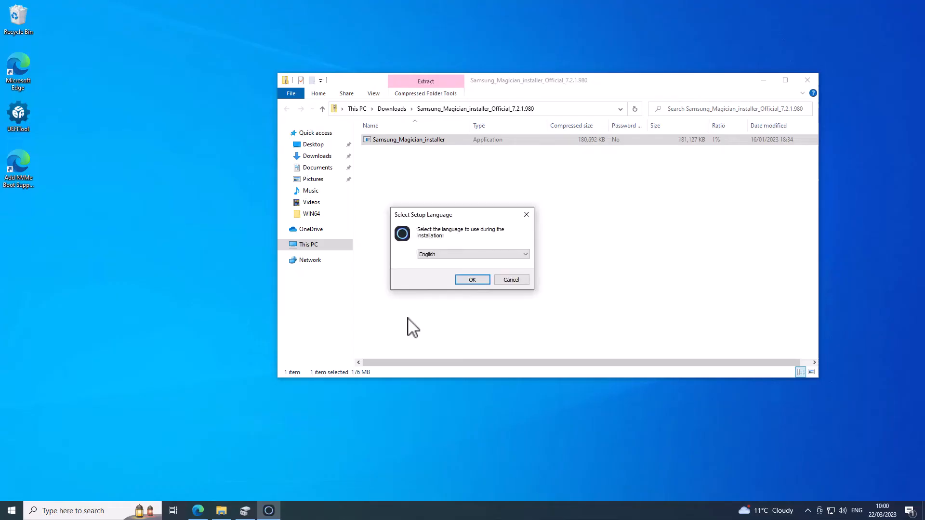
pyautogui.click(471, 280)
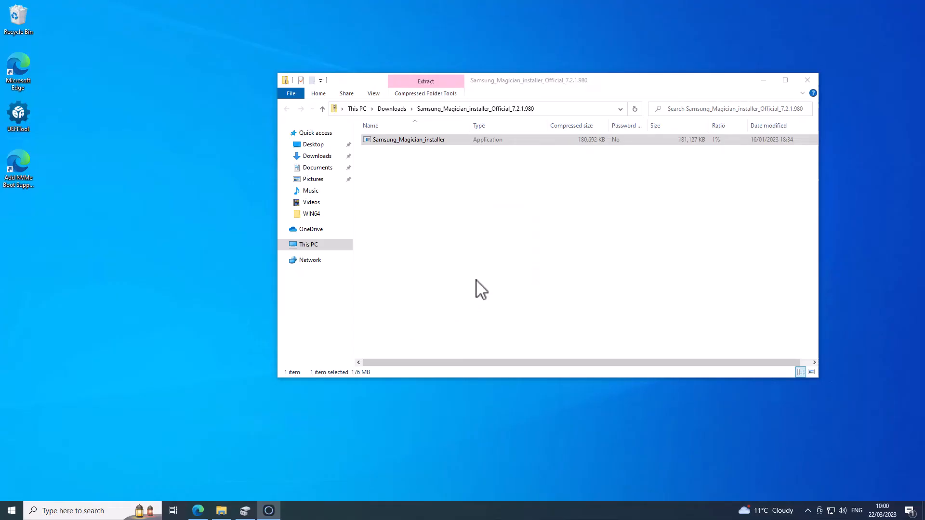
pyautogui.doubleClick(408, 139)
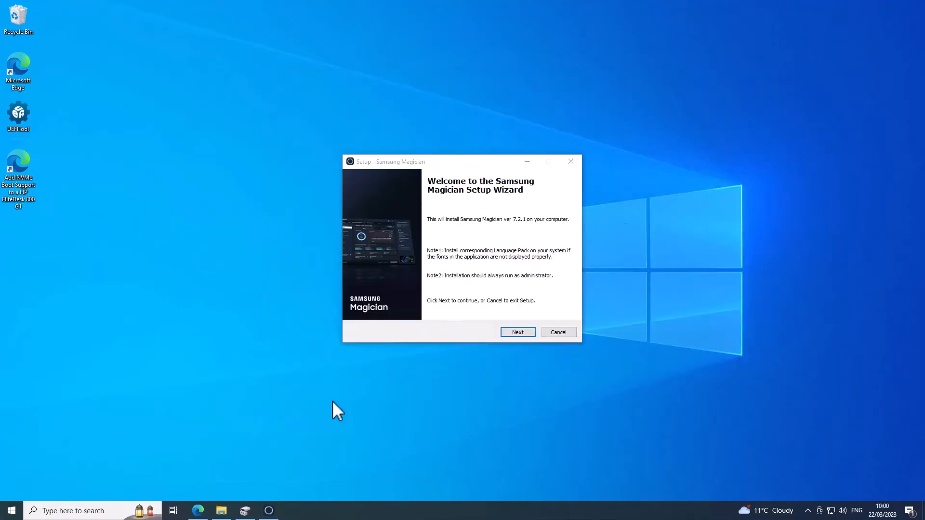
pyautogui.click(517, 332)
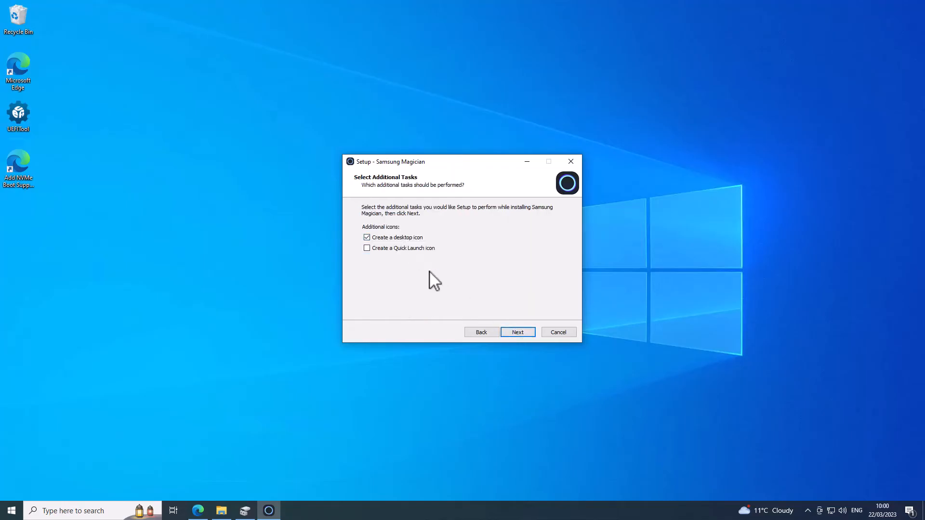
pyautogui.click(517, 332)
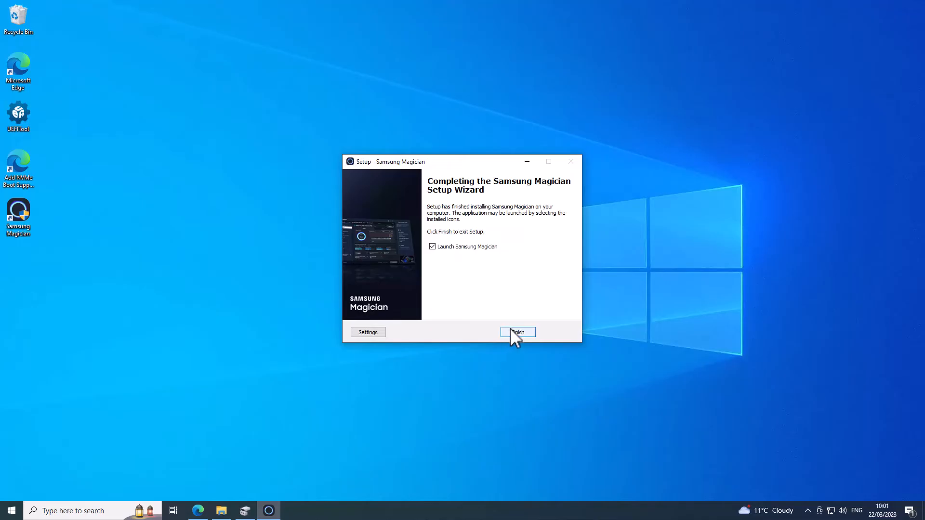
pyautogui.click(517, 333)
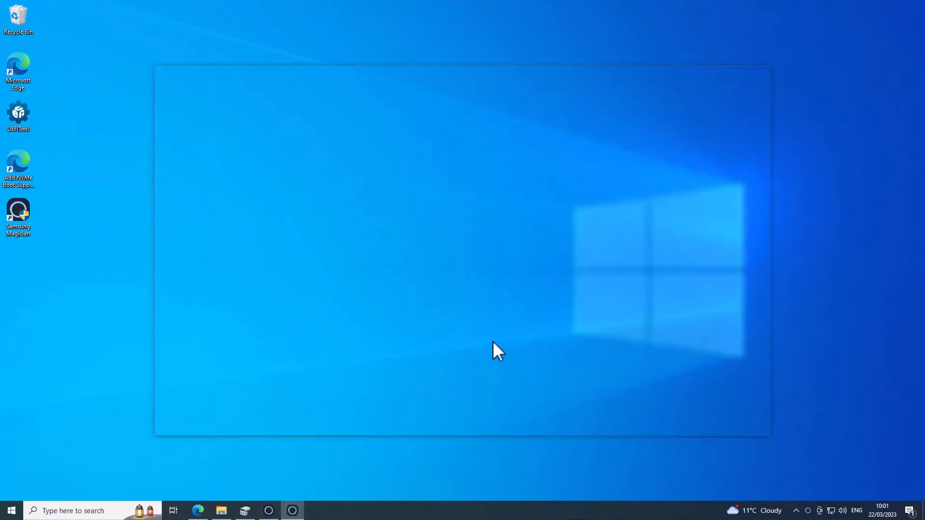
# Choose Data Migration on the Intel SSDSC2KW128G8 with Samsung SSD 970 EVO Plus 500GB as target.
pyautogui.doubleClick(17, 212)
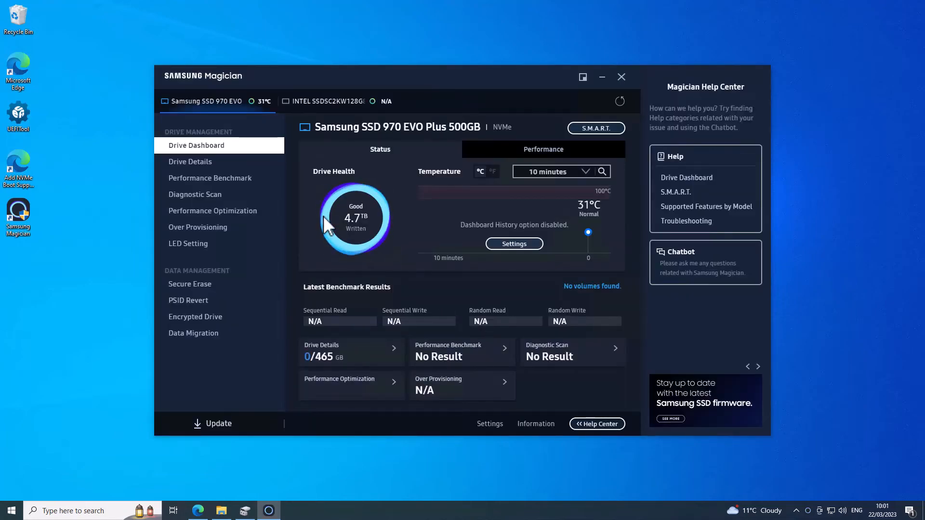
pyautogui.moveTo(312, 222)
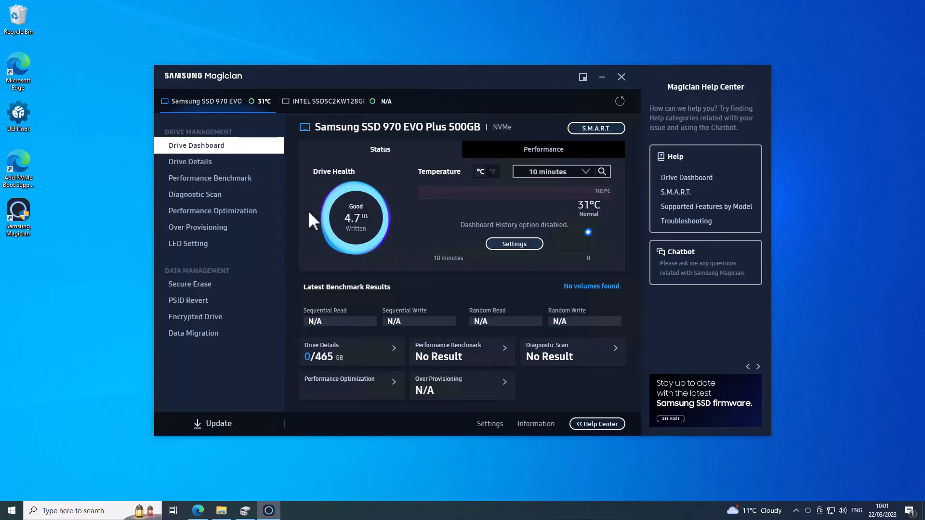
pyautogui.moveTo(193, 333)
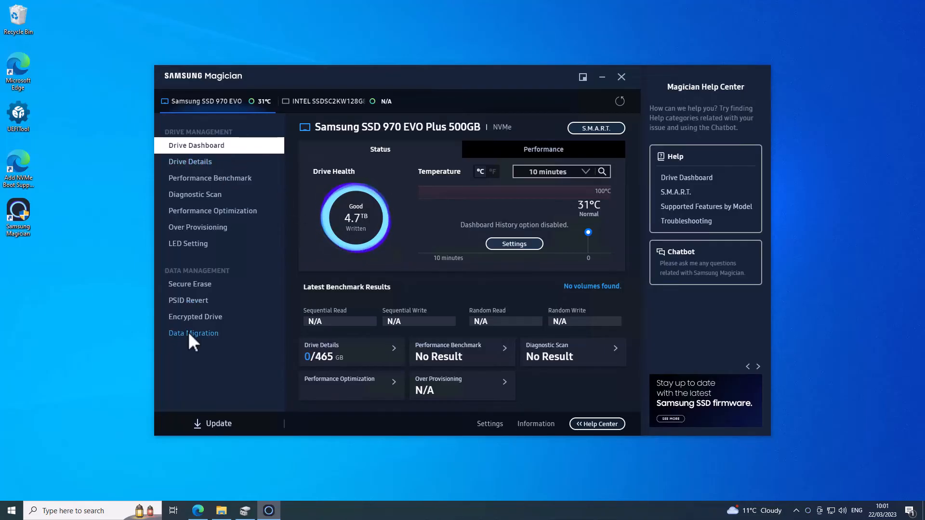
pyautogui.click(193, 332)
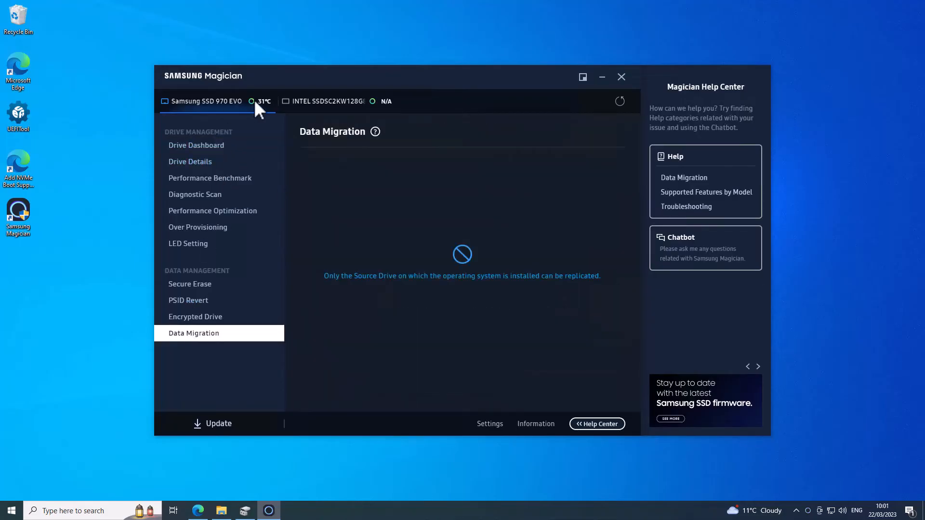
pyautogui.click(327, 101)
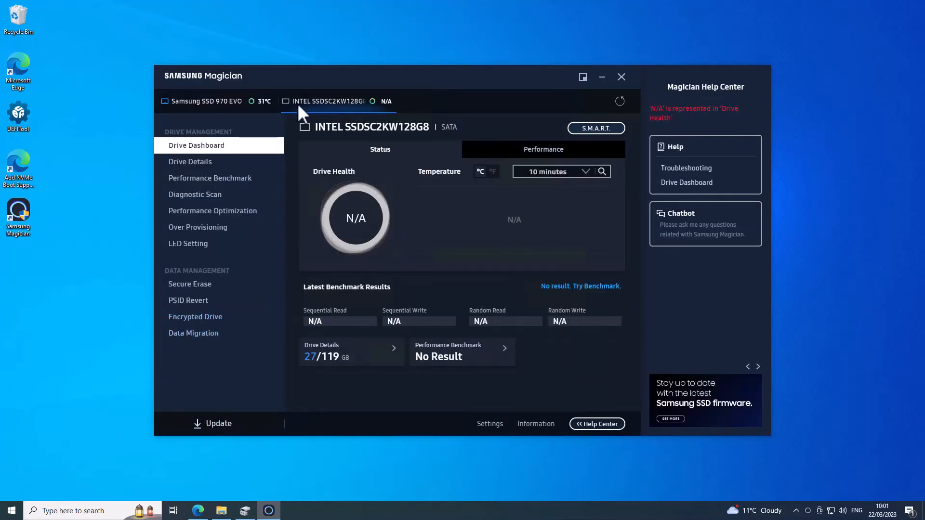
pyautogui.click(206, 101)
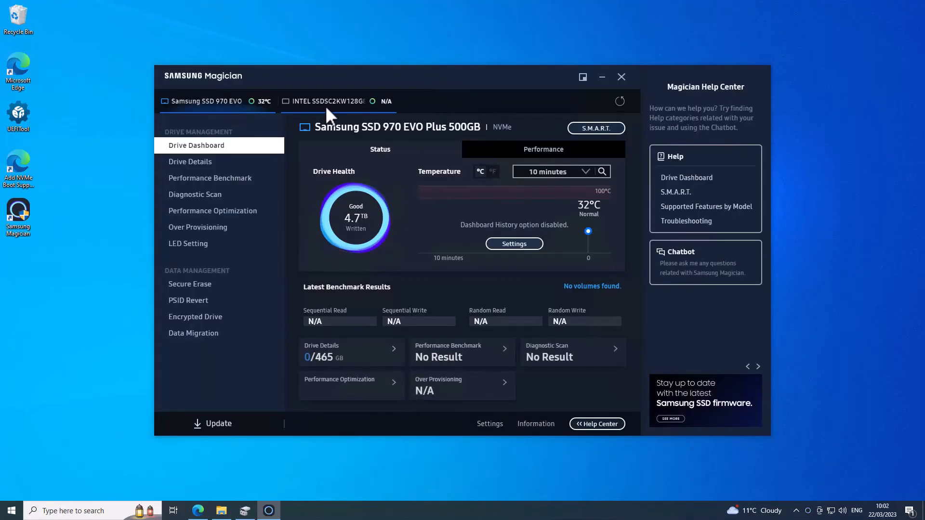
pyautogui.click(194, 332)
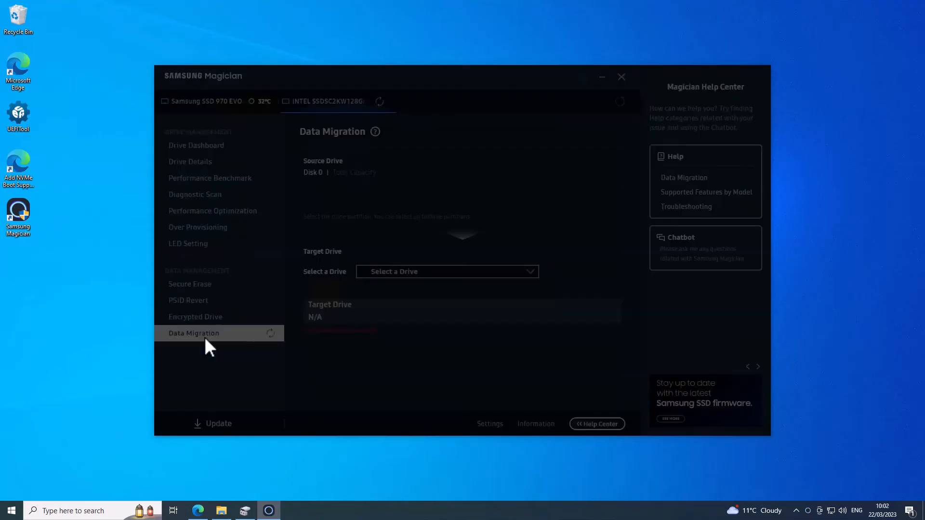
pyautogui.click(446, 272)
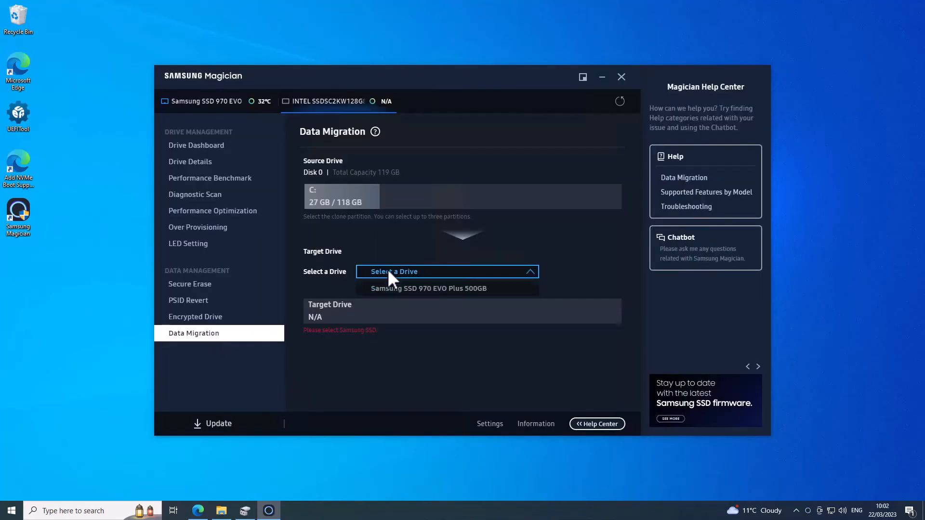
pyautogui.click(428, 288)
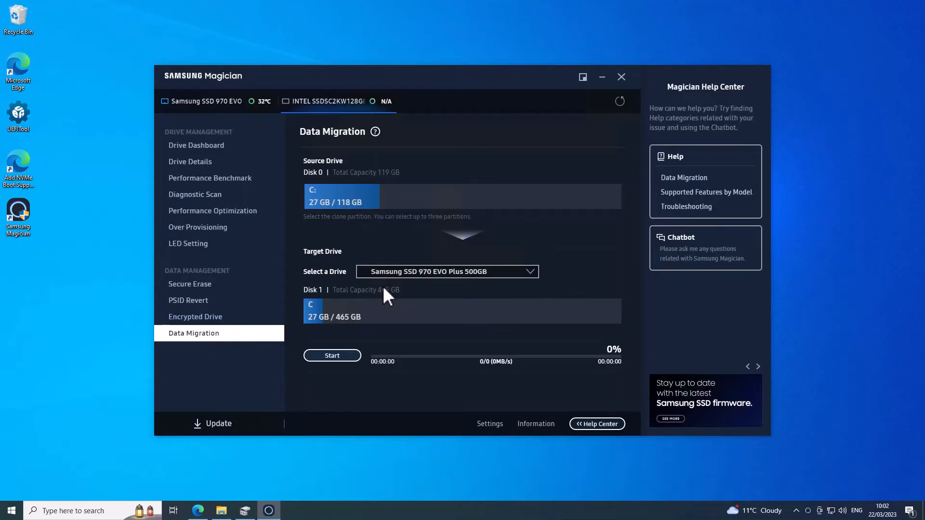
pyautogui.moveTo(332, 356)
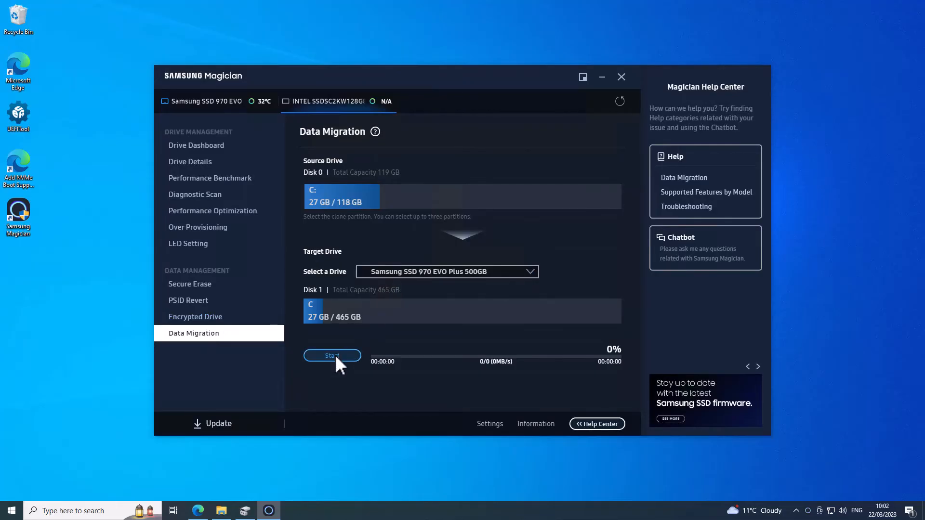
# Start the migration so the C: partition copies to the 970 EVO Plus up to 100%.
pyautogui.click(331, 355)
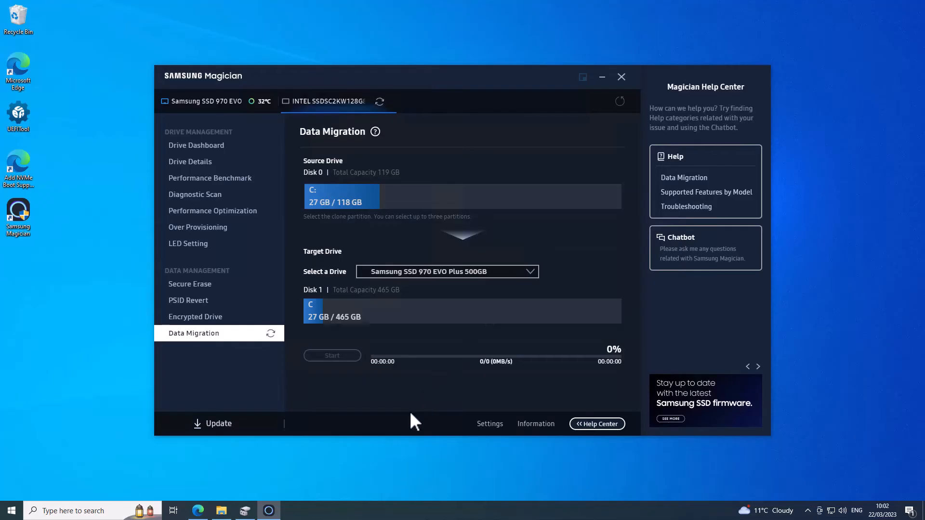
pyautogui.click(331, 356)
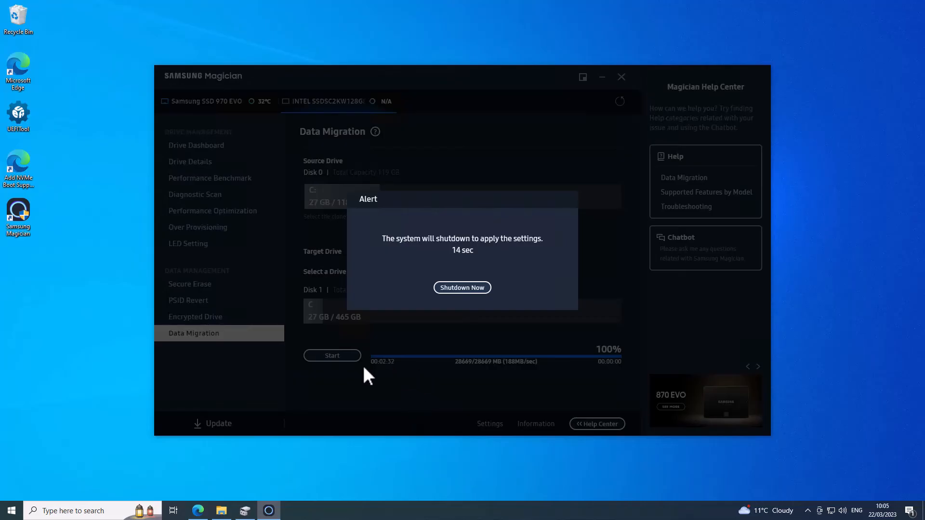
pyautogui.moveTo(377, 378)
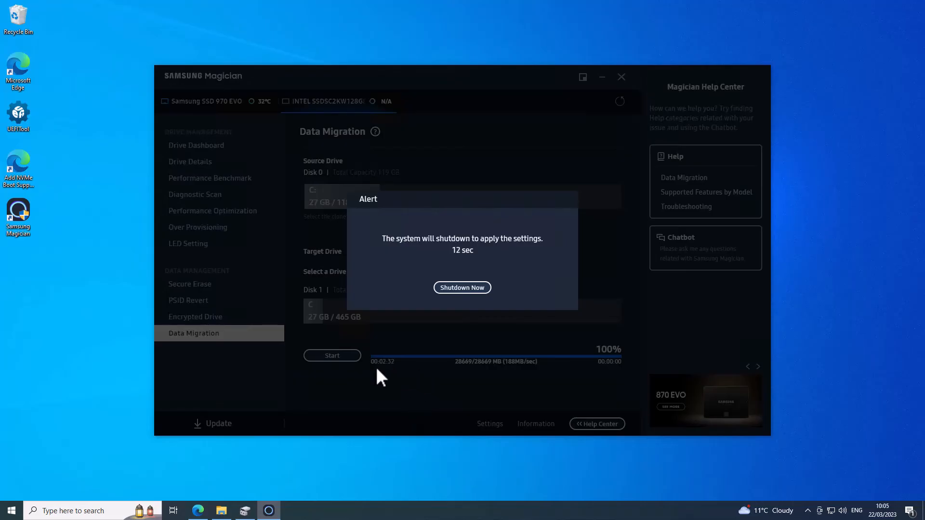
pyautogui.moveTo(324, 185)
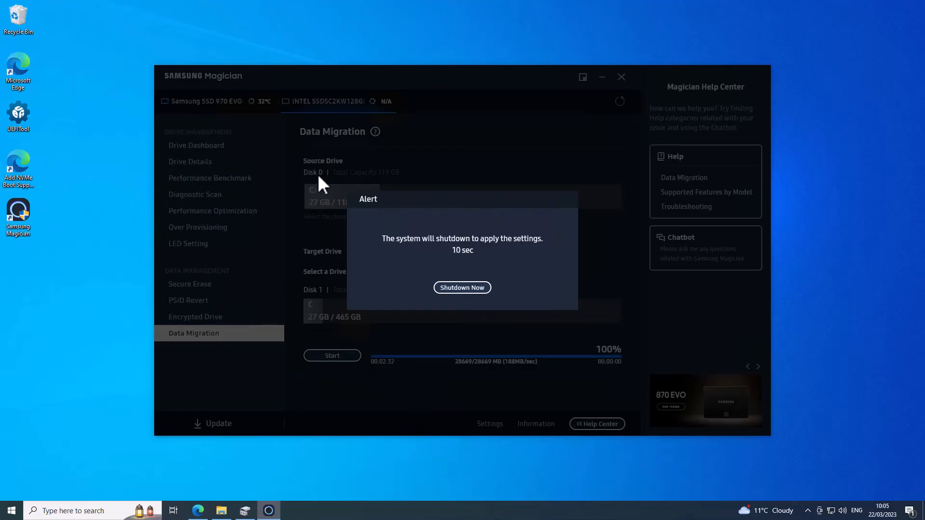
pyautogui.moveTo(427, 243)
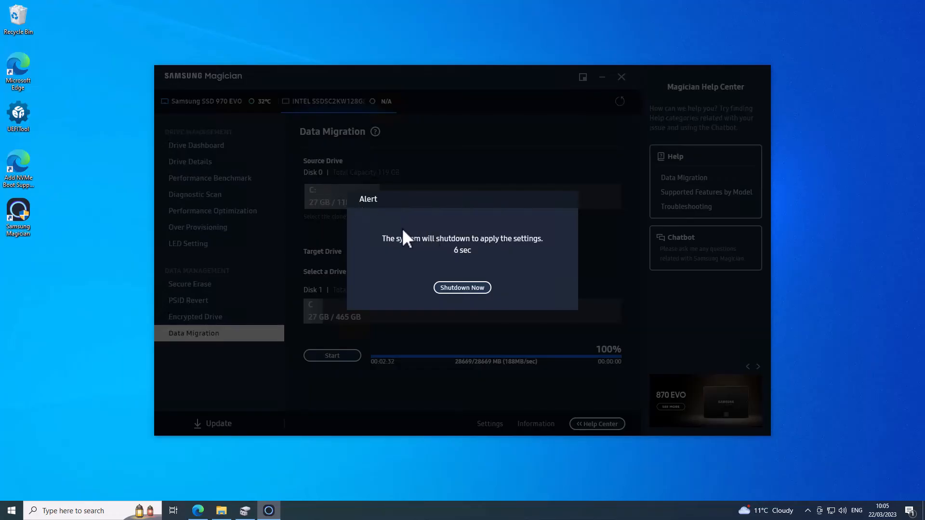
pyautogui.moveTo(233, 242)
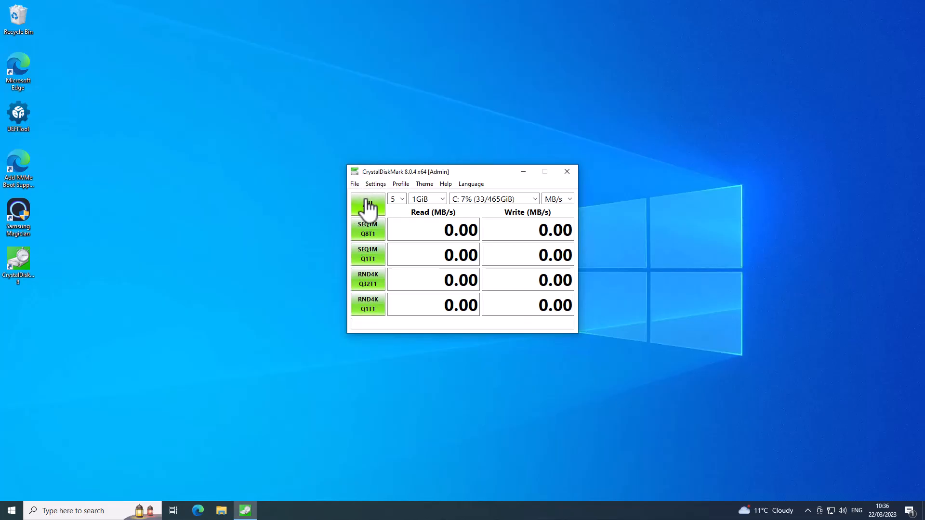
# Run All benchmarks (1GiB) on the 465GiB C: drive.
pyautogui.click(367, 207)
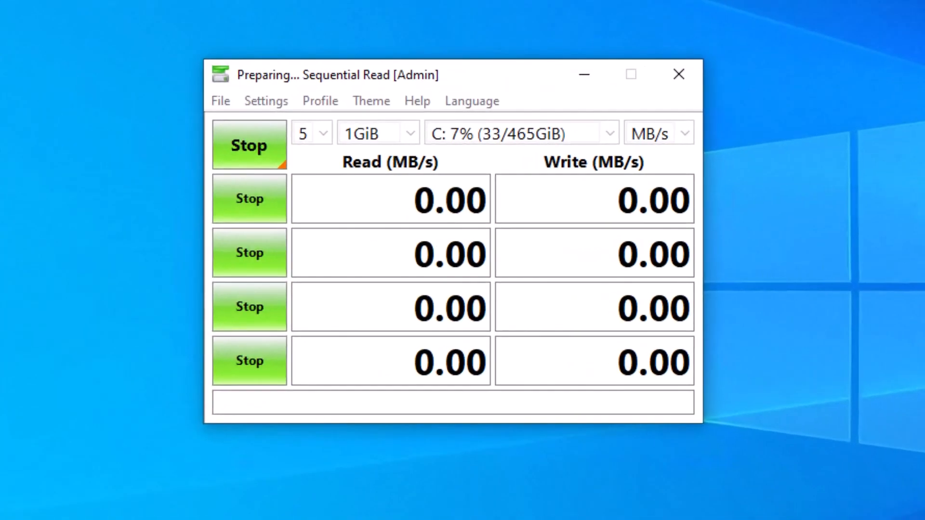